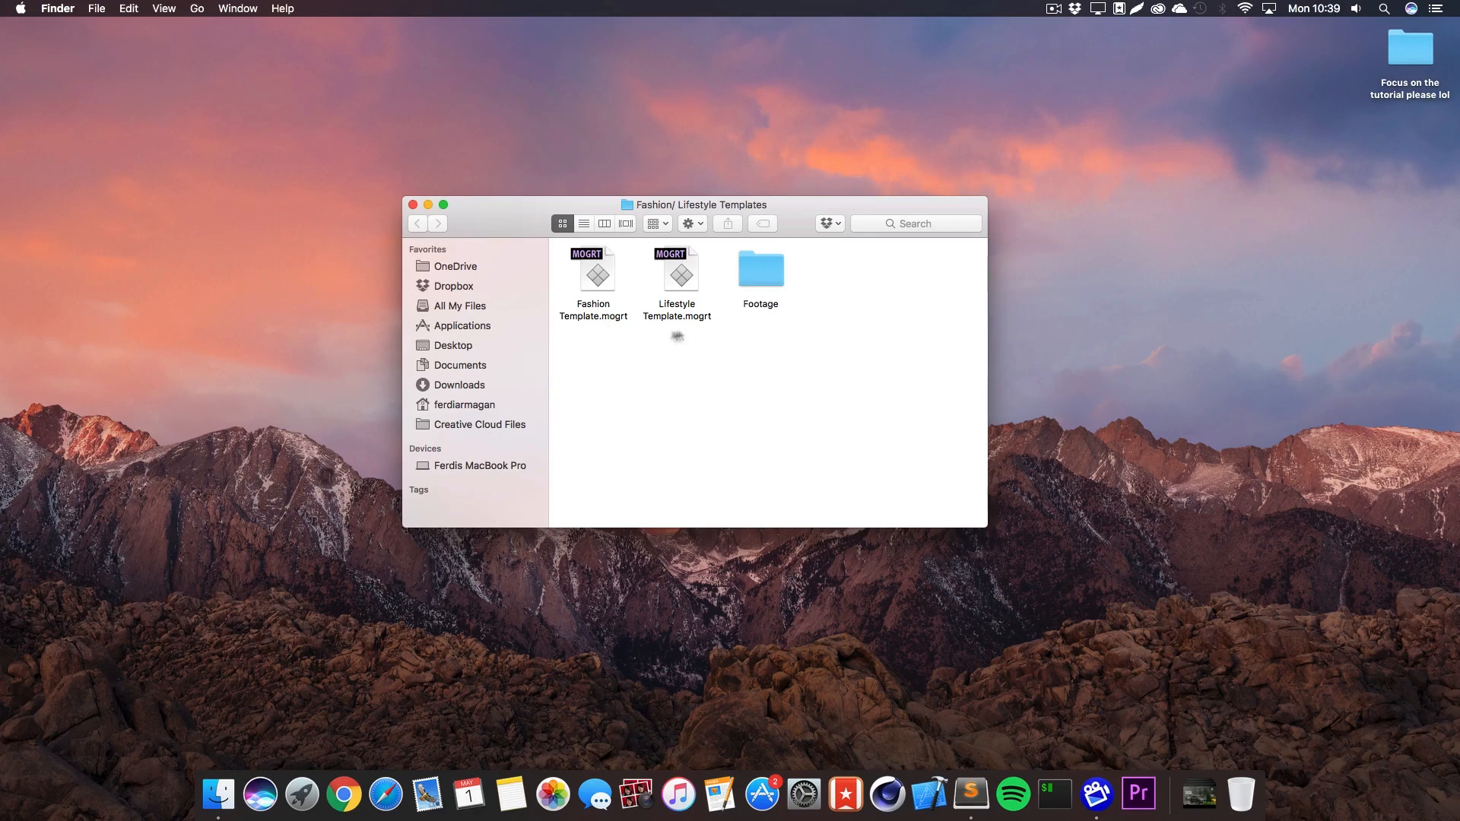
pyautogui.moveTo(676, 341)
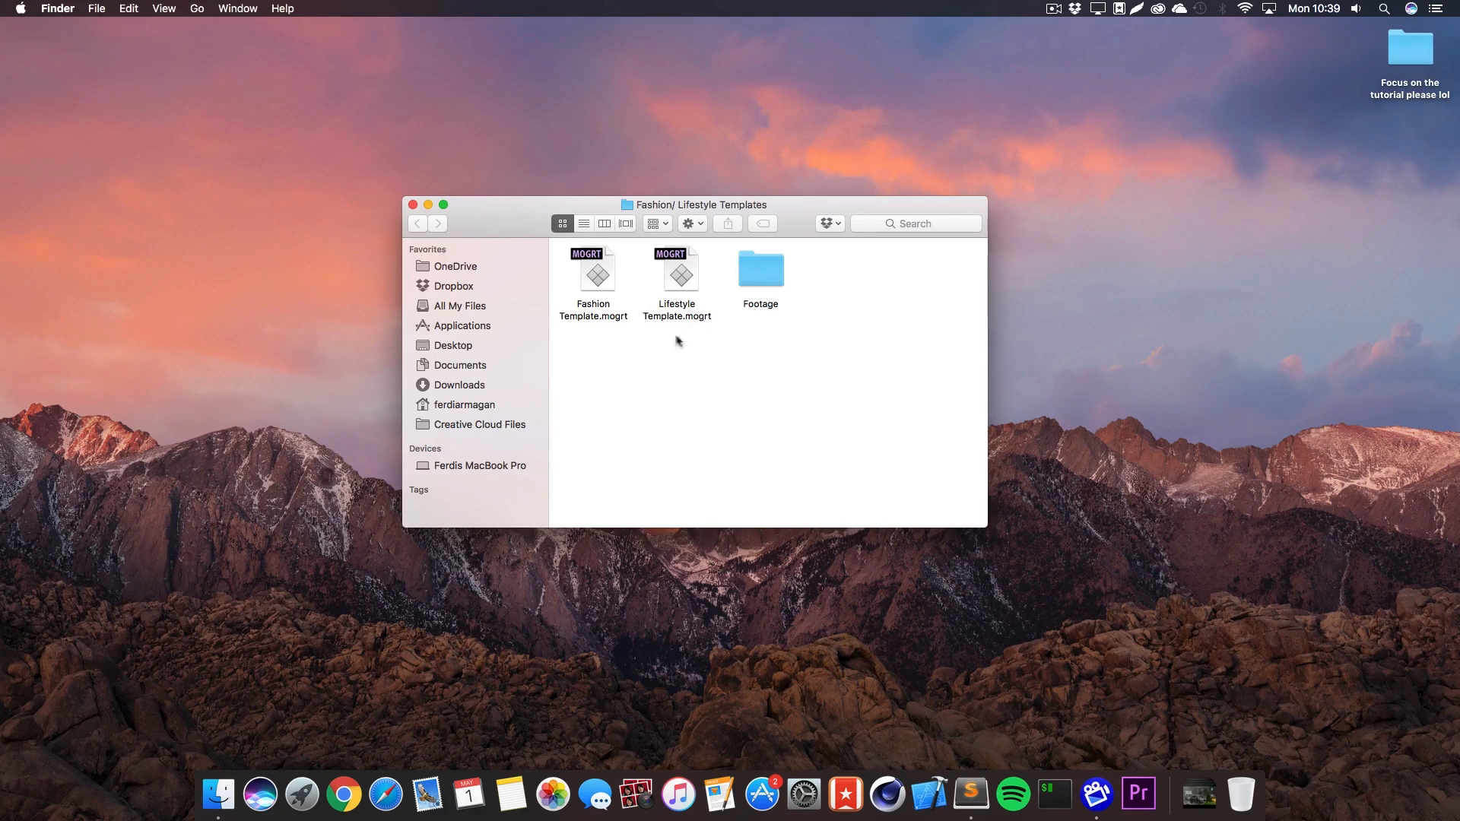
pyautogui.moveTo(689, 352)
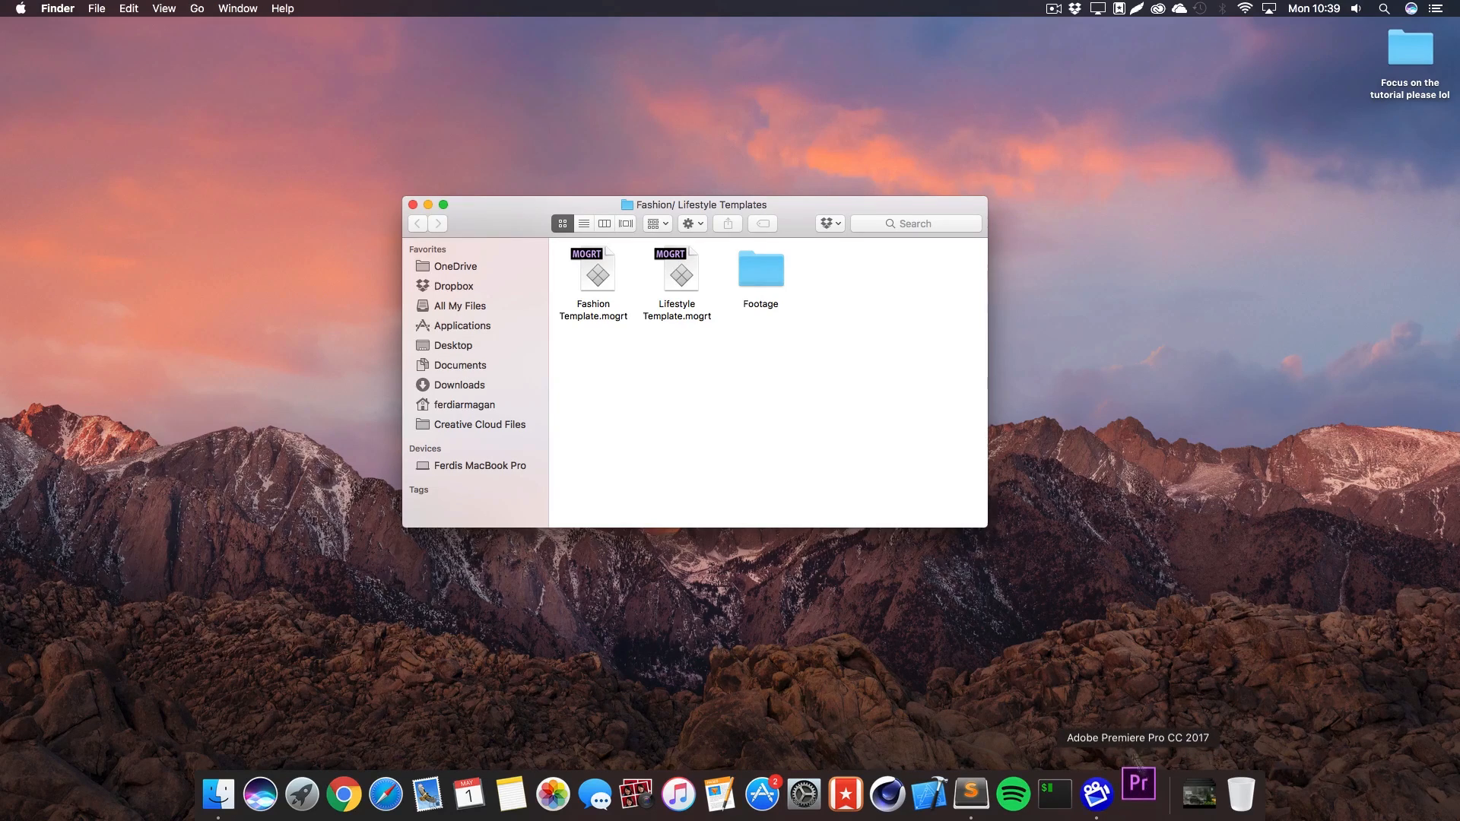
# Step: Create a new Premiere project named Your Video
pyautogui.click(1139, 794)
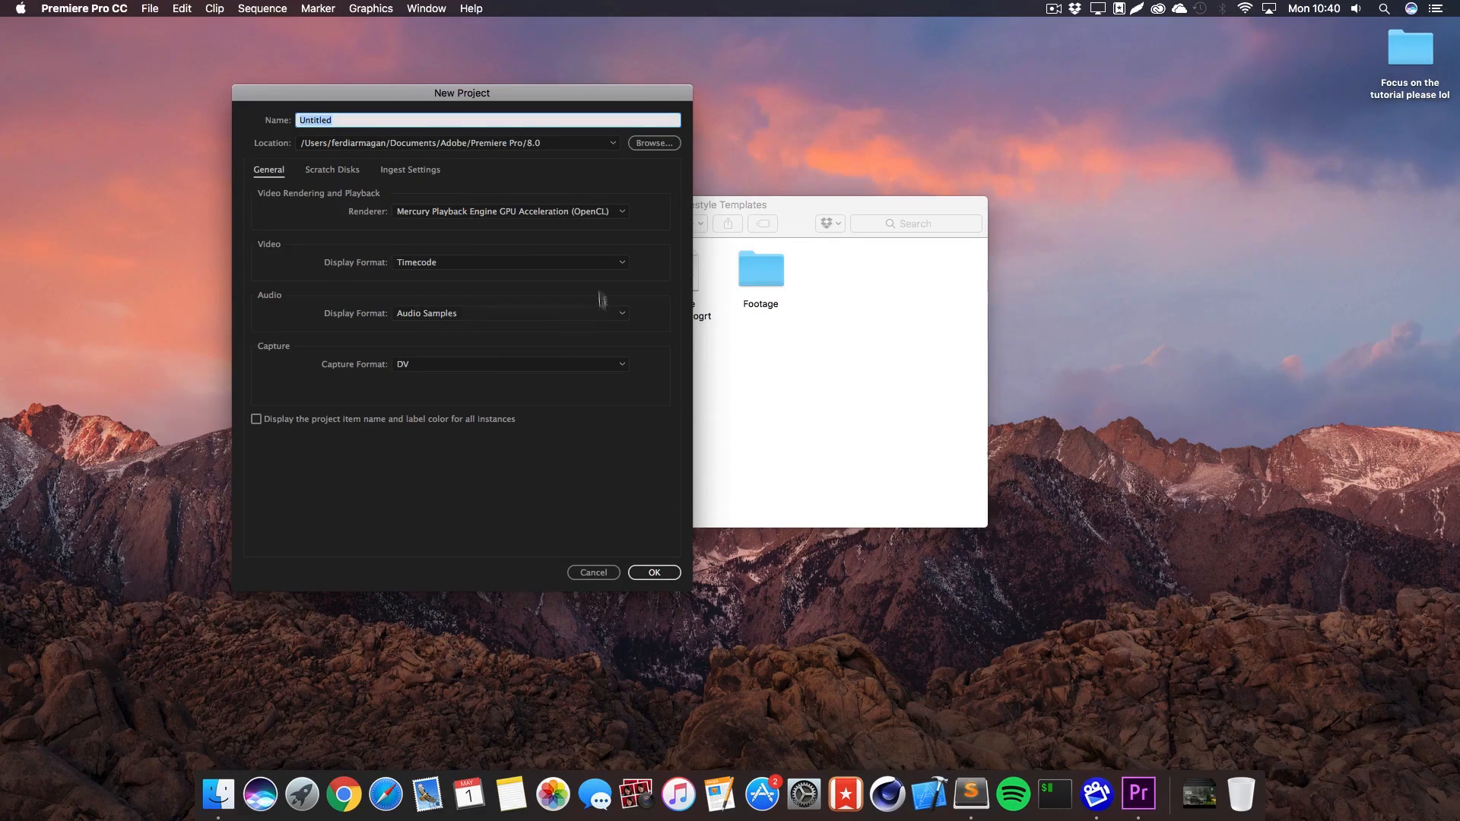
pyautogui.write('Your')
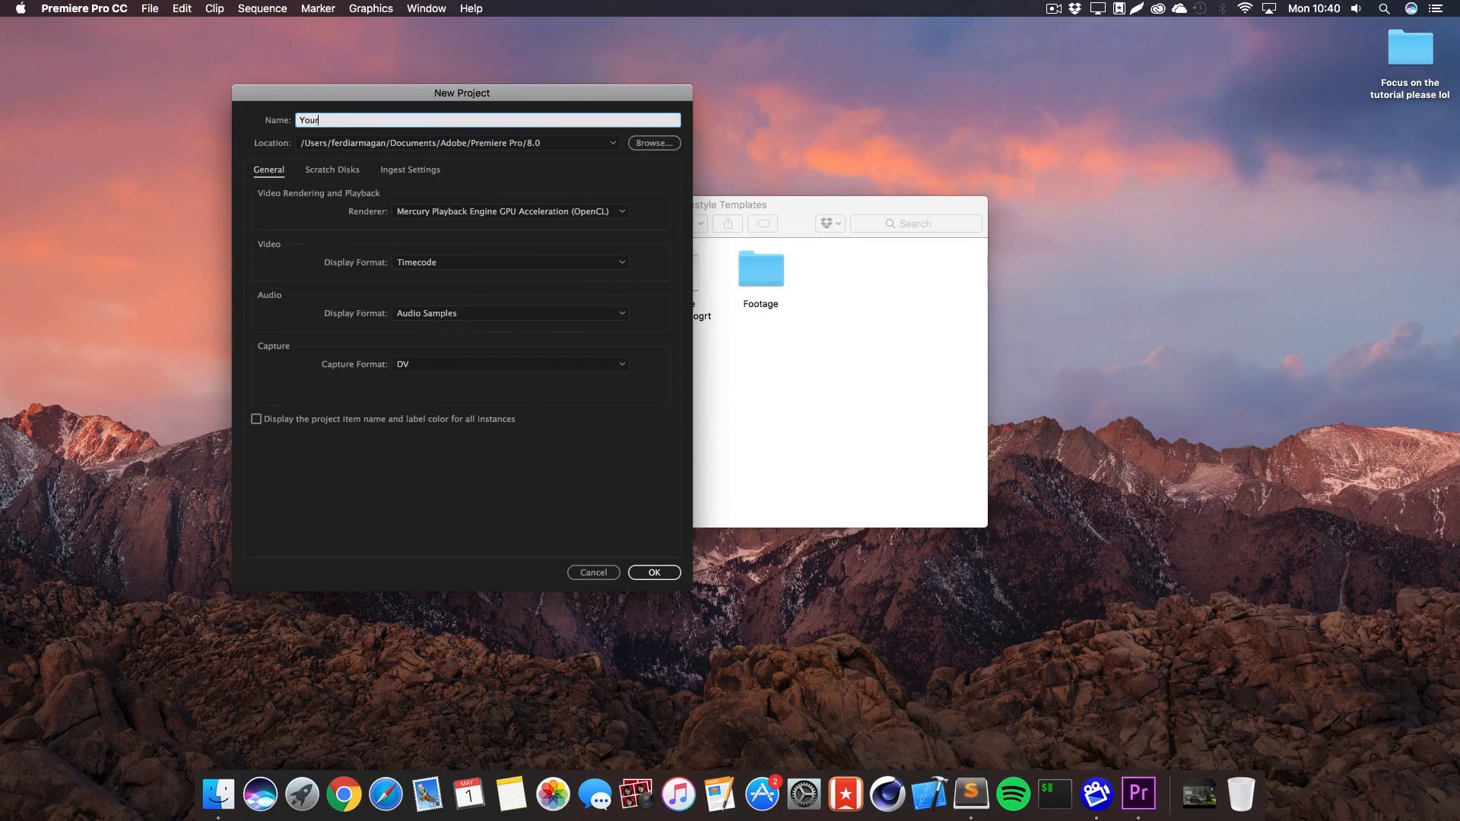
pyautogui.click(654, 572)
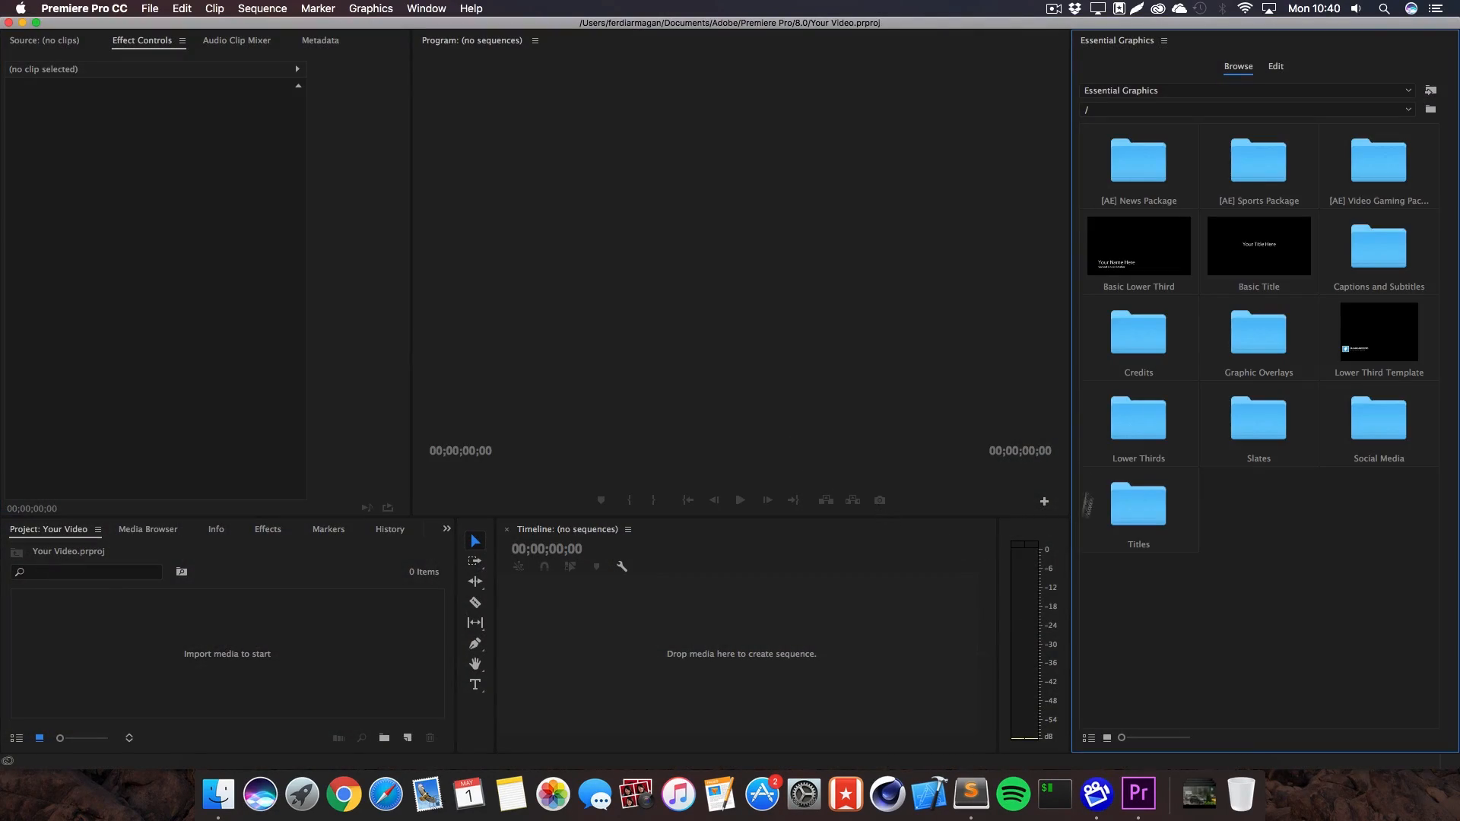
# Step: Add a new AVCHD 1080p30 sequence named Your Seq
pyautogui.click(150, 9)
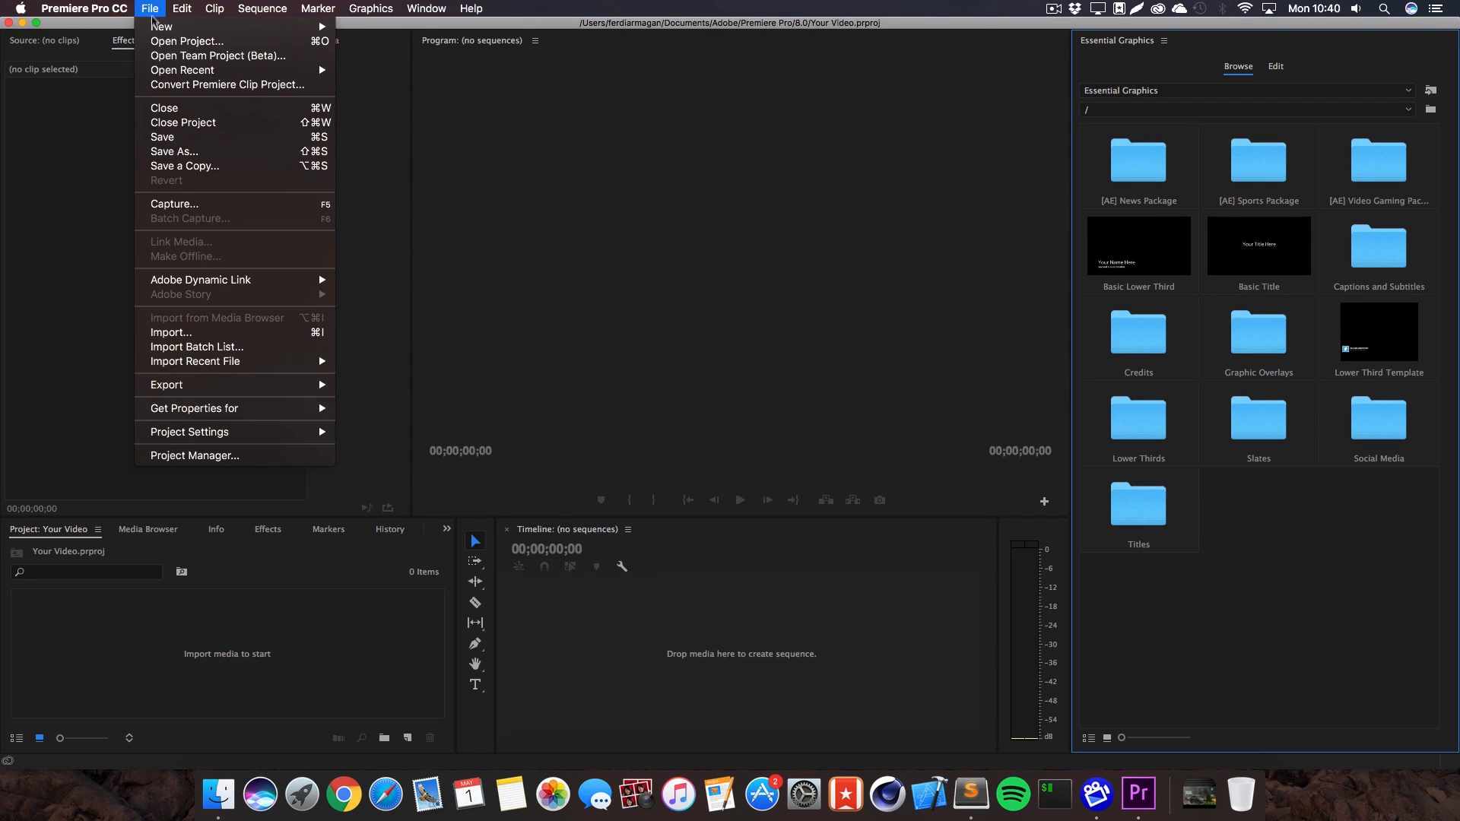
pyautogui.moveTo(162, 26)
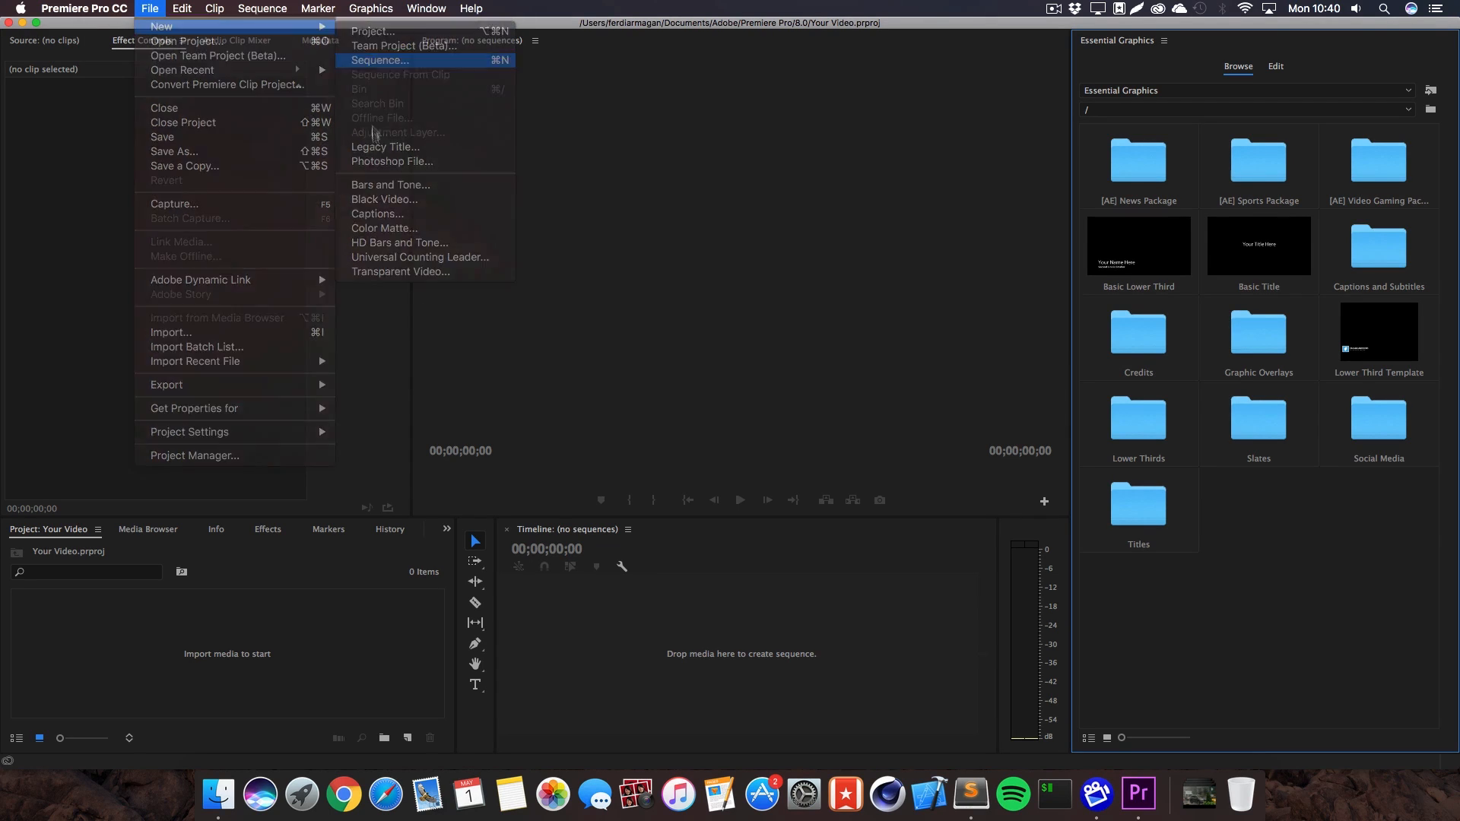
pyautogui.click(379, 60)
pyautogui.write('Your S')
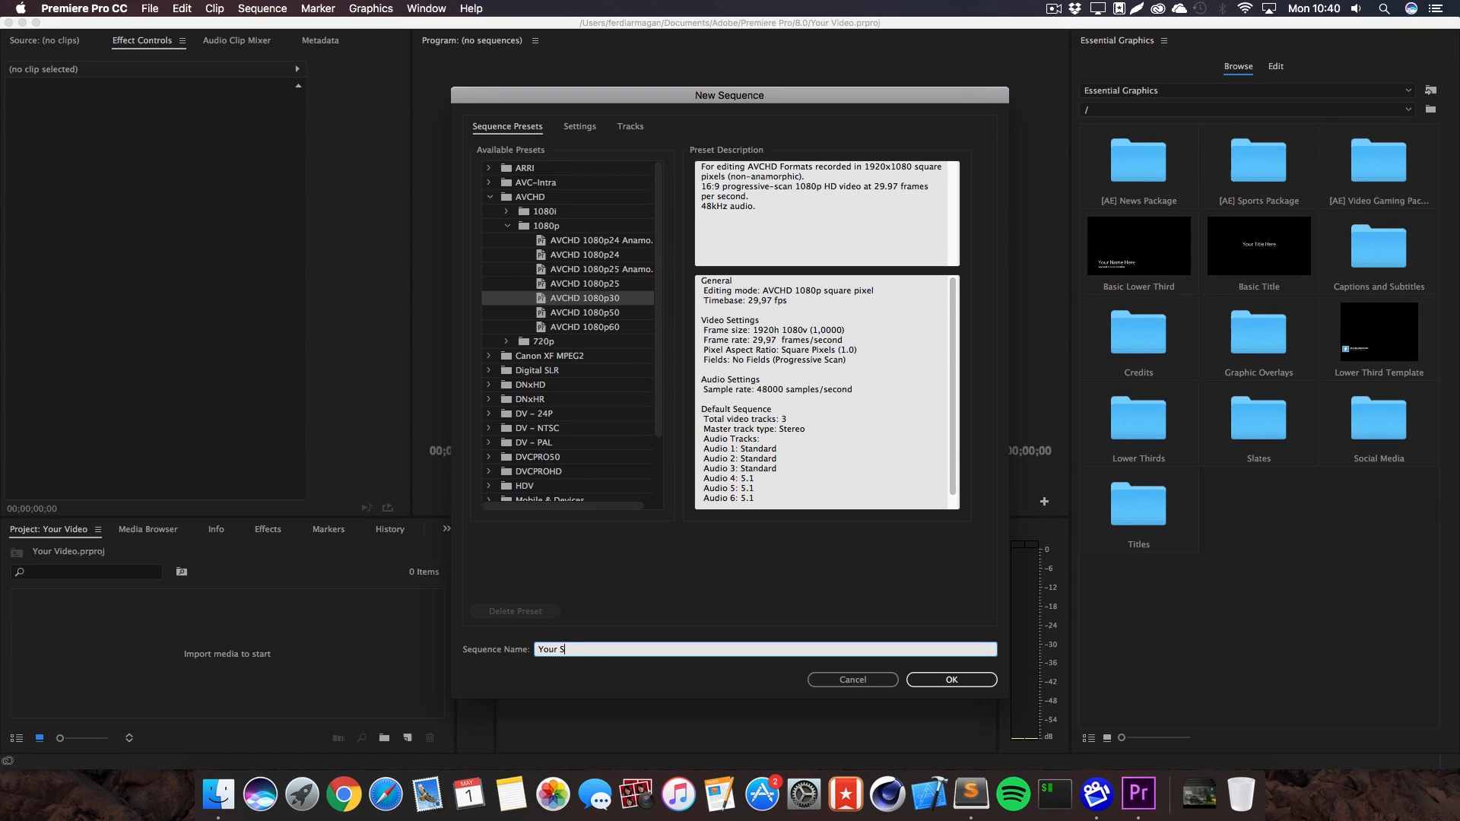
pyautogui.write('eq')
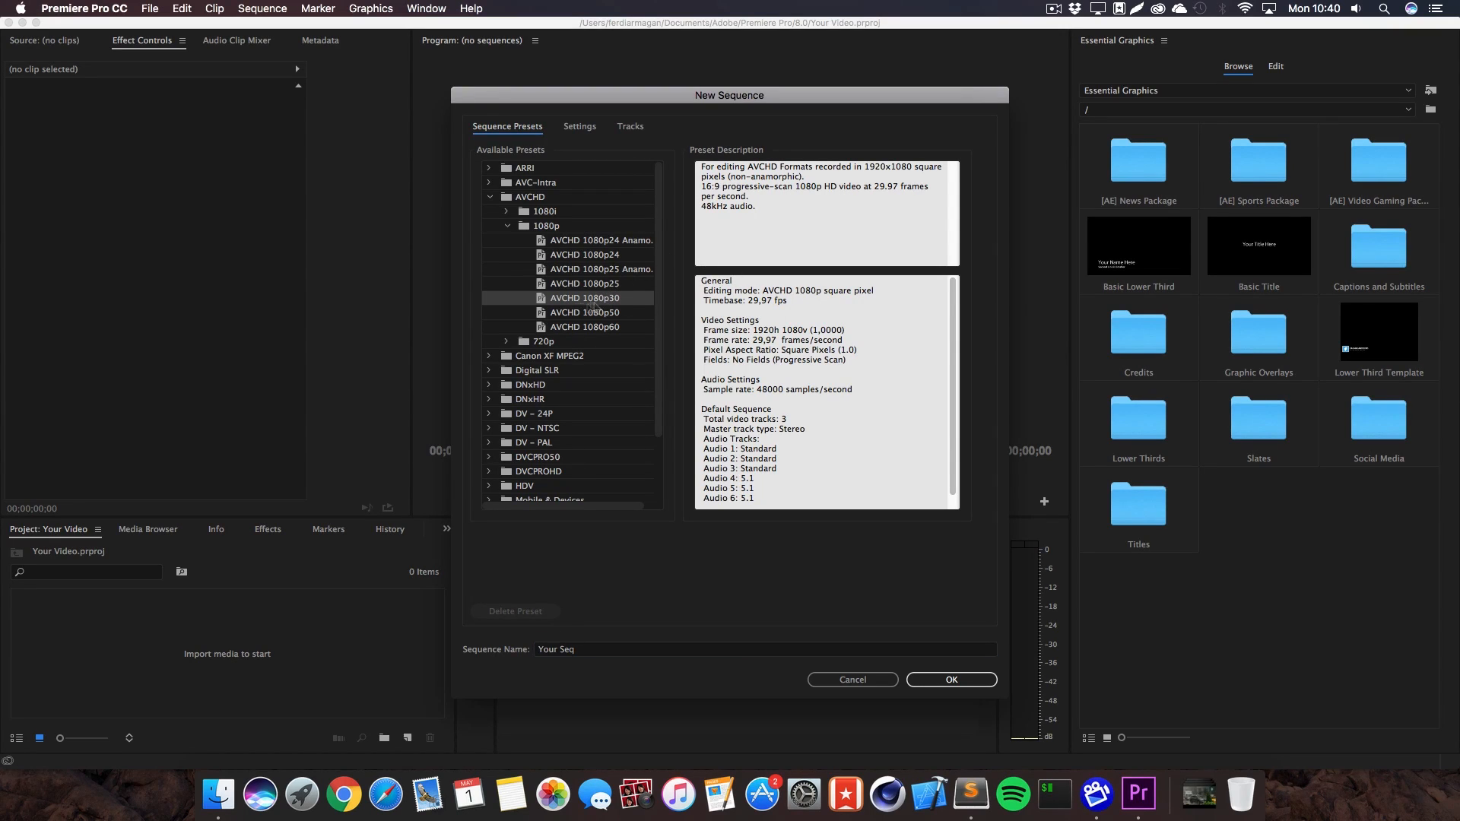
pyautogui.click(950, 679)
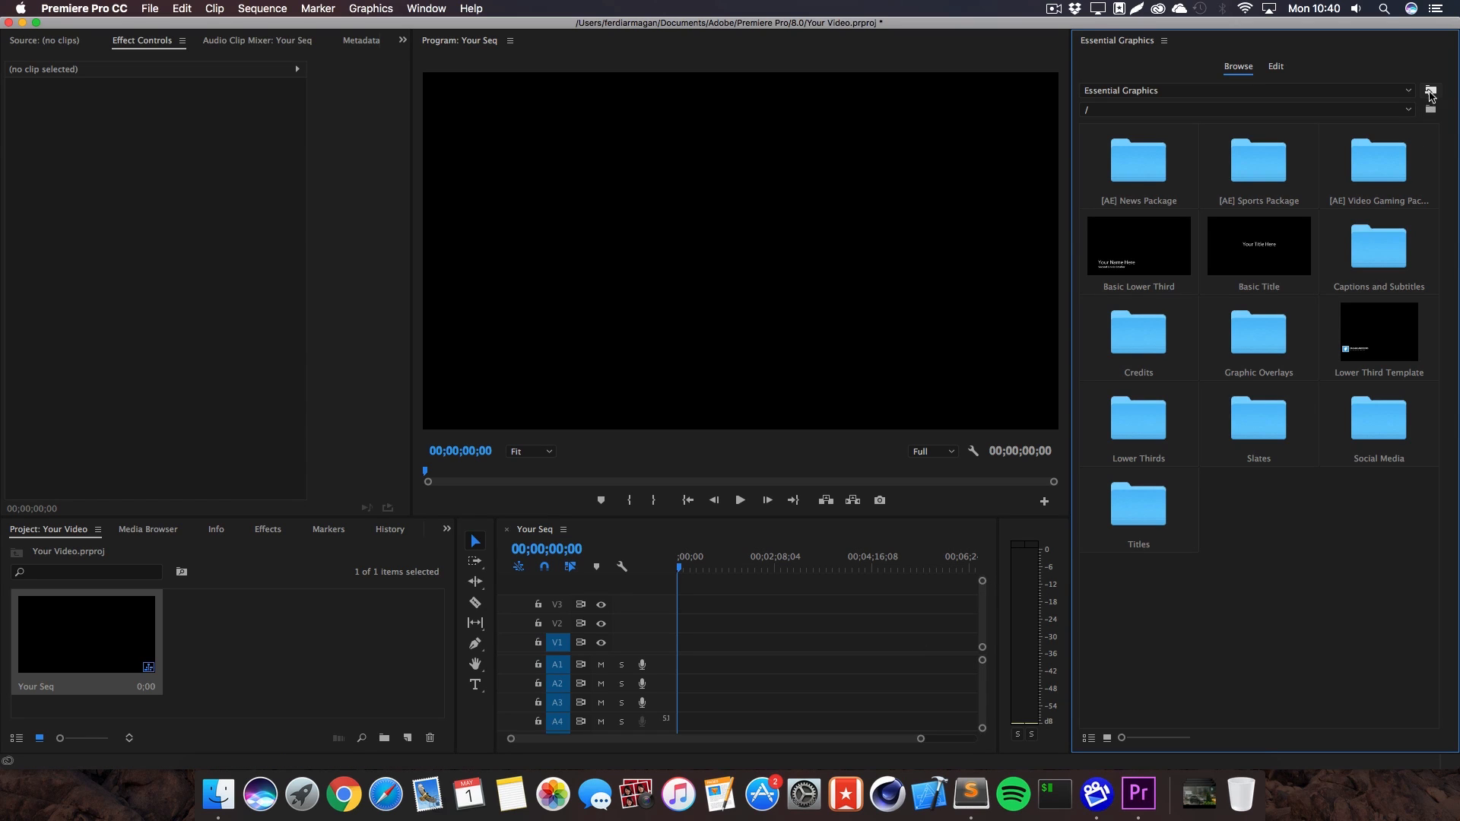
pyautogui.moveTo(1162, 54)
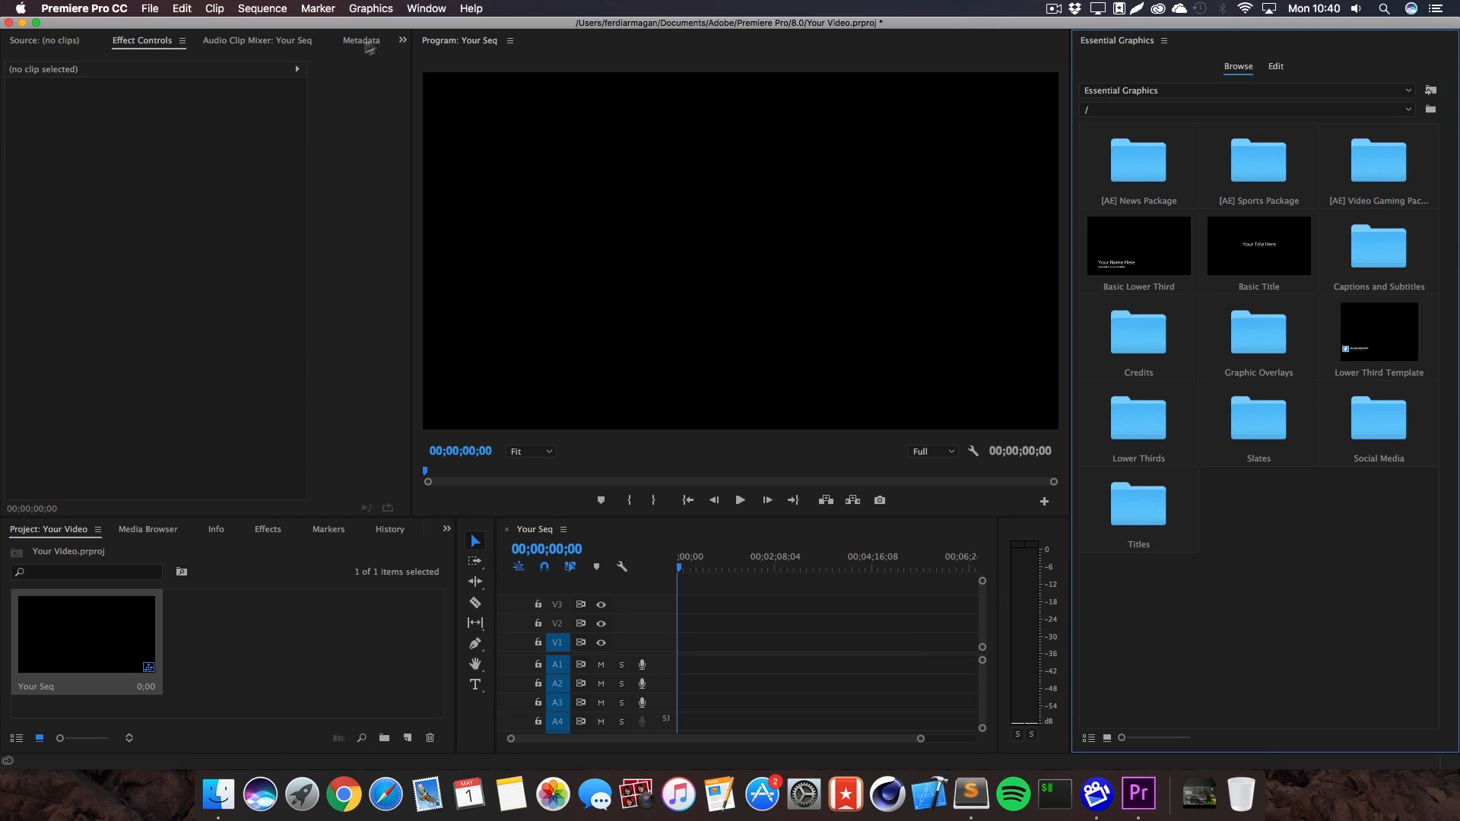
pyautogui.click(426, 8)
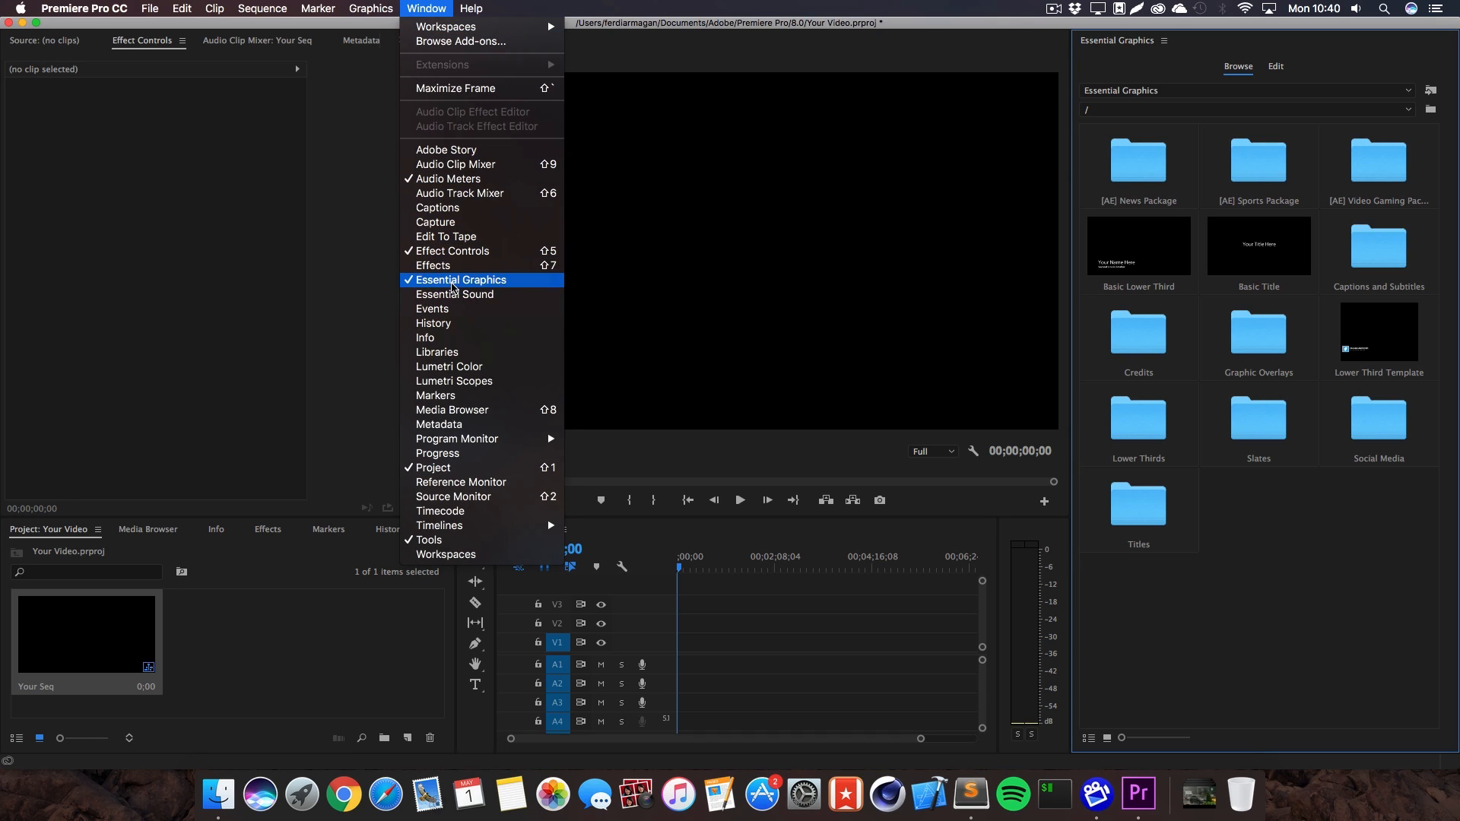
pyautogui.moveTo(512, 286)
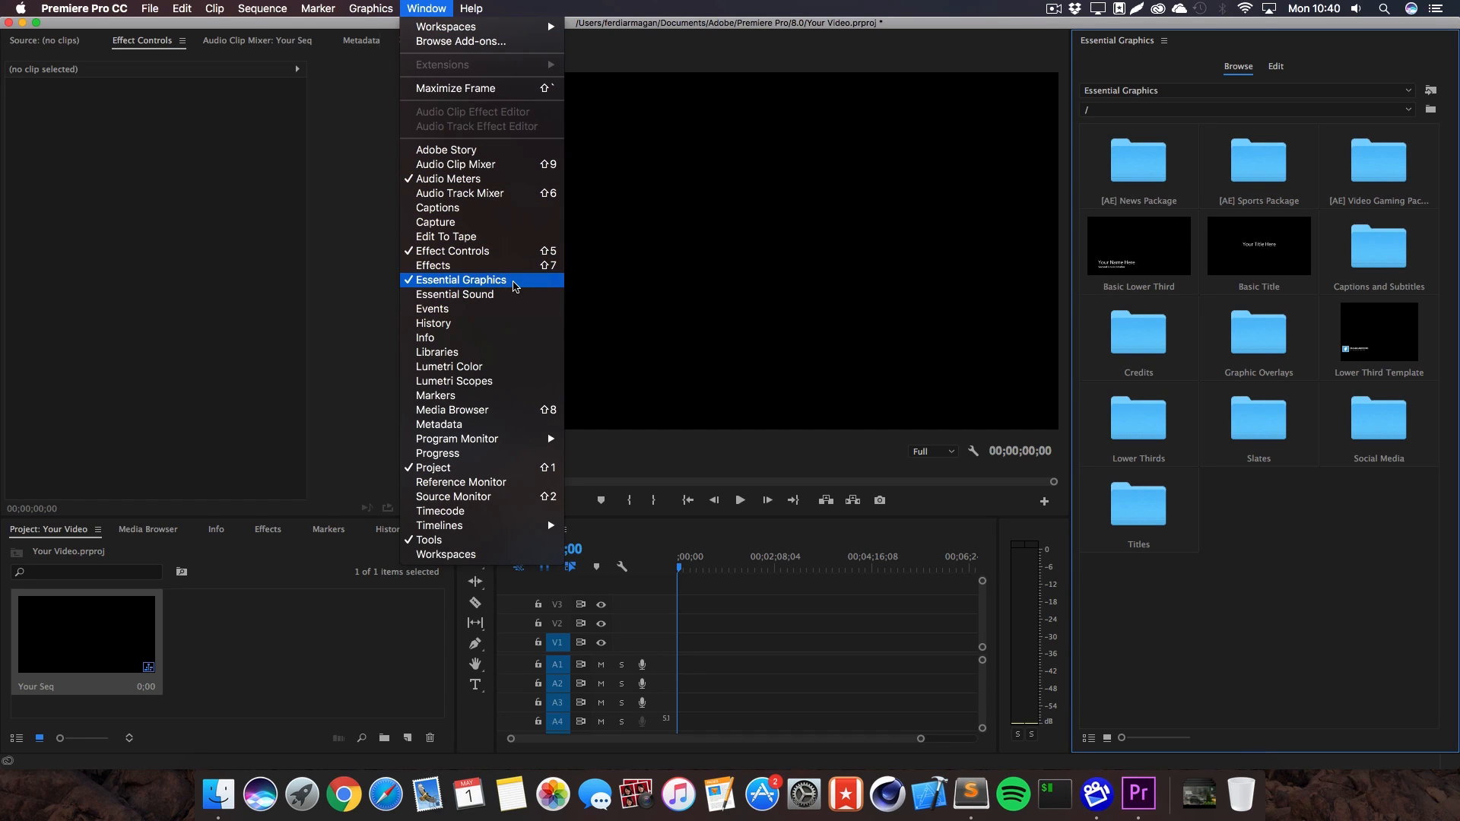
pyautogui.click(462, 279)
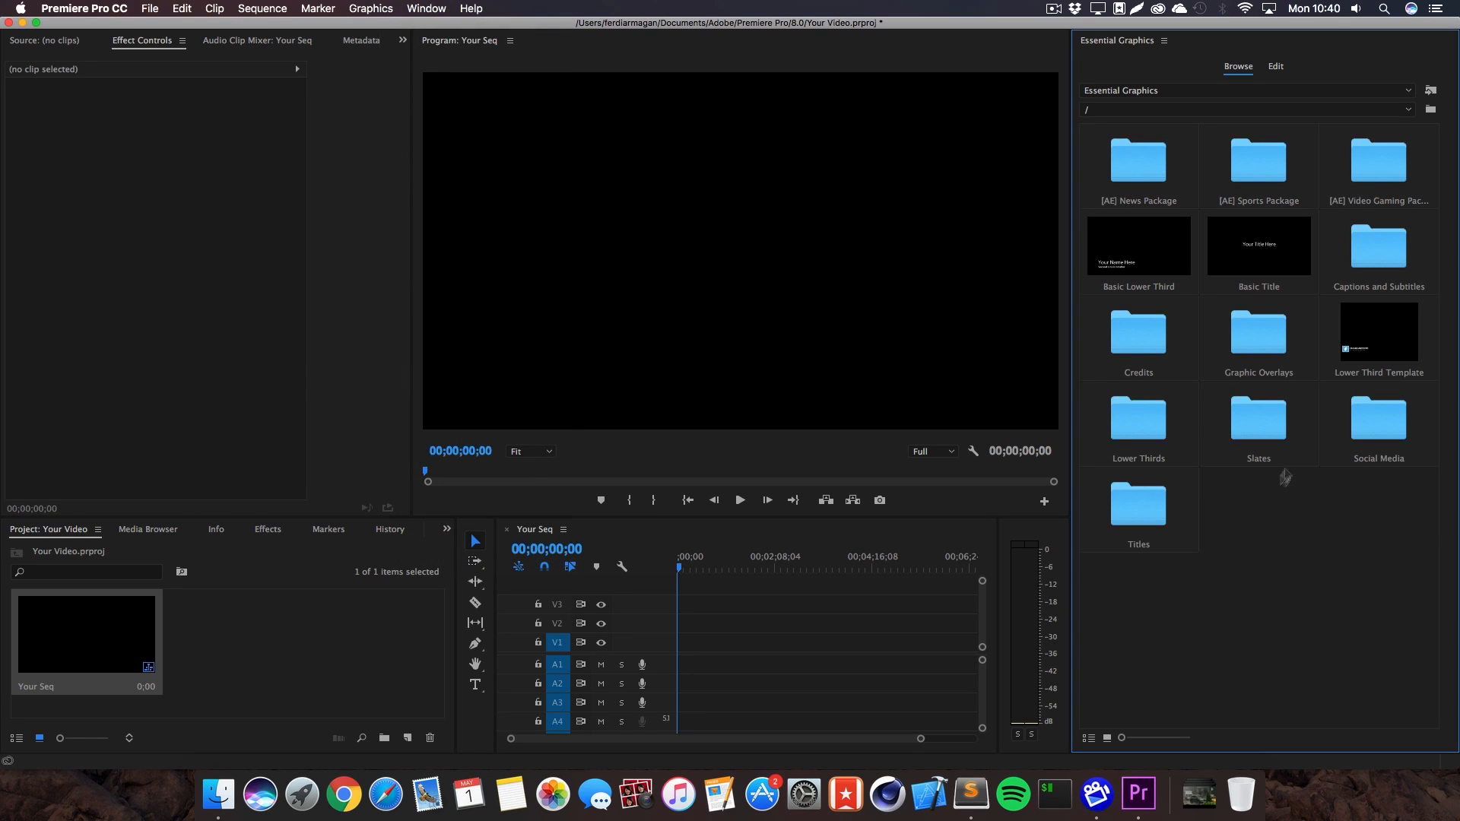
pyautogui.moveTo(1430, 91)
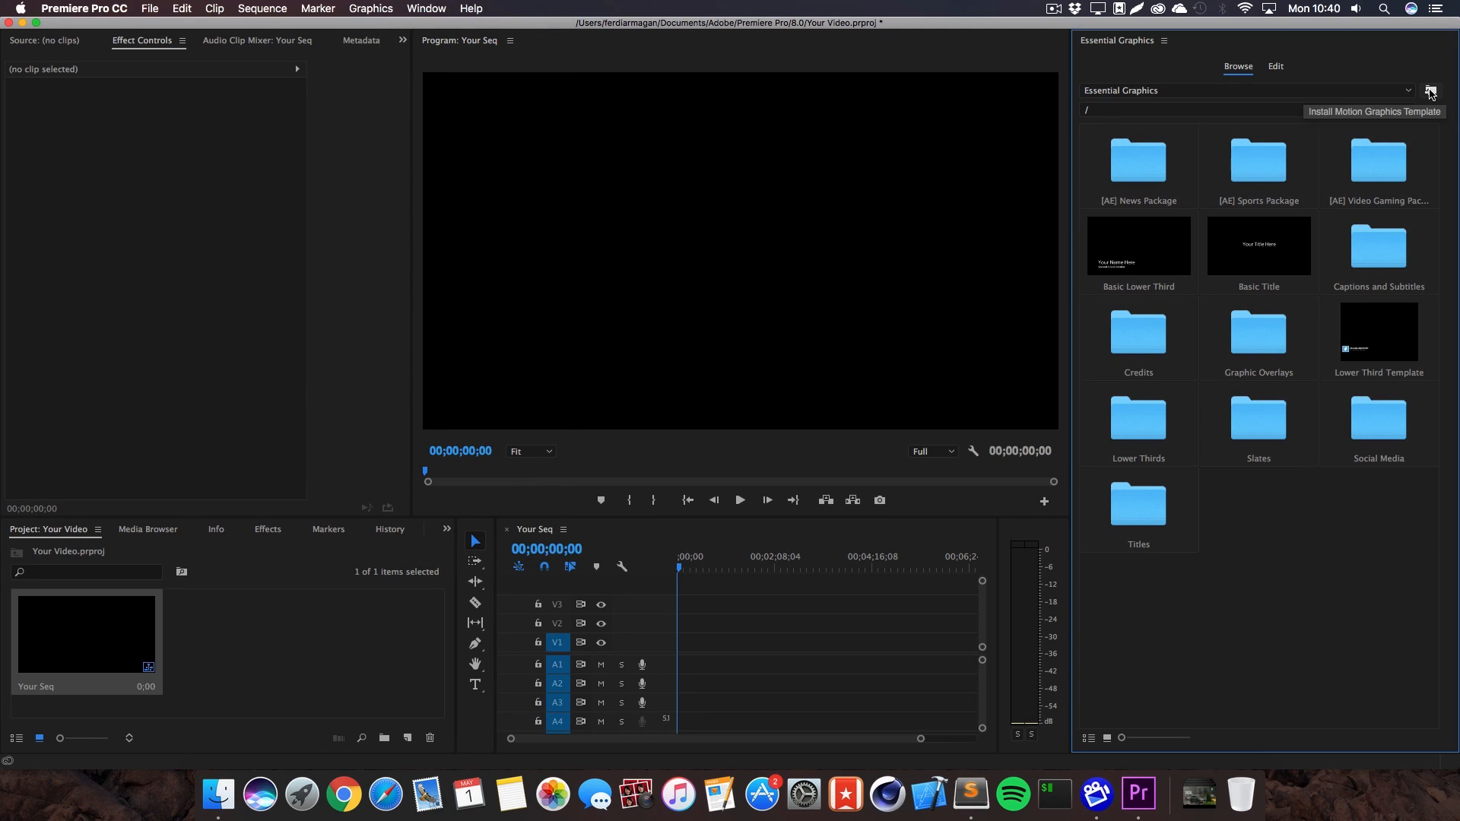
# Step: Install Lifestyle Template.mogrt and place it on the timeline, keeping existing sequence settings
pyautogui.click(1431, 91)
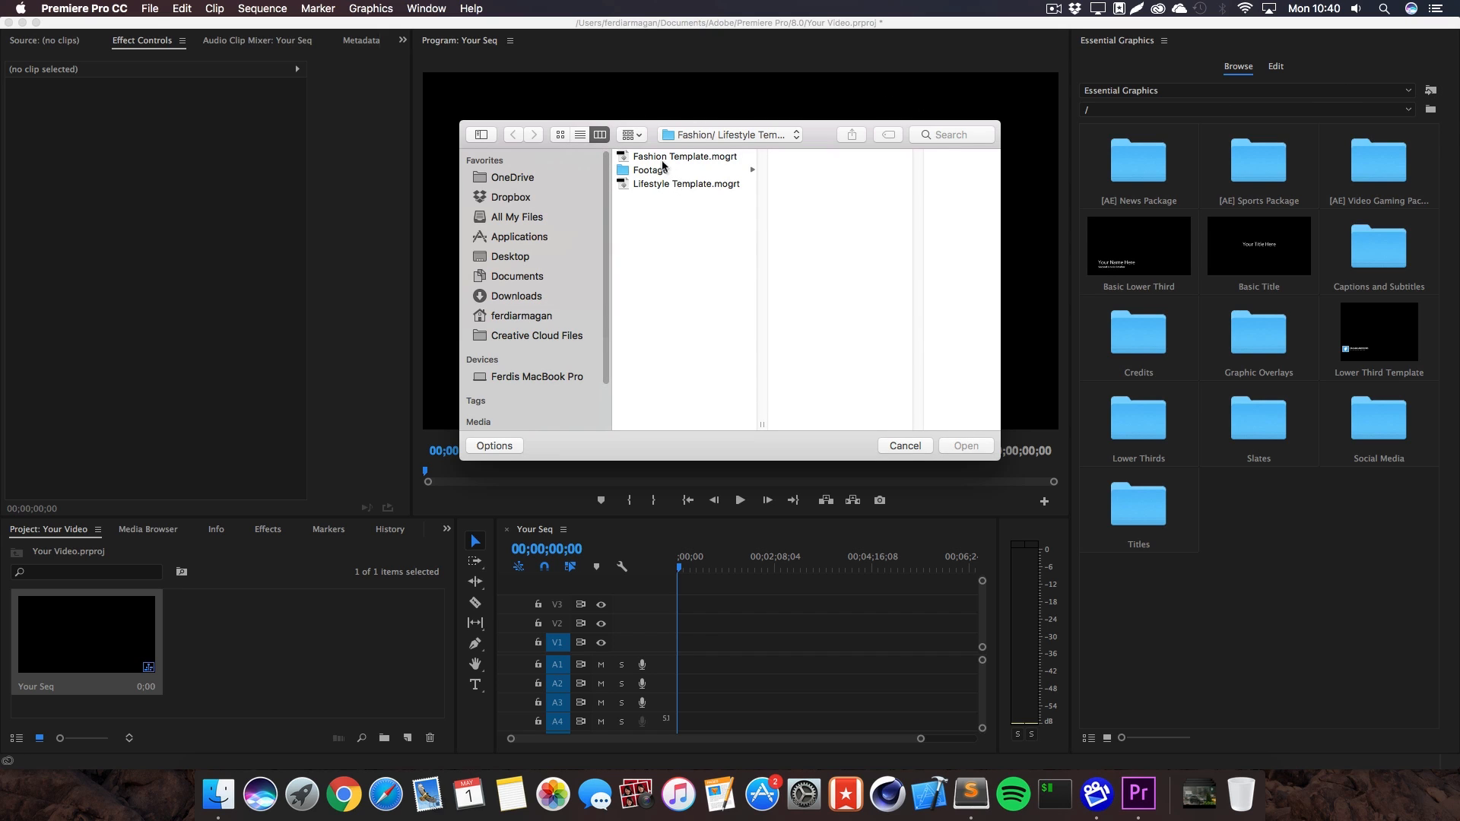
pyautogui.click(686, 184)
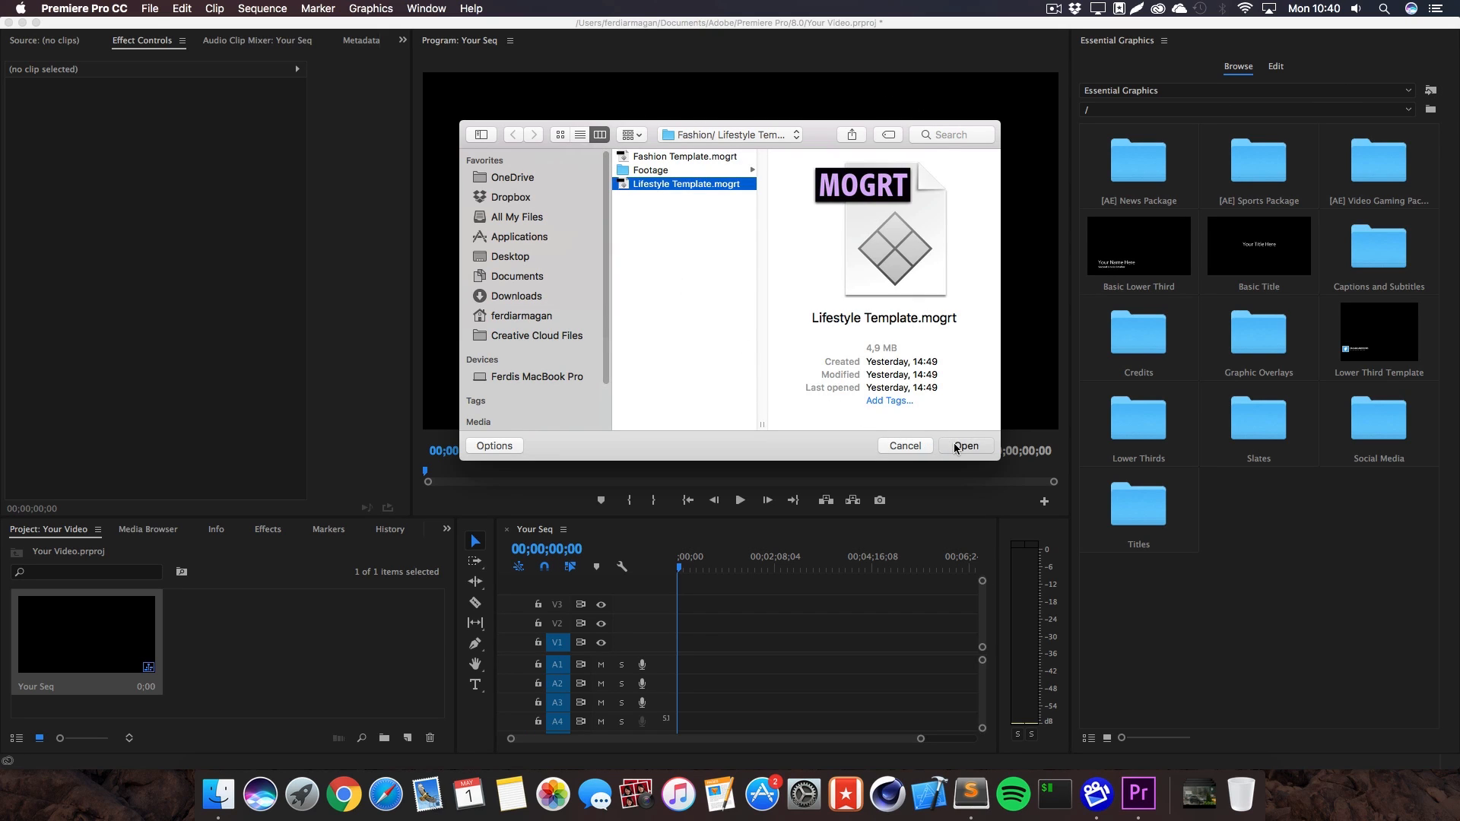
pyautogui.click(966, 445)
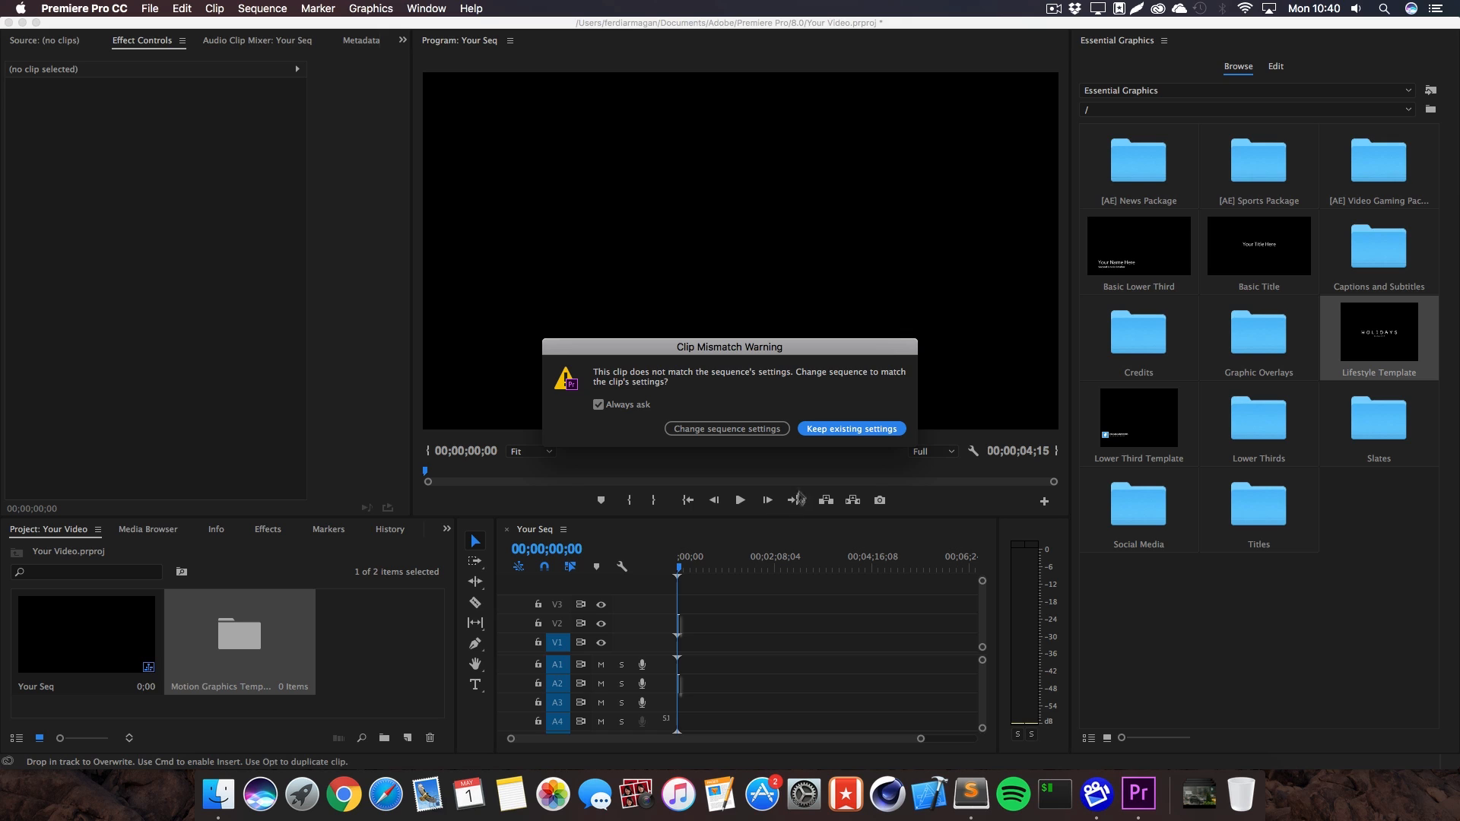
pyautogui.click(850, 428)
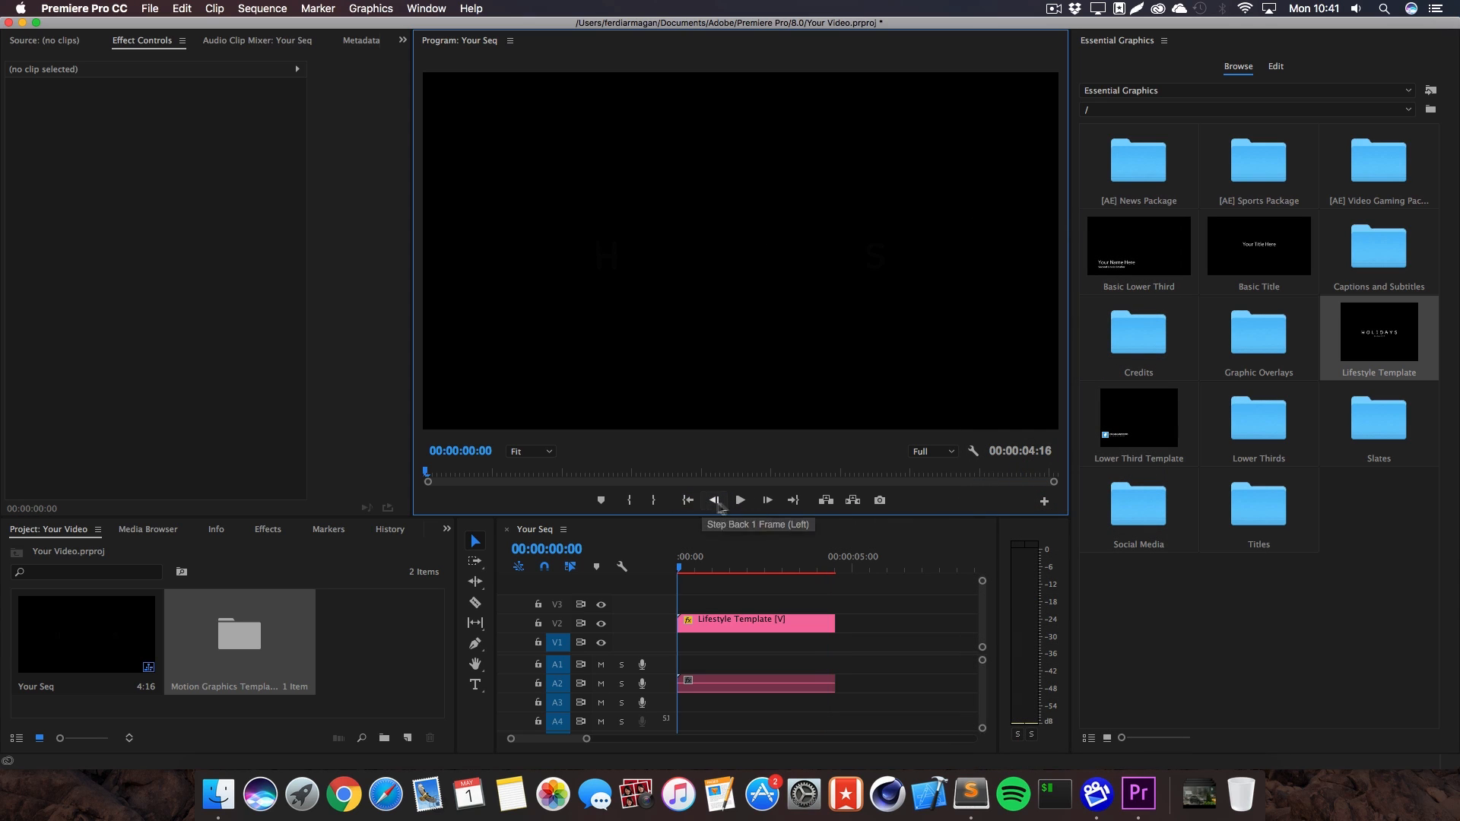
pyautogui.click(739, 501)
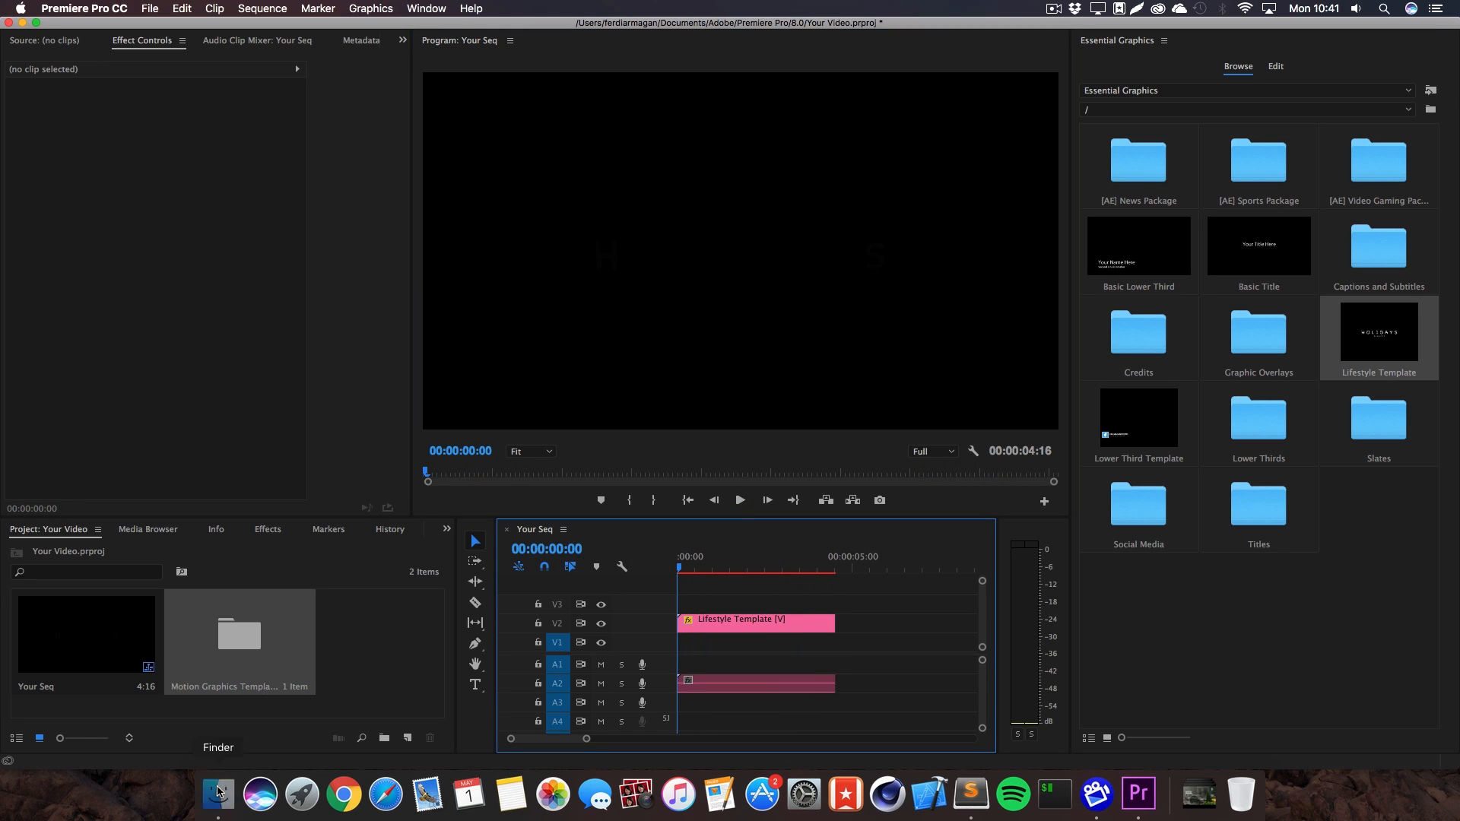
# Step: Move the playhead onto the HOLIDAYS title and select the Lifestyle Template clip for editing
pyautogui.click(218, 794)
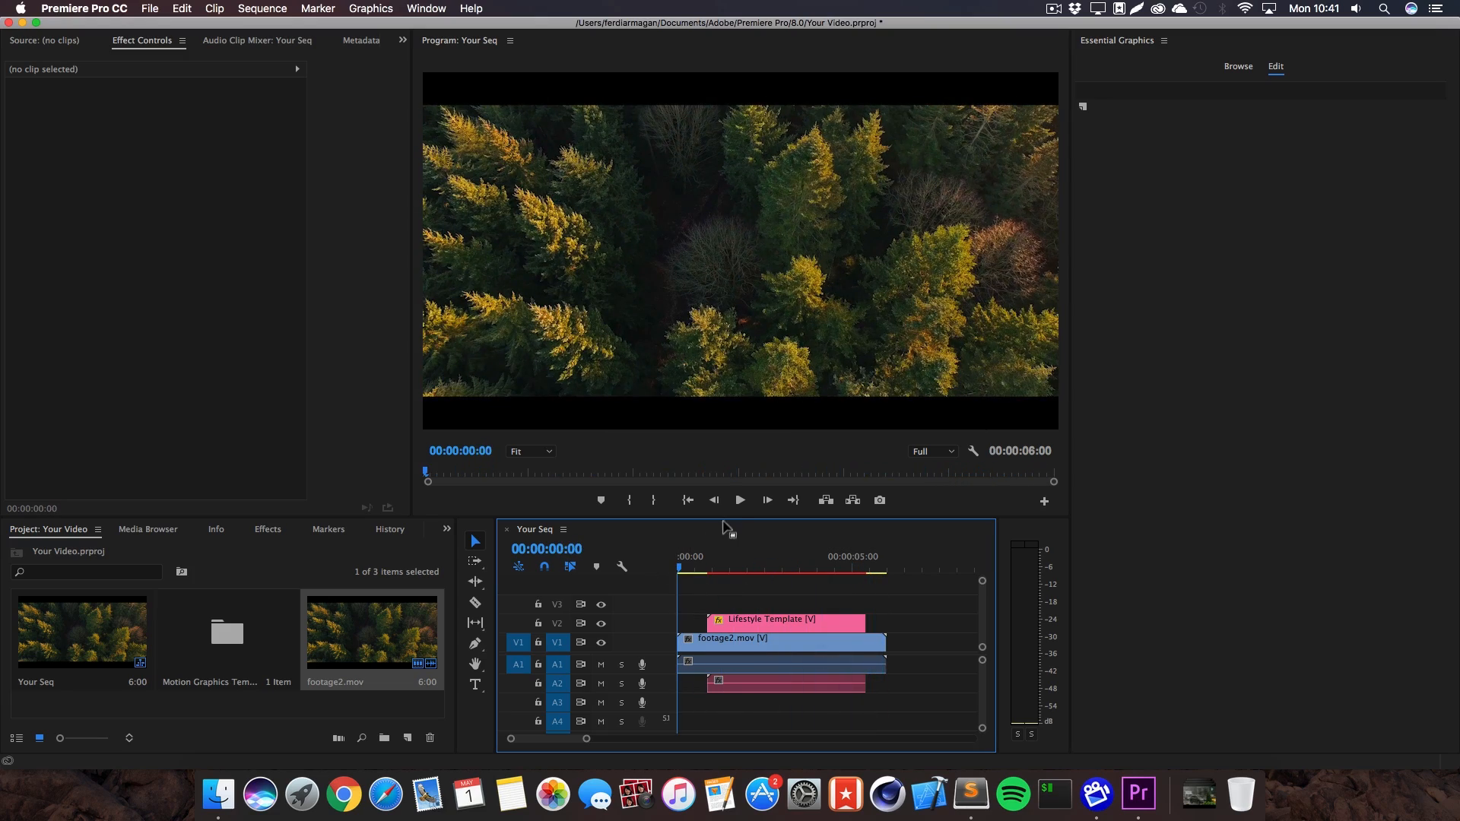
pyautogui.click(739, 500)
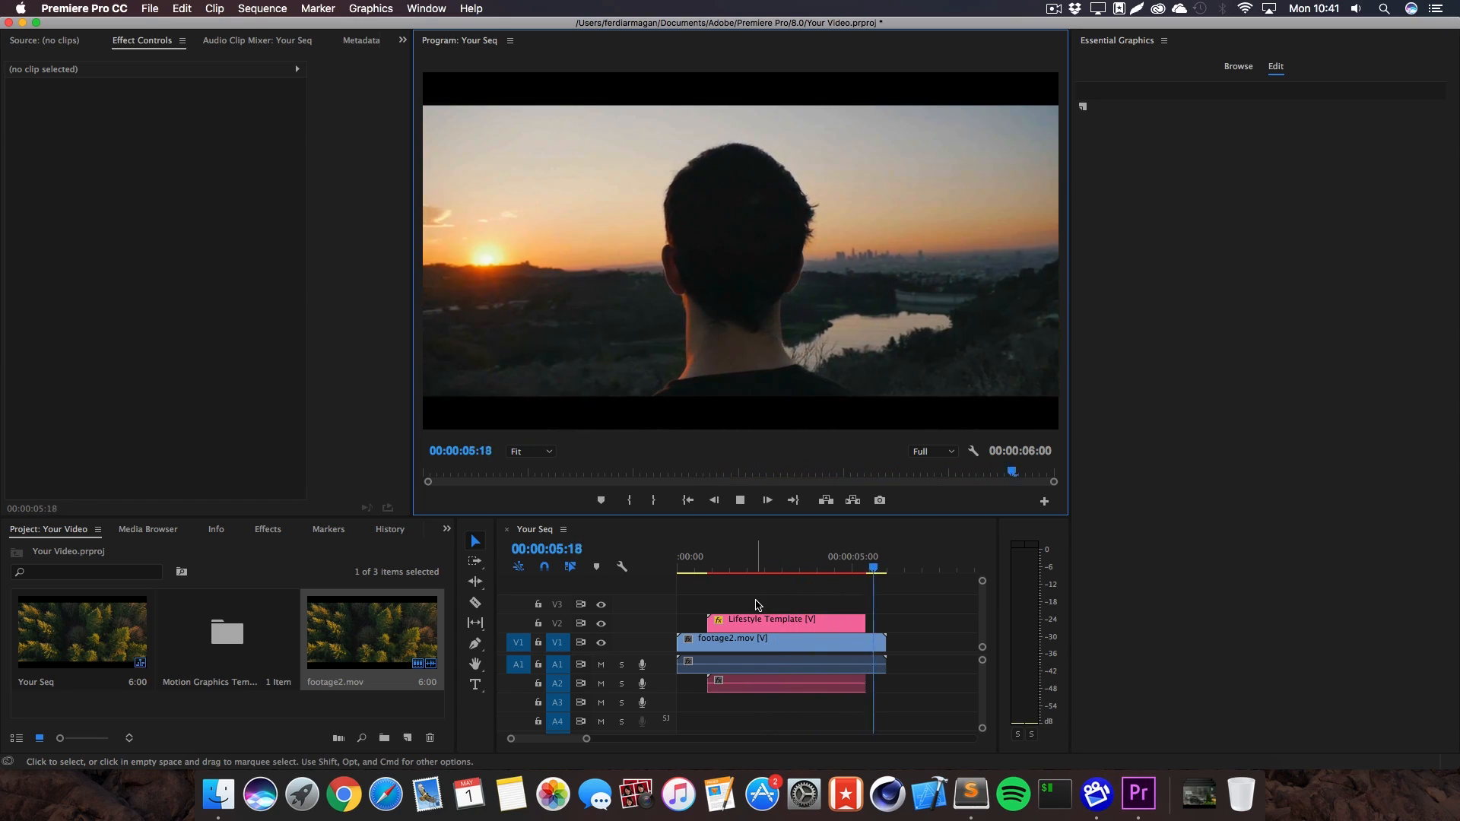
pyautogui.click(831, 569)
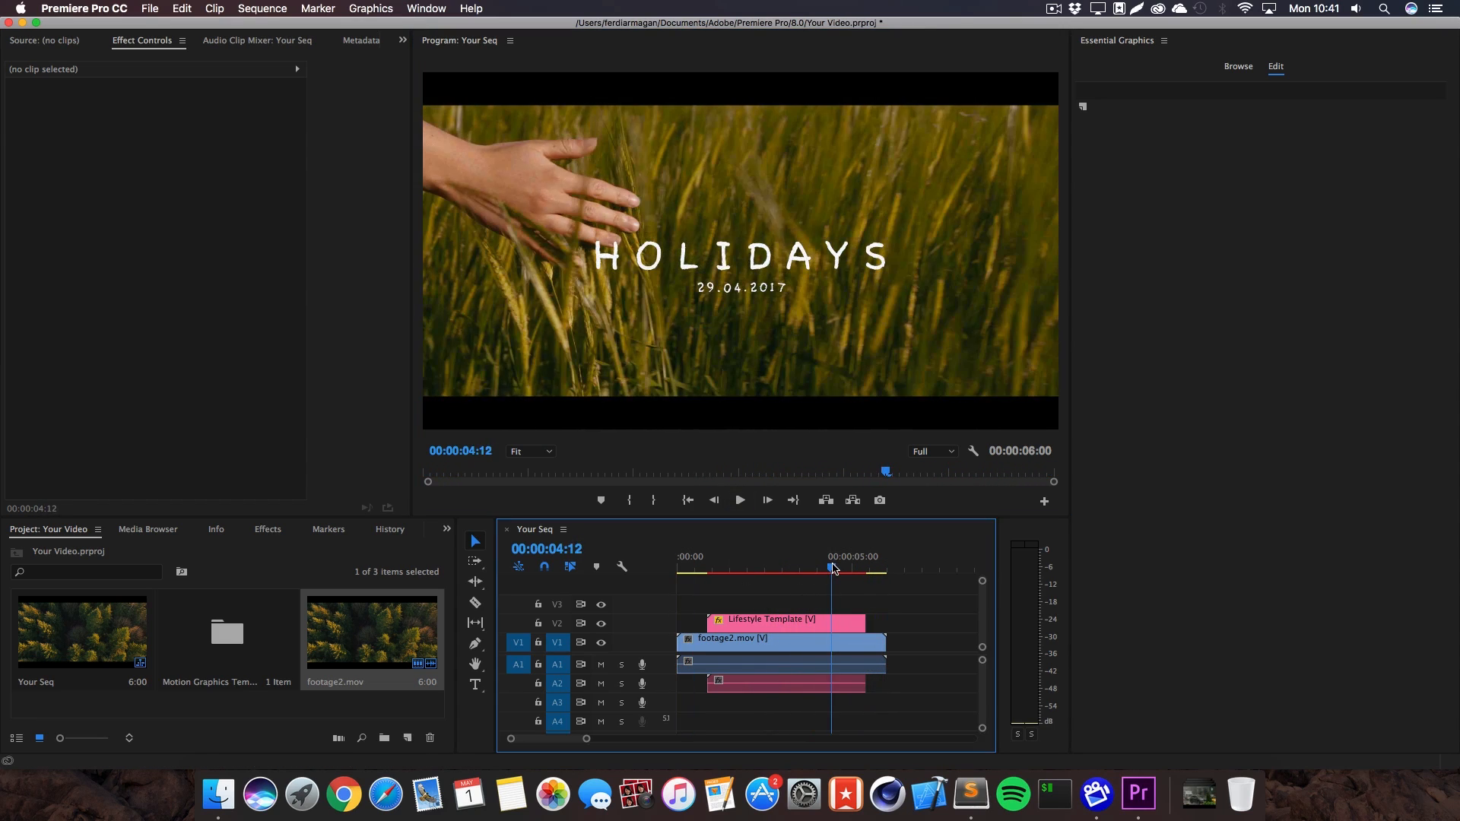
pyautogui.click(770, 620)
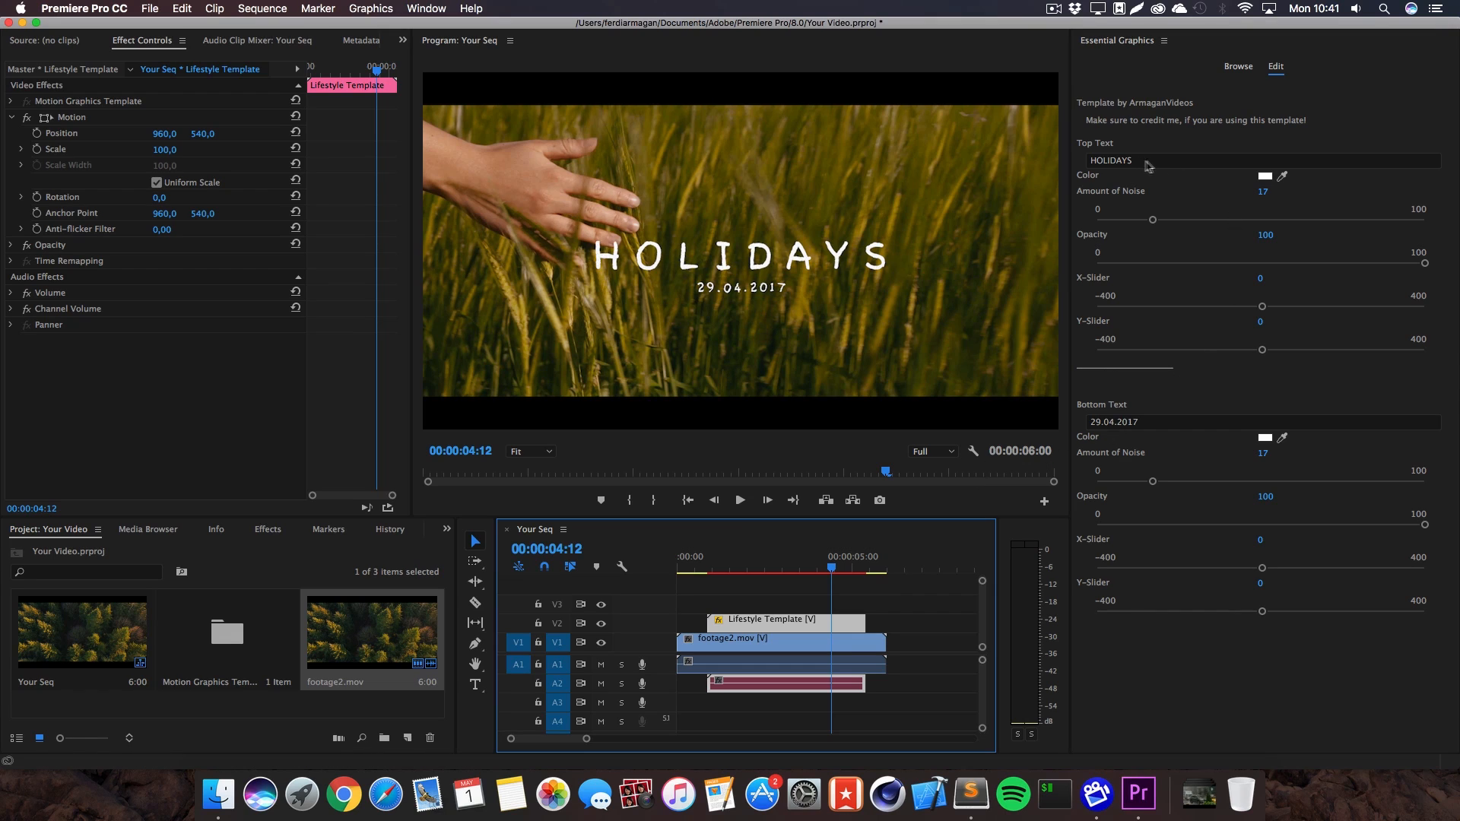
# Step: Enter VLOG#200 and 01.05.2017 GERMANY, then test the top text noise and reset it
pyautogui.write('VLOG#200')
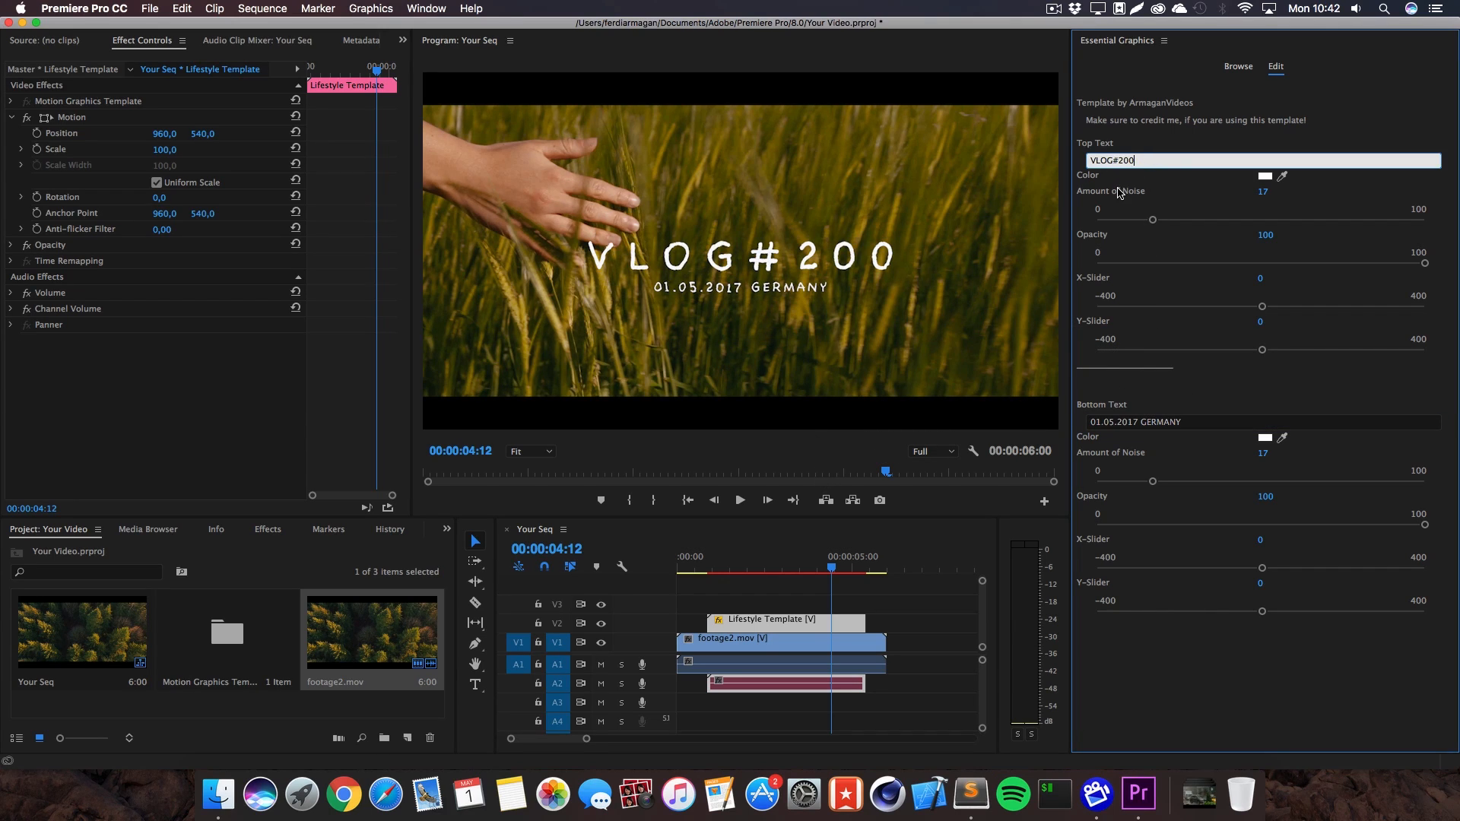
pyautogui.moveTo(1153, 219); pyautogui.dragTo(1381, 220)
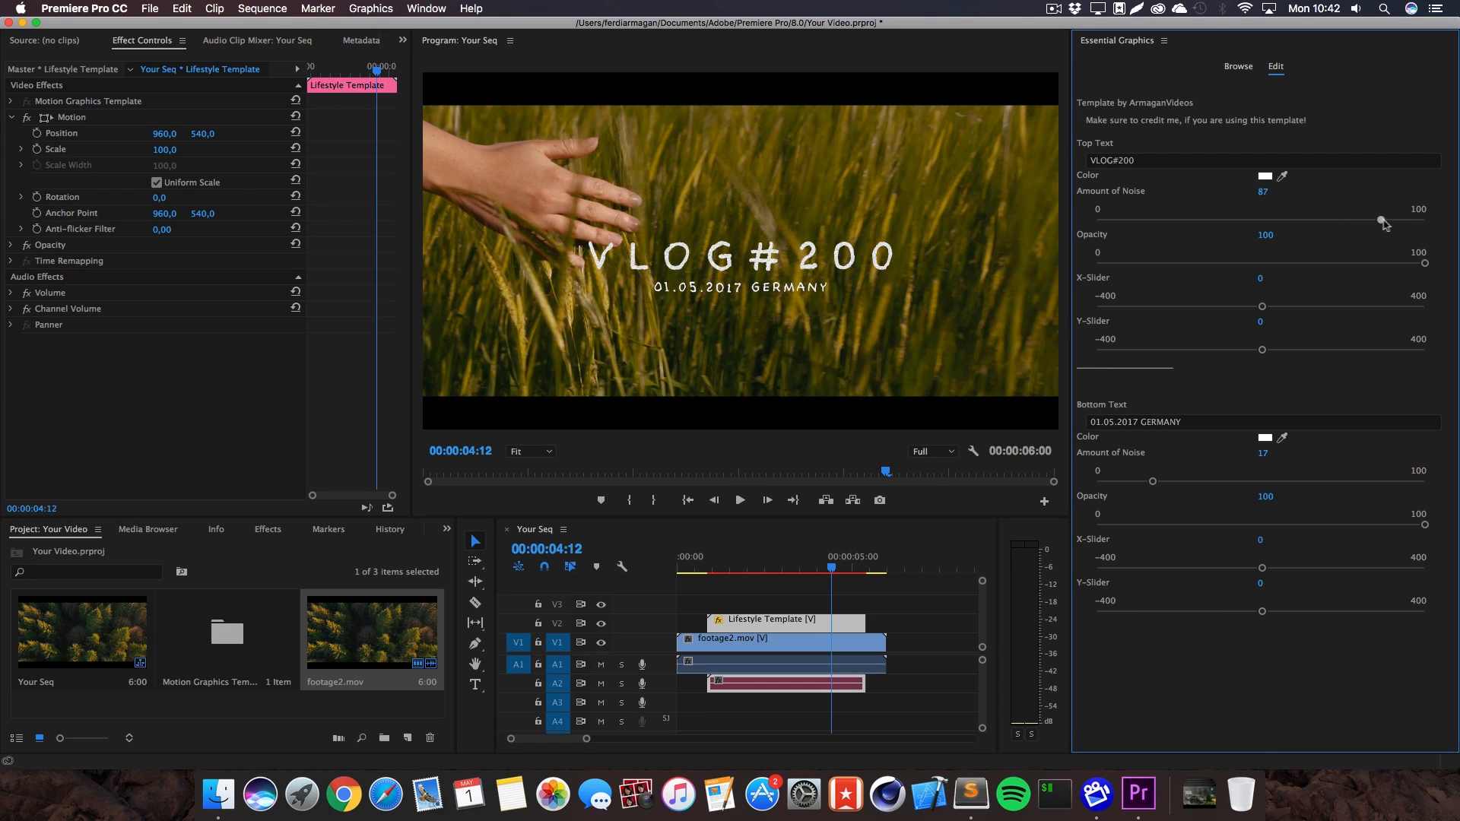
pyautogui.moveTo(1382, 222); pyautogui.dragTo(1148, 222)
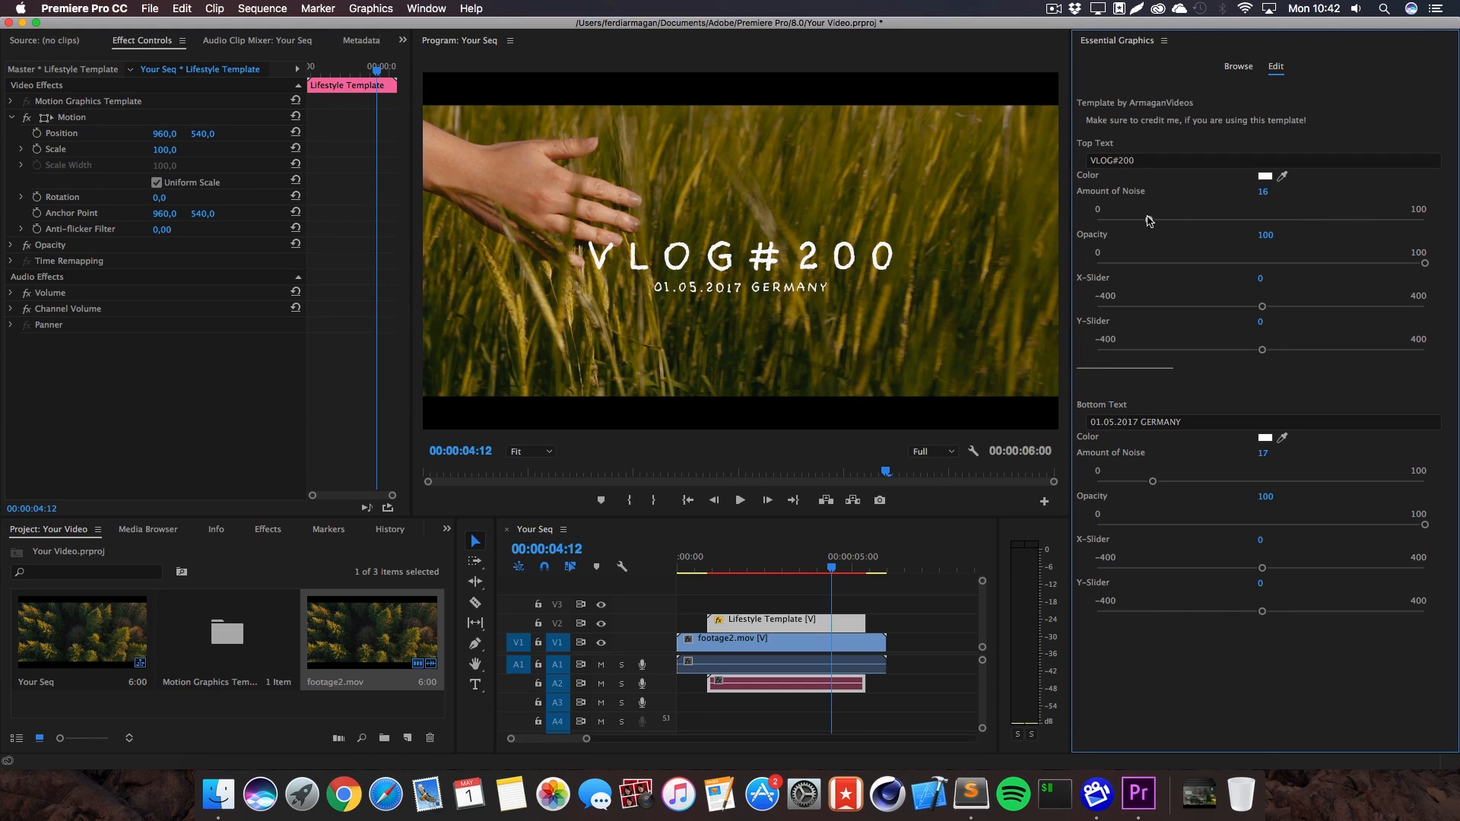
pyautogui.moveTo(1100, 220); pyautogui.dragTo(1154, 220)
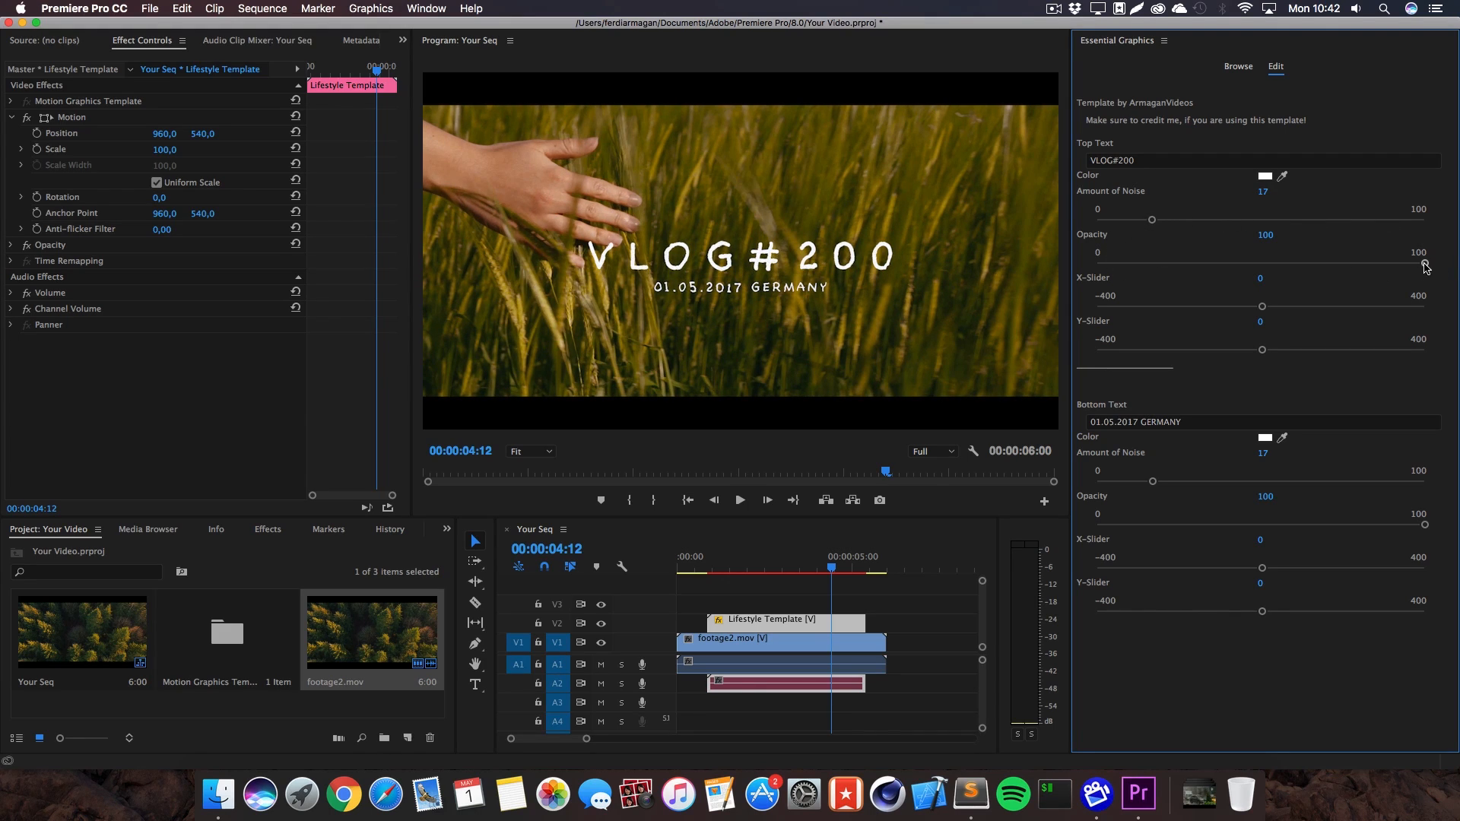
# Step: Test the top text opacity and X position, returning the title to centre
pyautogui.moveTo(1425, 252); pyautogui.dragTo(1178, 252)
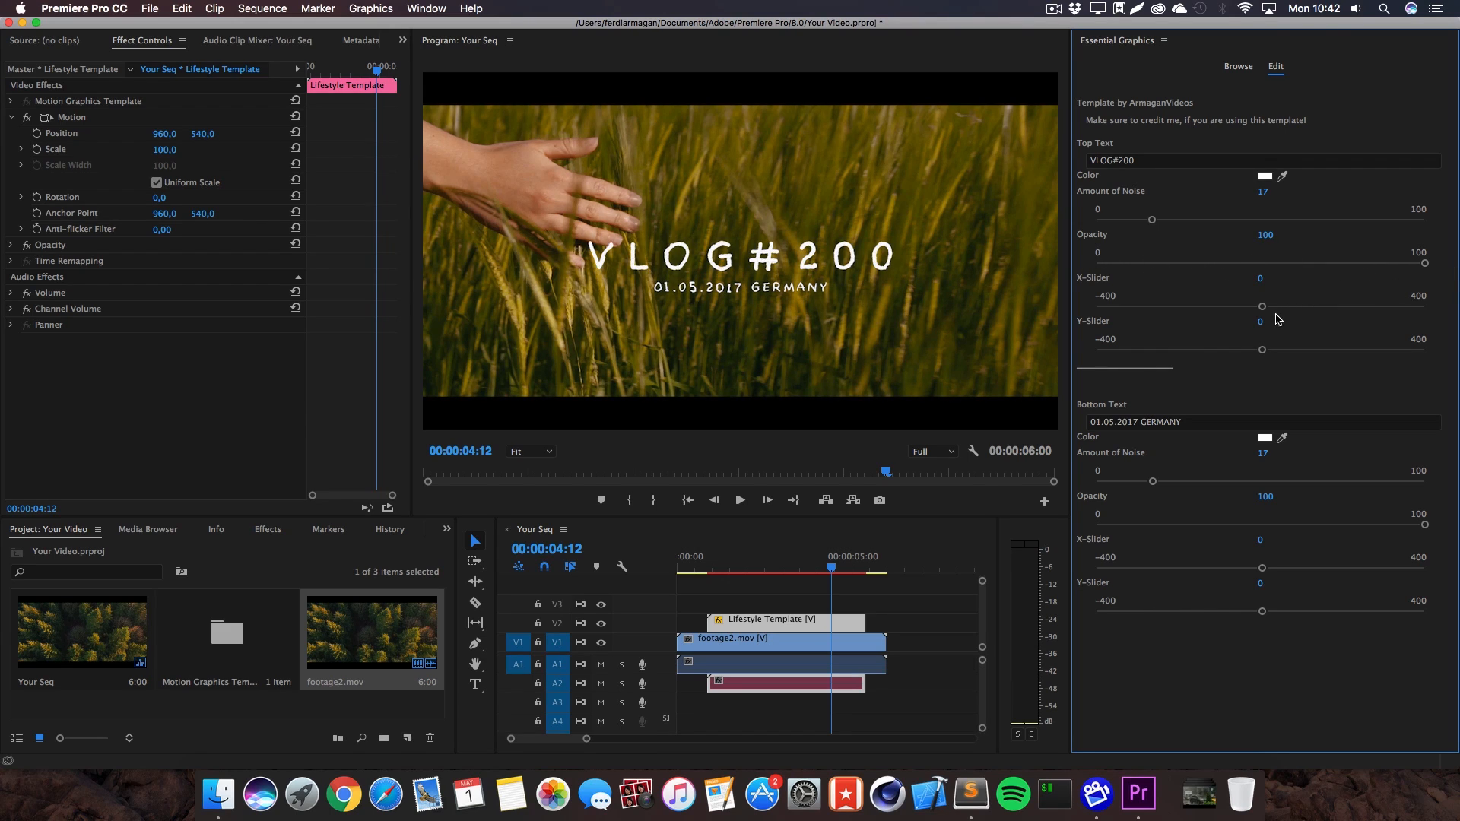
pyautogui.moveTo(1263, 307); pyautogui.dragTo(1195, 306)
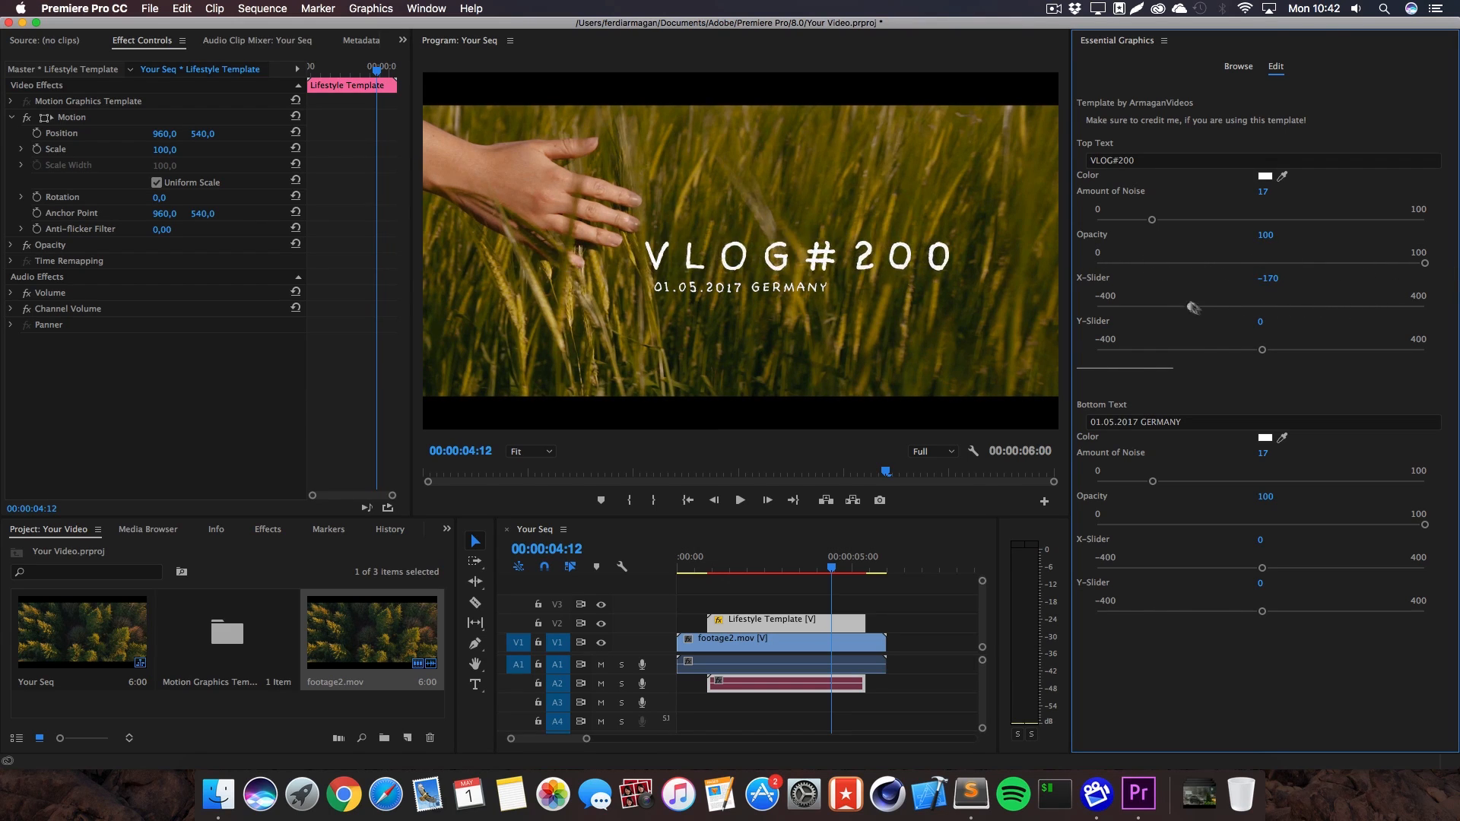
pyautogui.moveTo(1262, 349); pyautogui.dragTo(1304, 349)
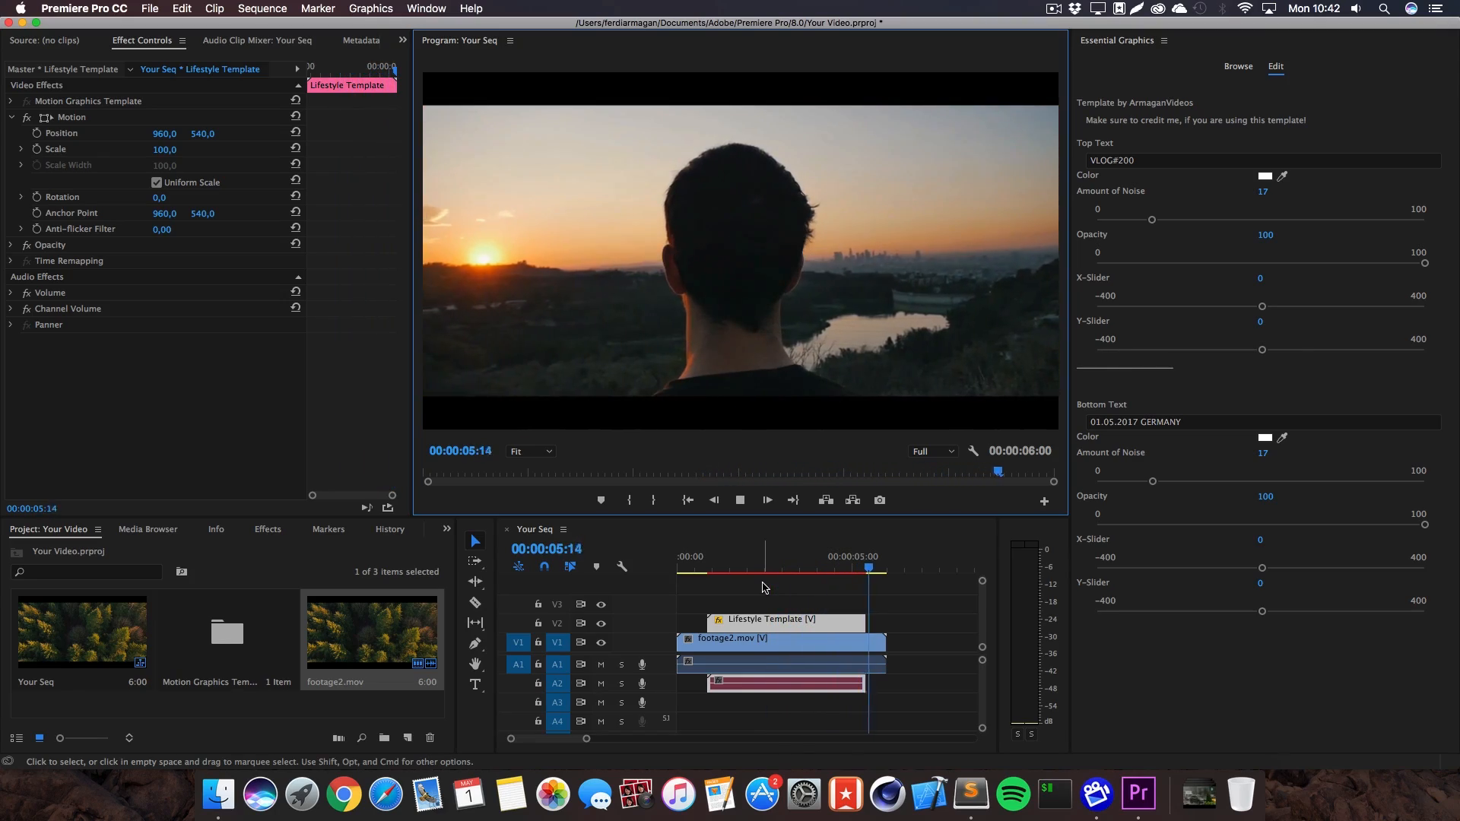
# Step: Select all clips in Your Seq and delete them
pyautogui.click(740, 500)
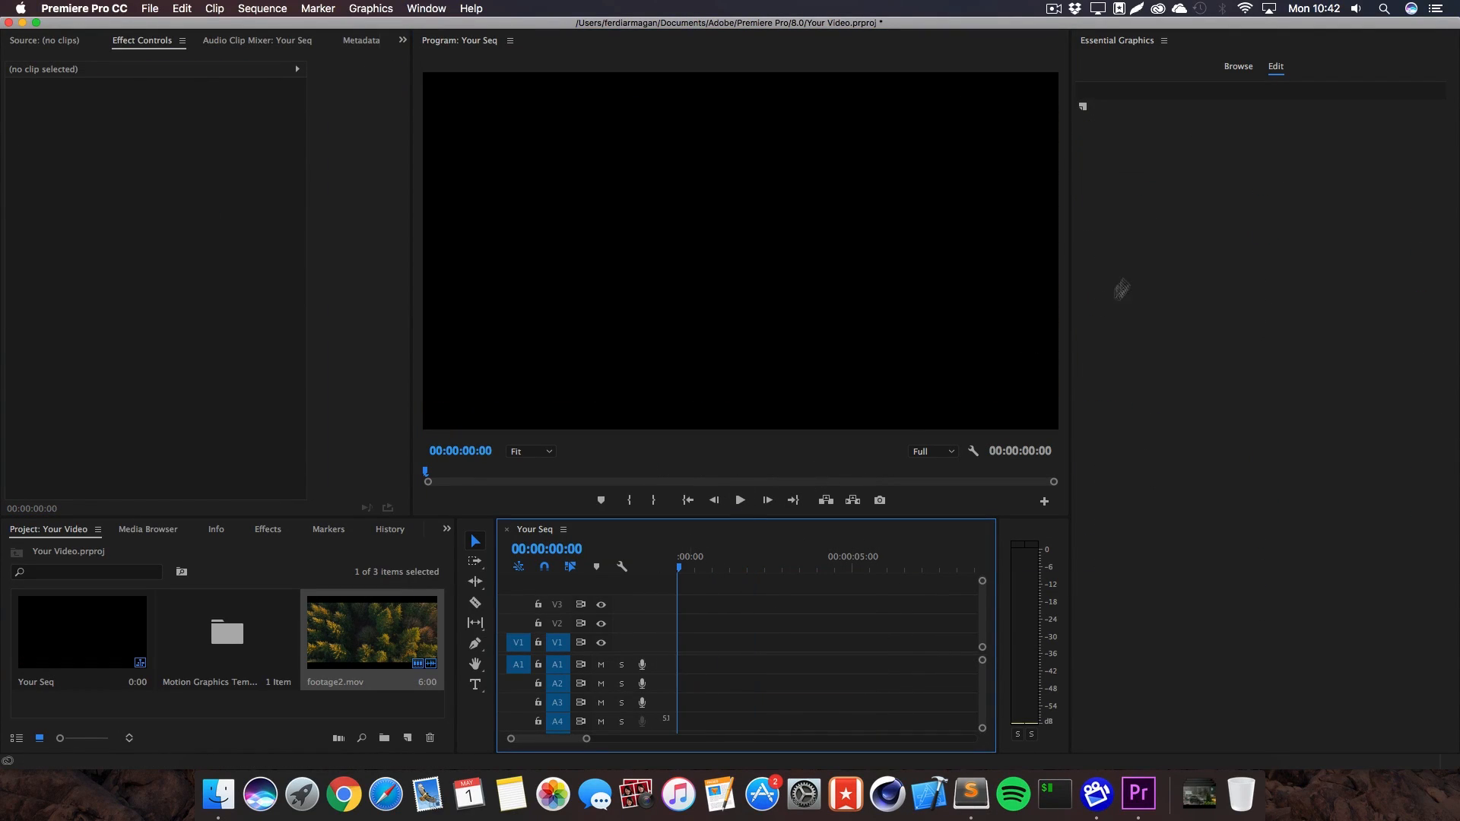
# Step: Install Fashion Template.mogrt from the Essential Graphics Browse panel
pyautogui.click(1239, 66)
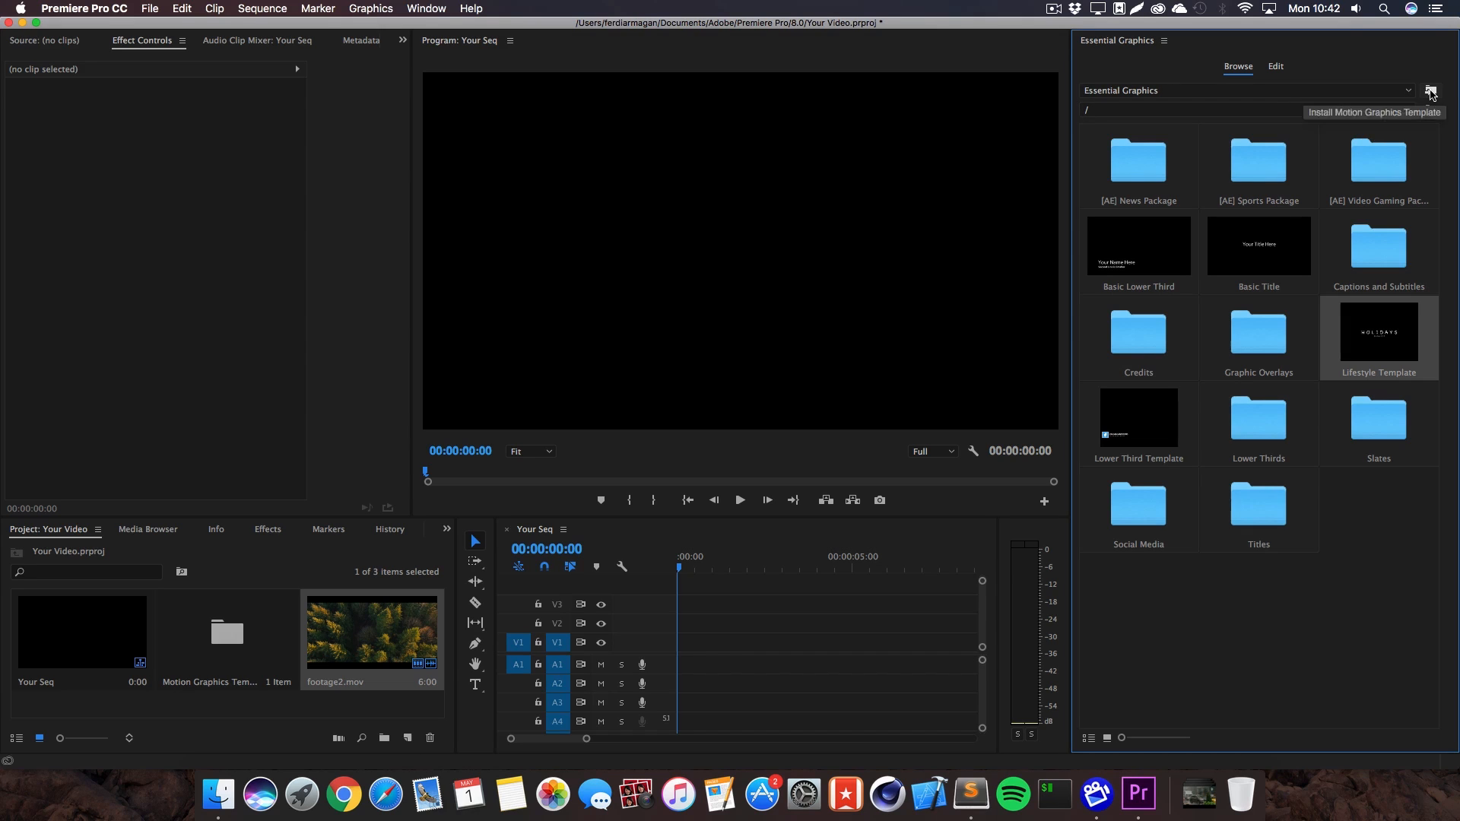
pyautogui.click(1431, 90)
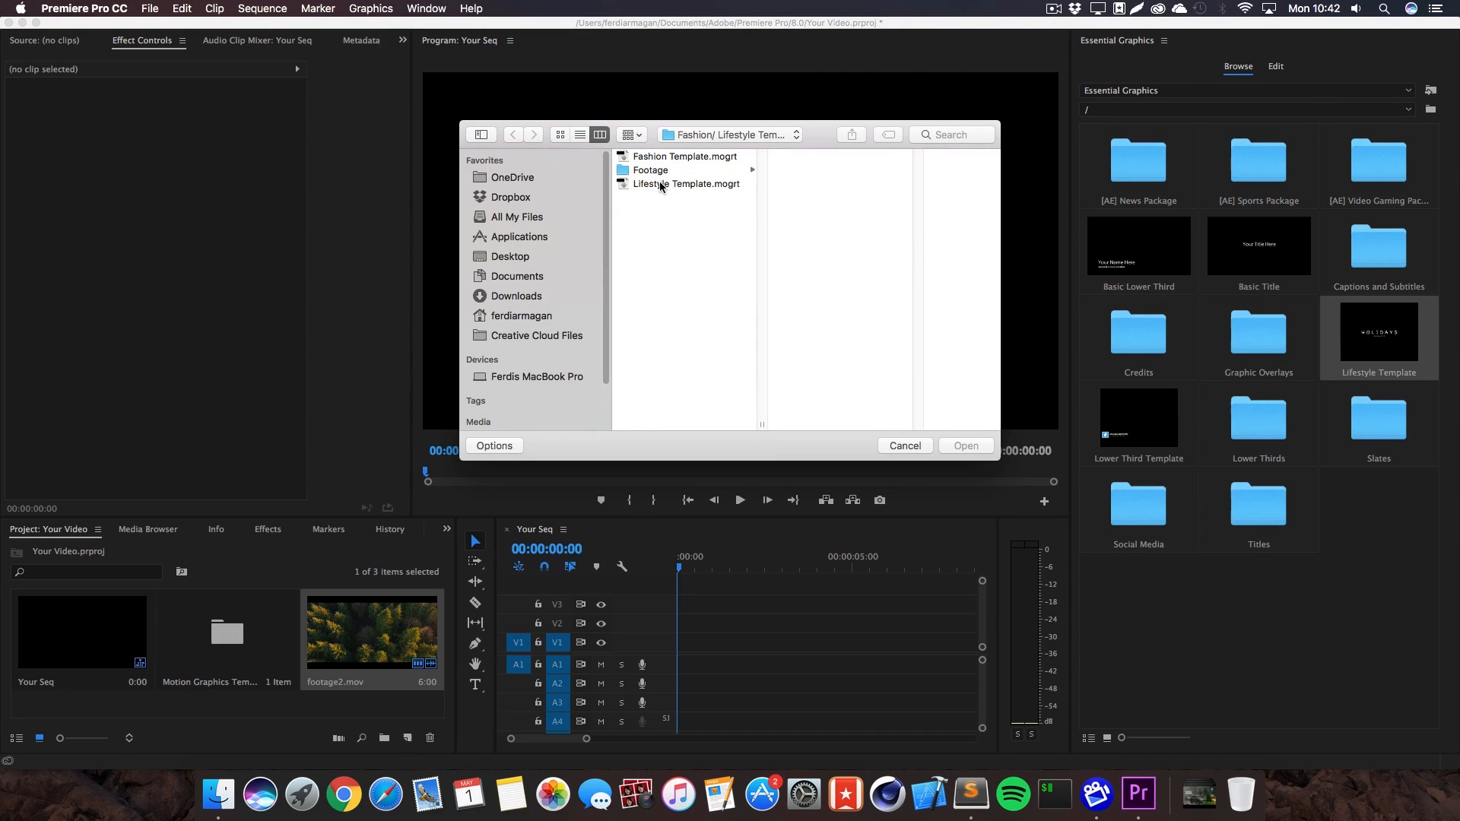
pyautogui.click(686, 157)
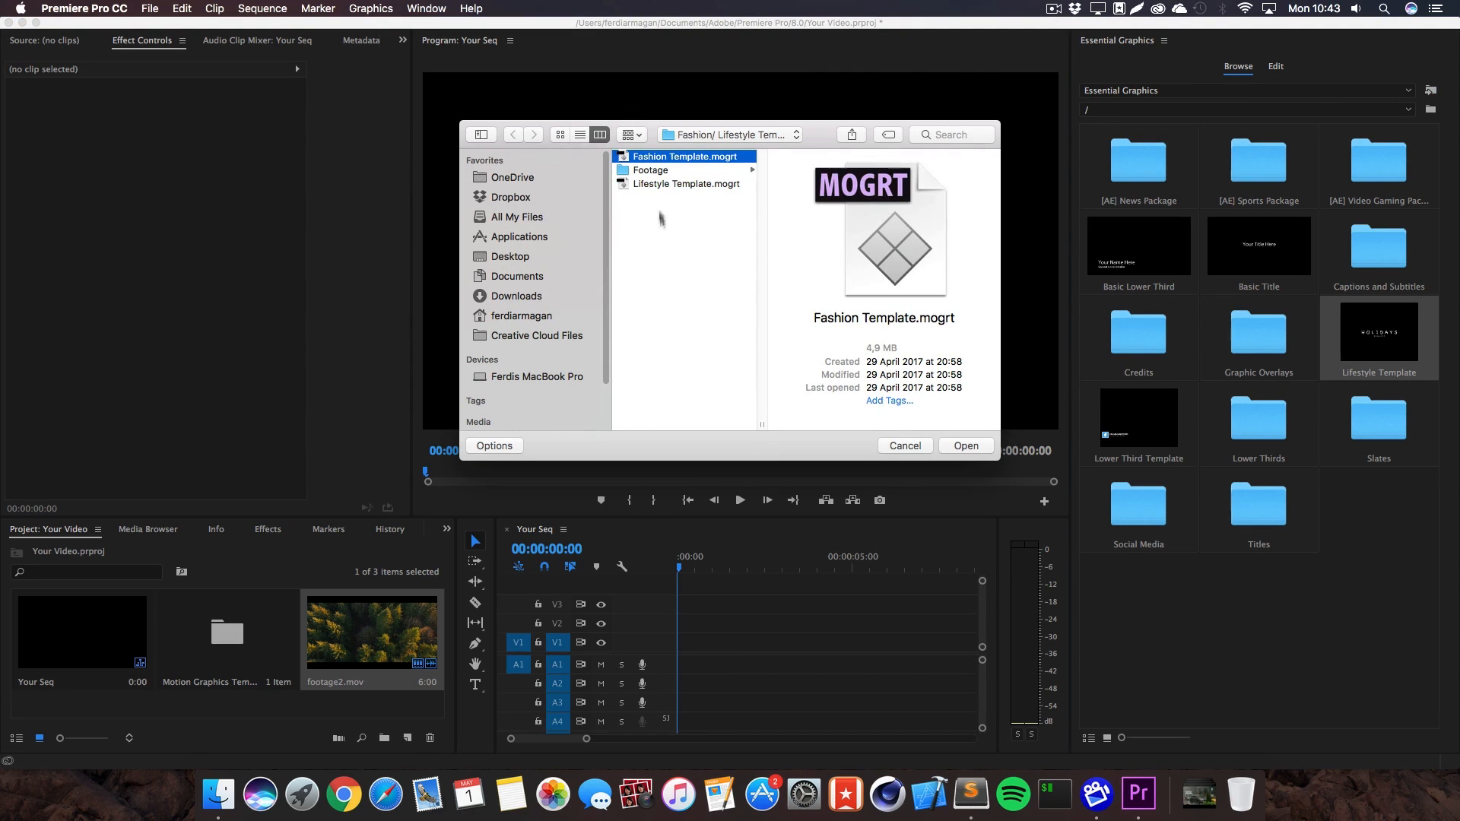
pyautogui.click(966, 446)
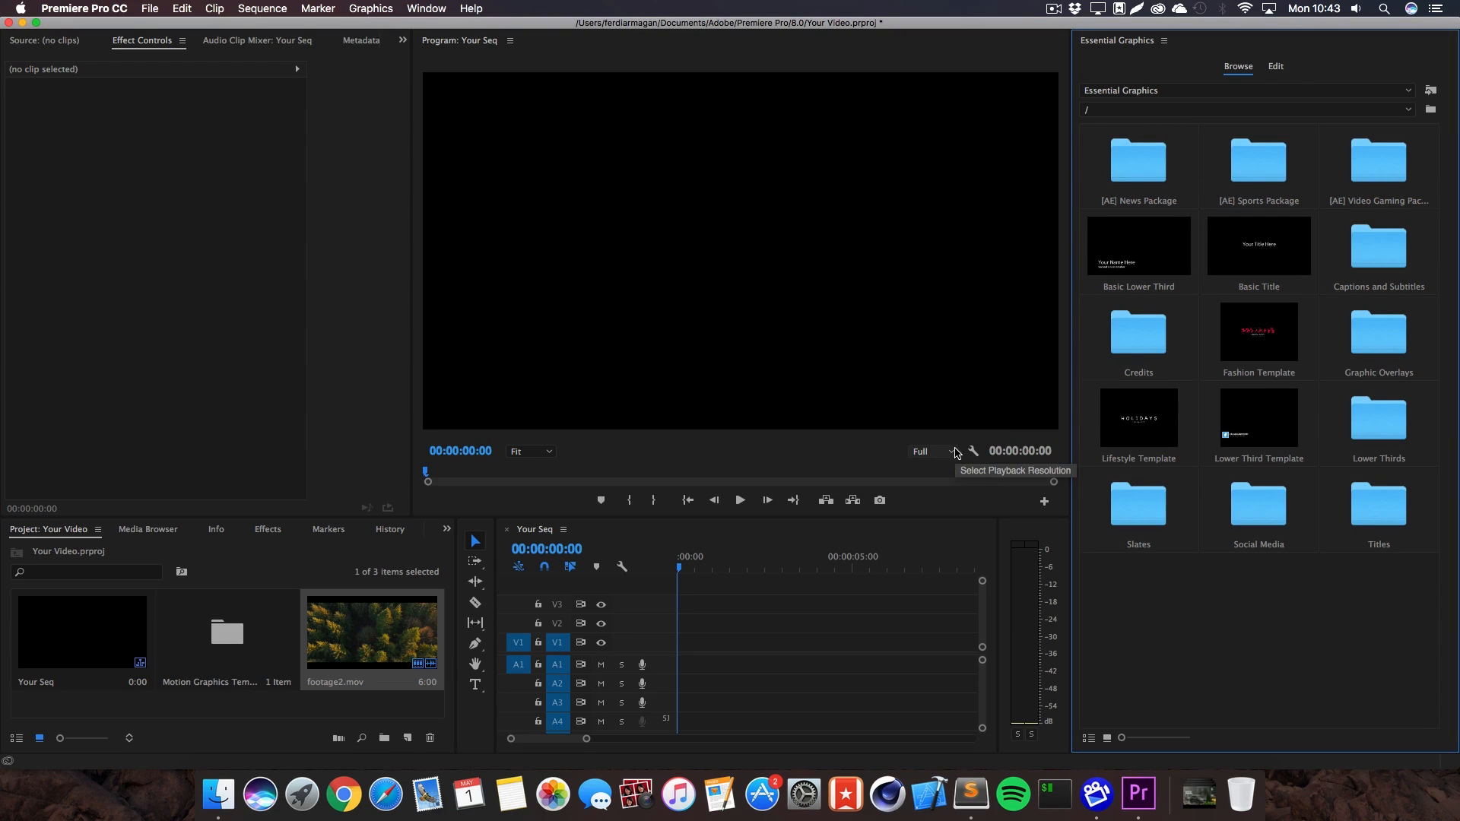
# Step: Drop the Fashion Template onto track V2 and preview its HOLIDAYS 29.04. title
pyautogui.moveTo(1258, 331); pyautogui.dragTo(788, 624)
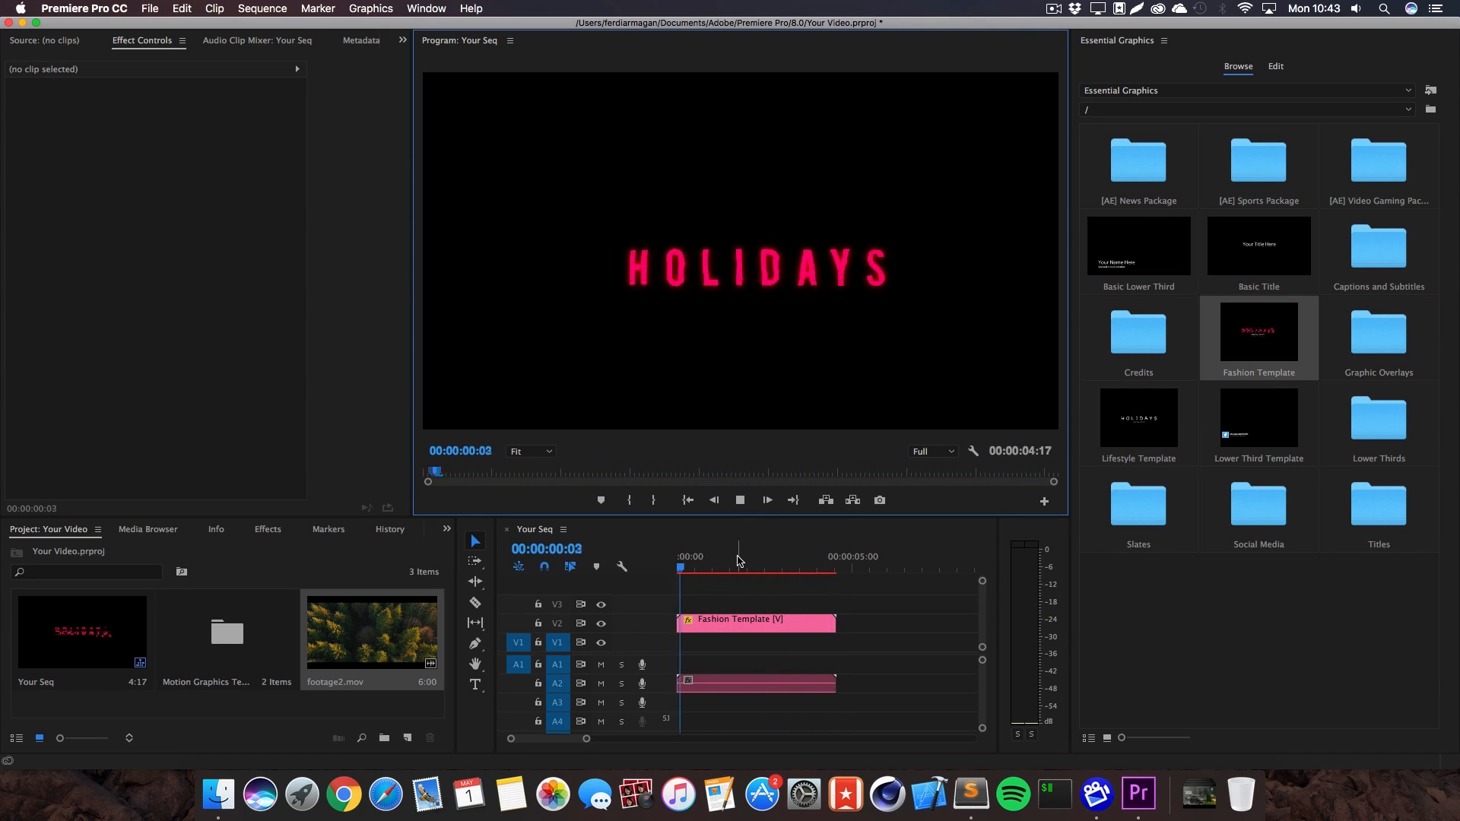
pyautogui.click(739, 568)
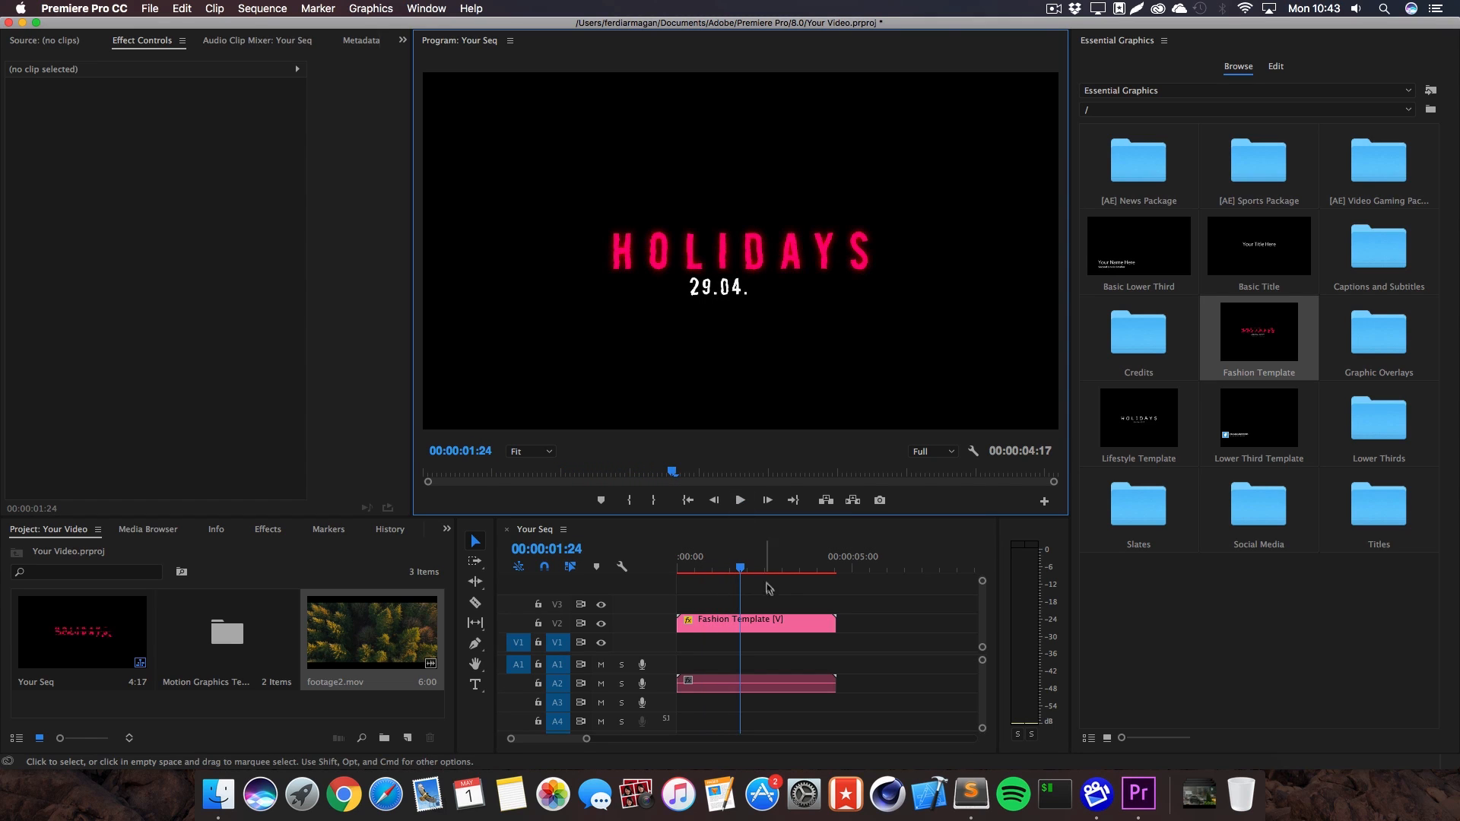
pyautogui.click(754, 619)
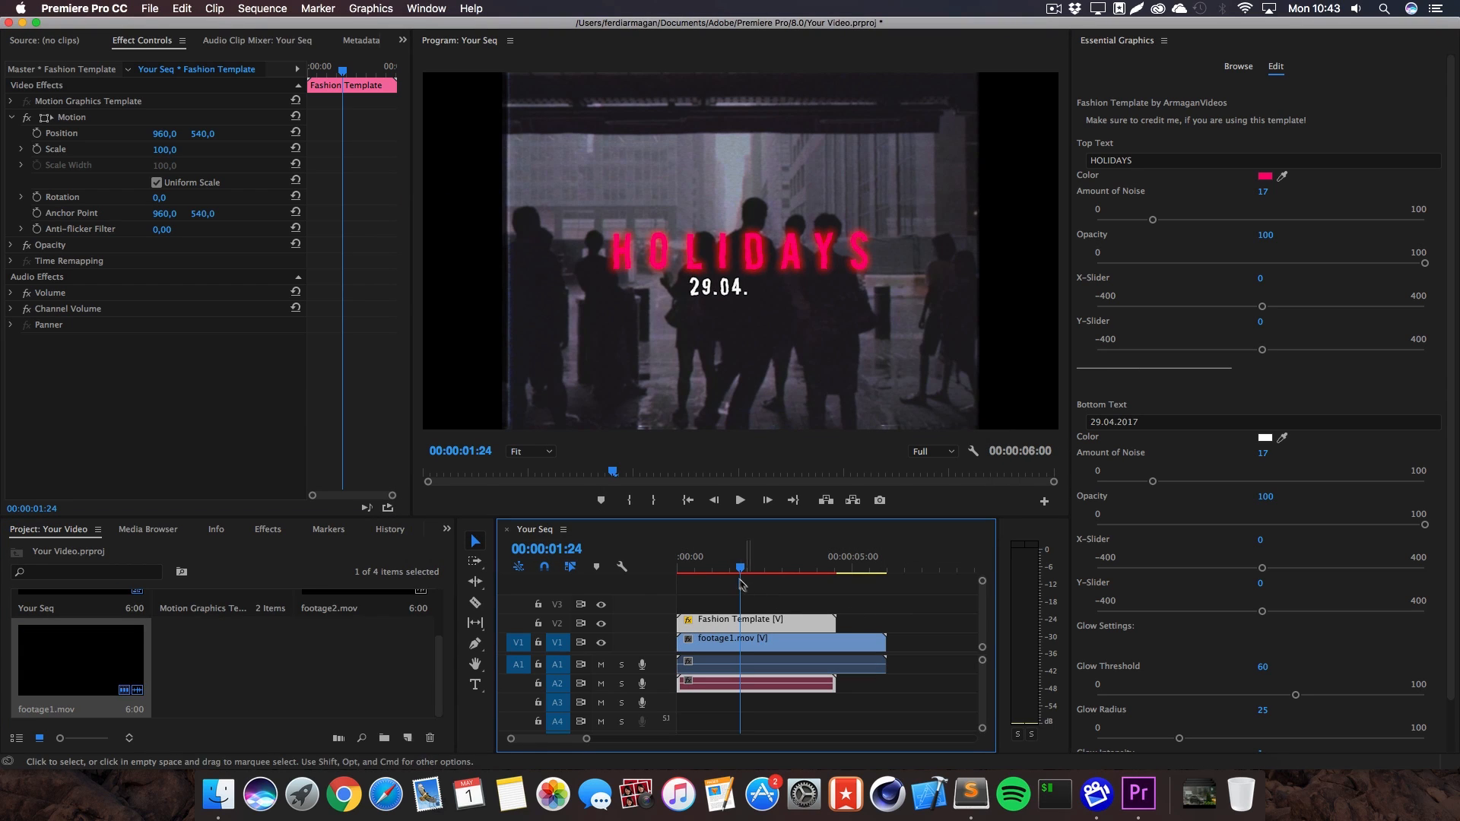
# Step: Scrub the playhead to see where the title and full date appear over the footage
pyautogui.click(739, 500)
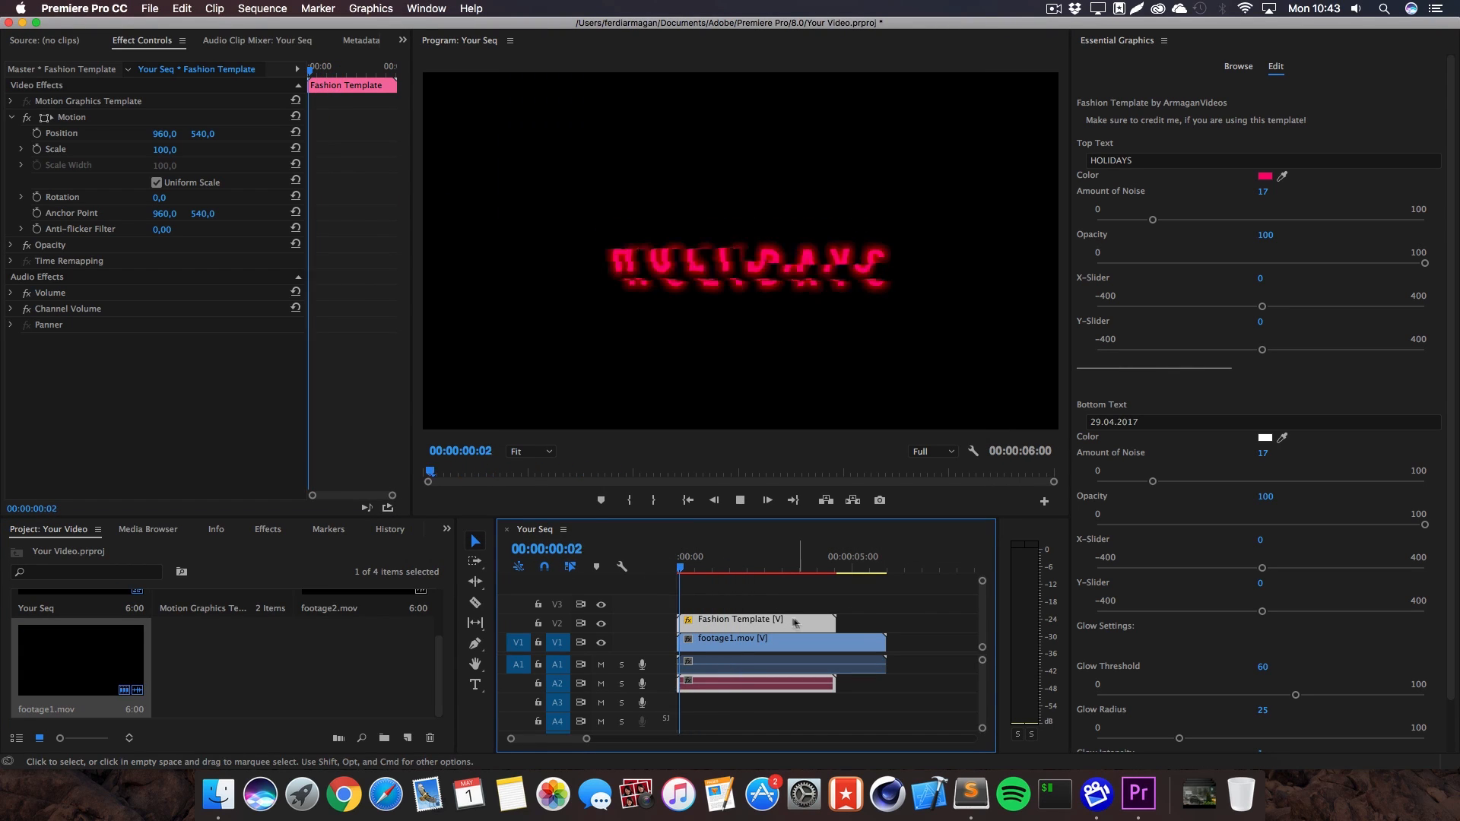
pyautogui.click(689, 568)
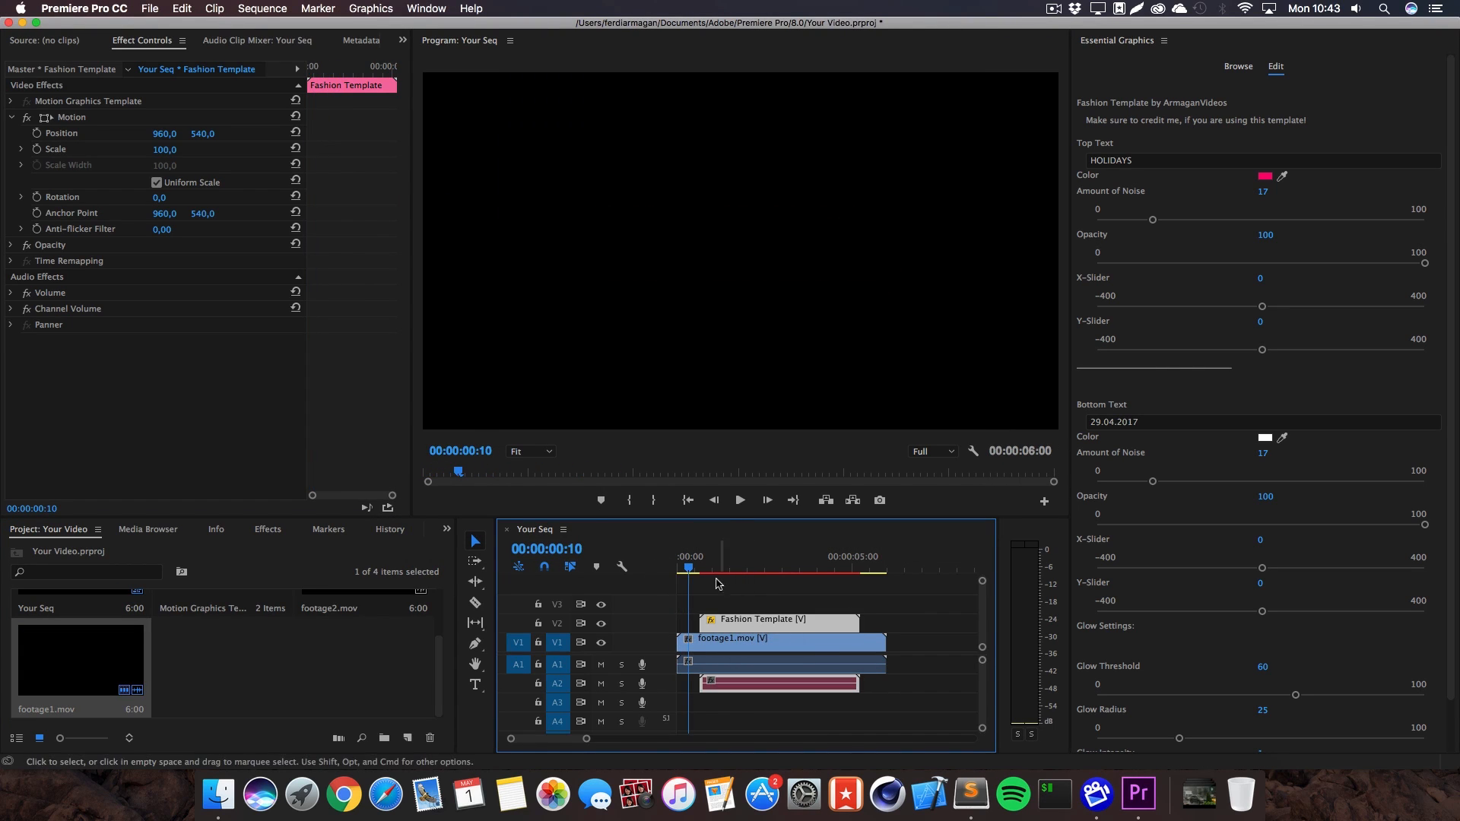
pyautogui.click(739, 500)
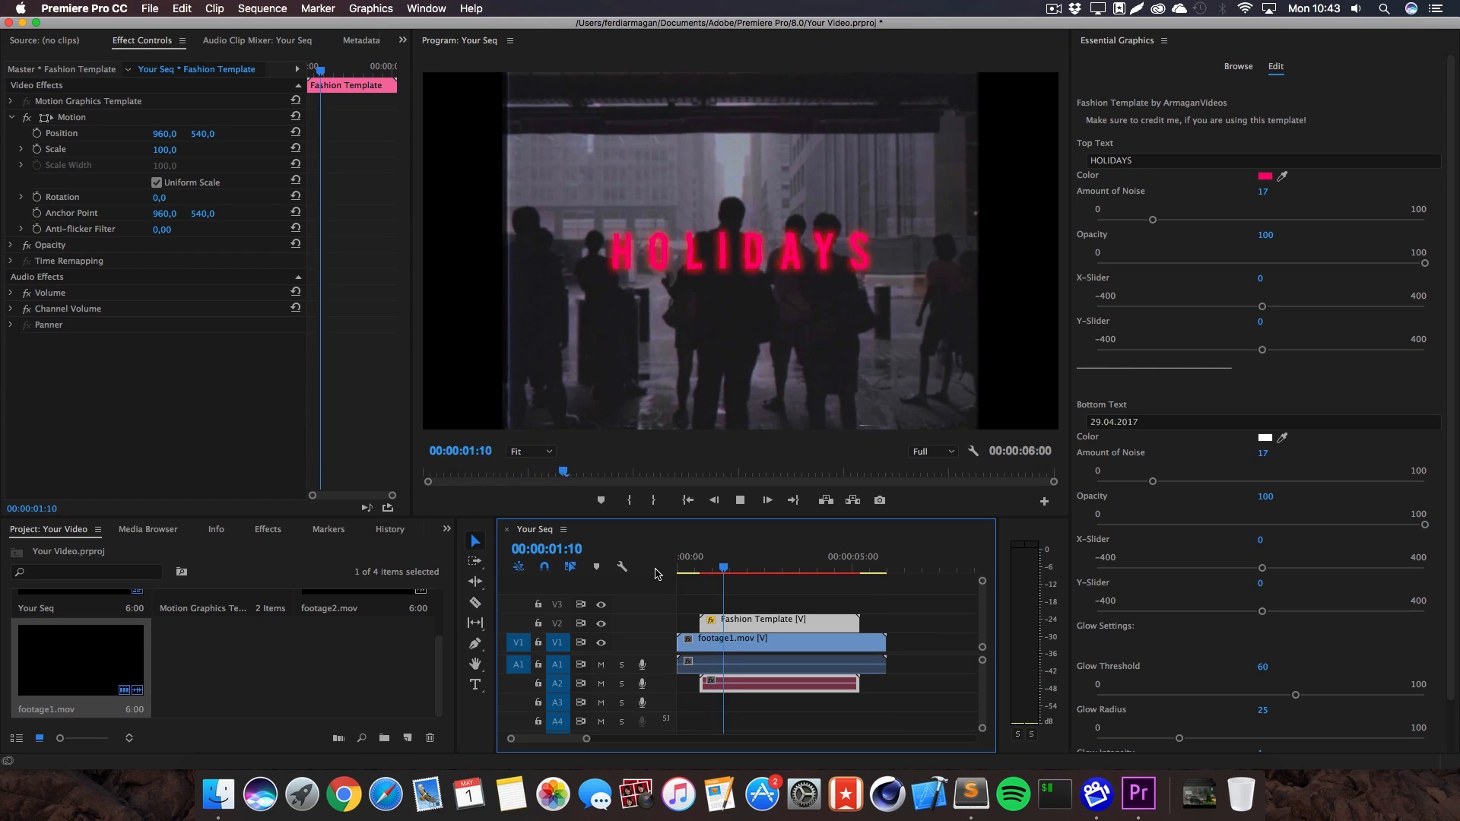
pyautogui.click(793, 568)
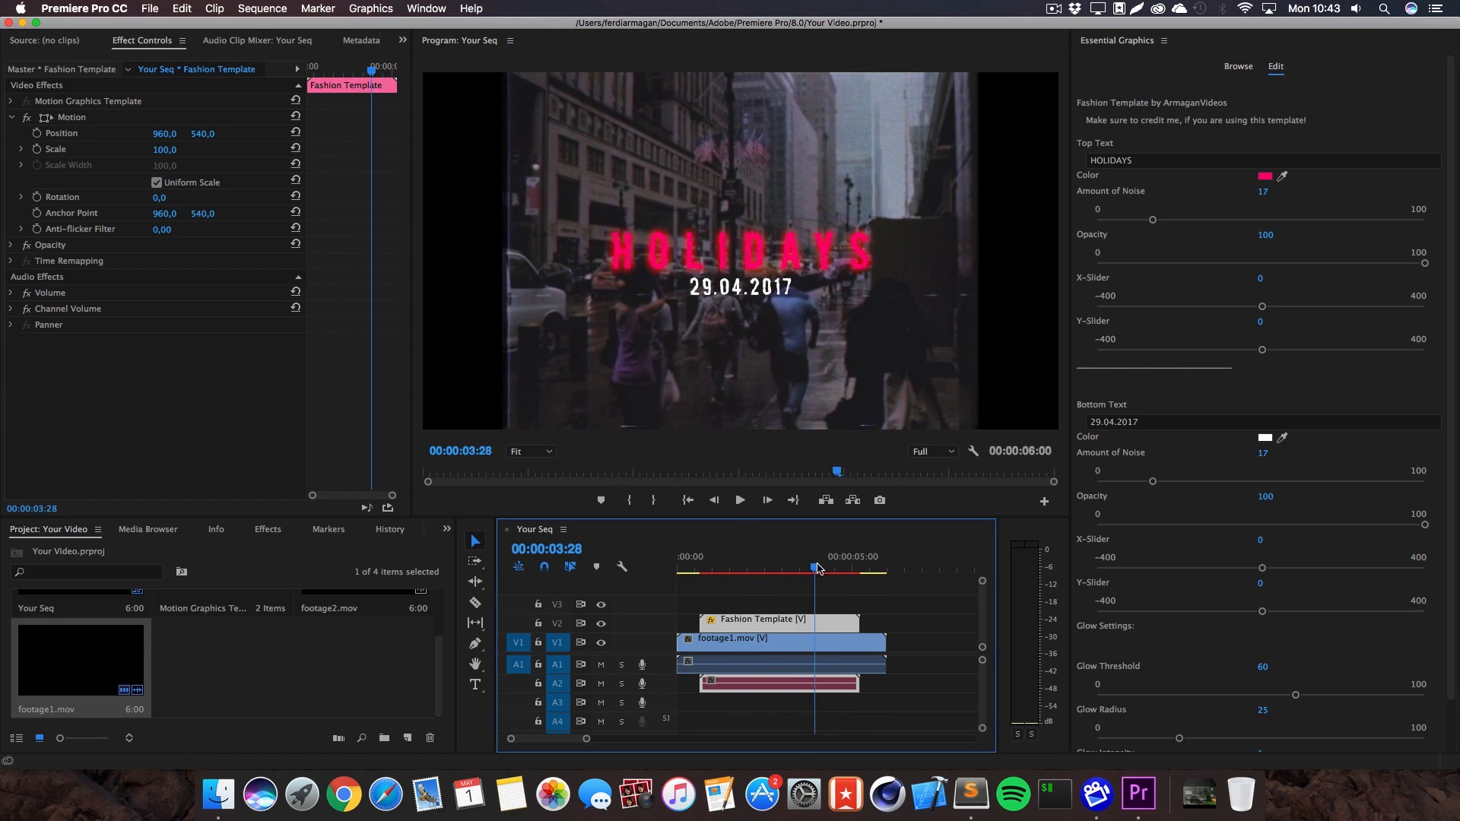
# Step: Replace the top text with FASHION HAUL and open its colour picker
pyautogui.click(1164, 161)
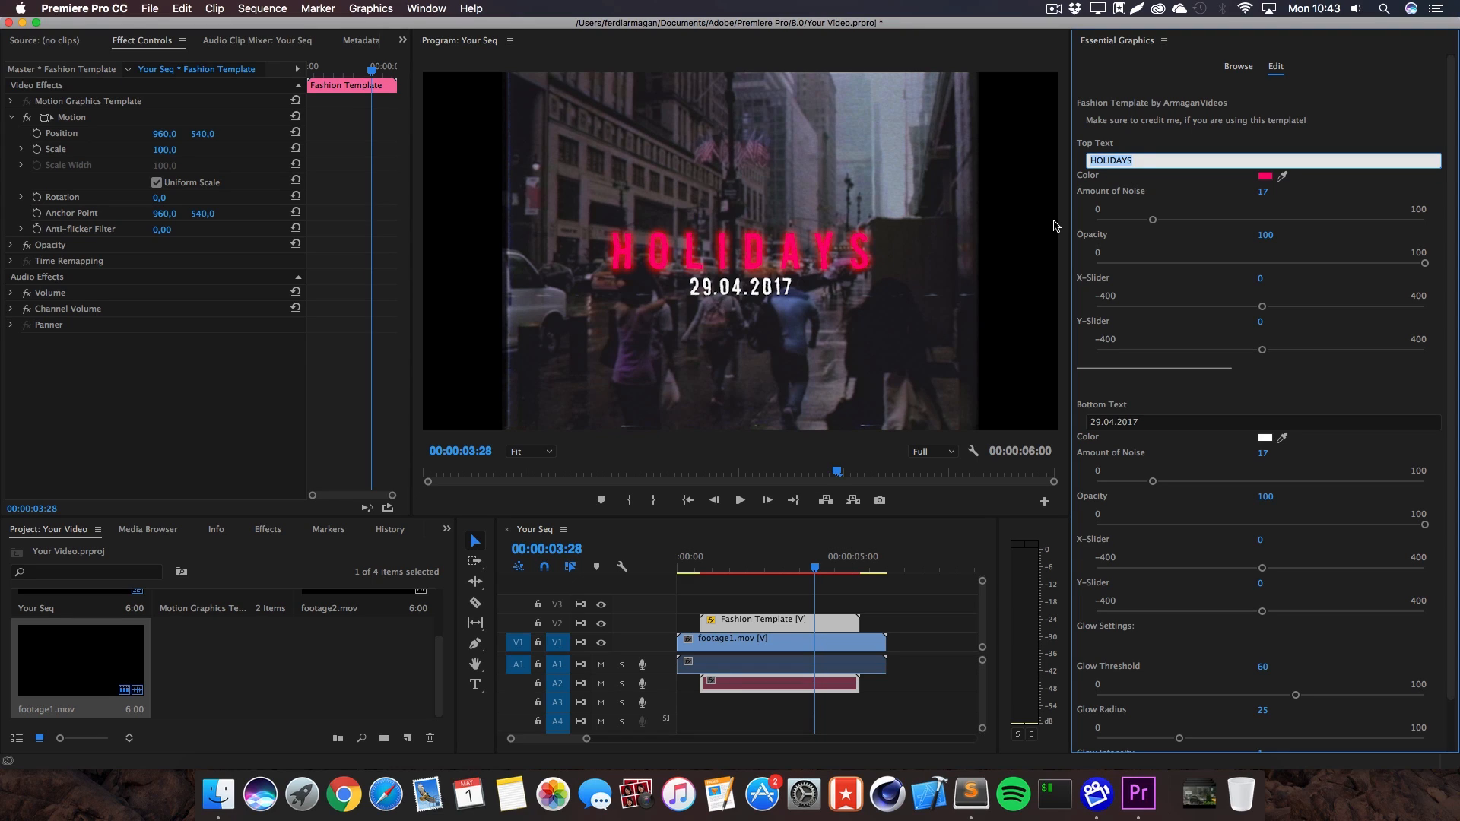
pyautogui.write('FASHION HAUL')
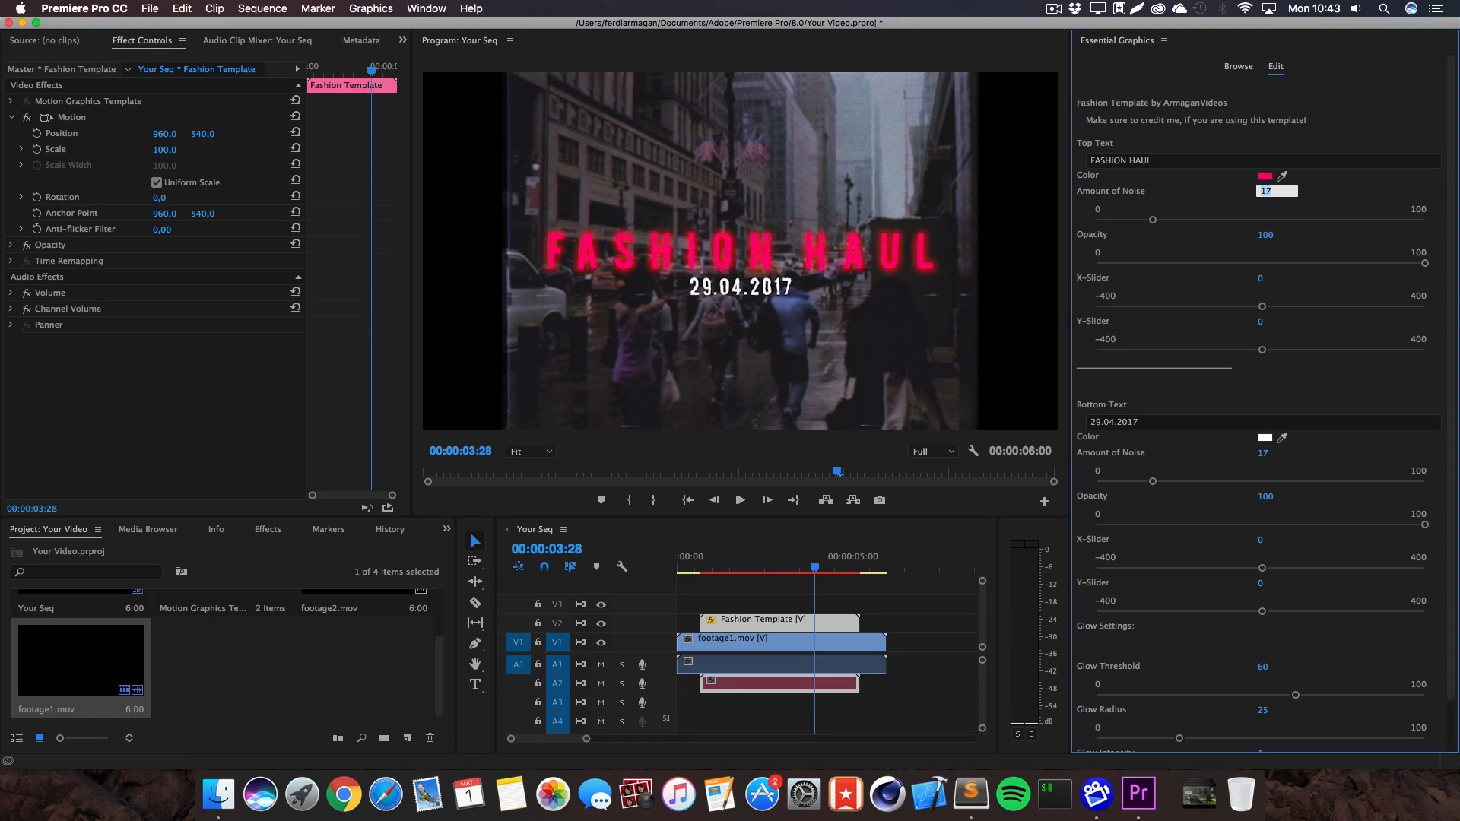
pyautogui.click(1264, 175)
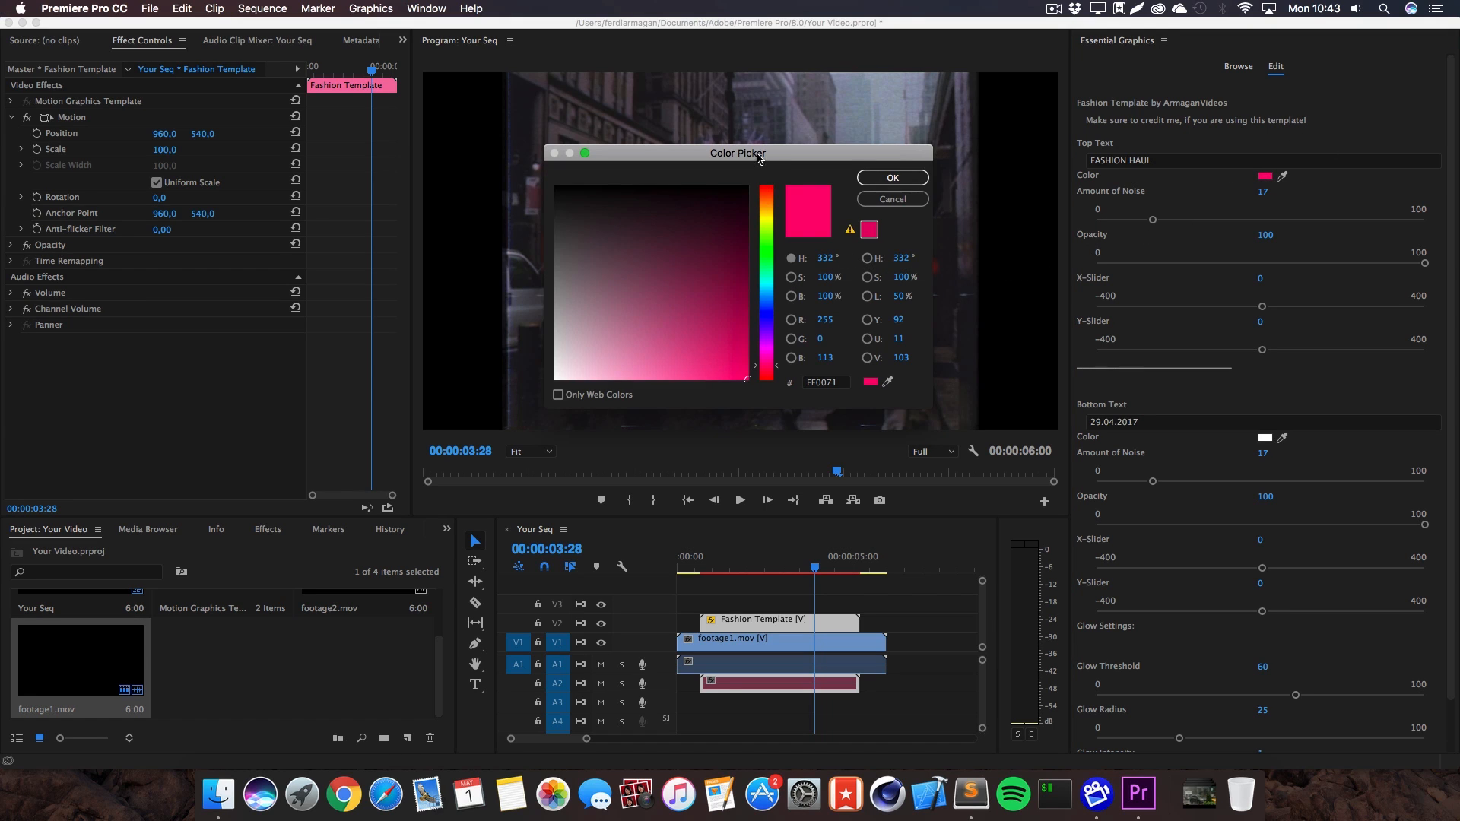
# Step: Choose a cyan shade for the FASHION HAUL top text and confirm it
pyautogui.moveTo(738, 153); pyautogui.dragTo(956, 382)
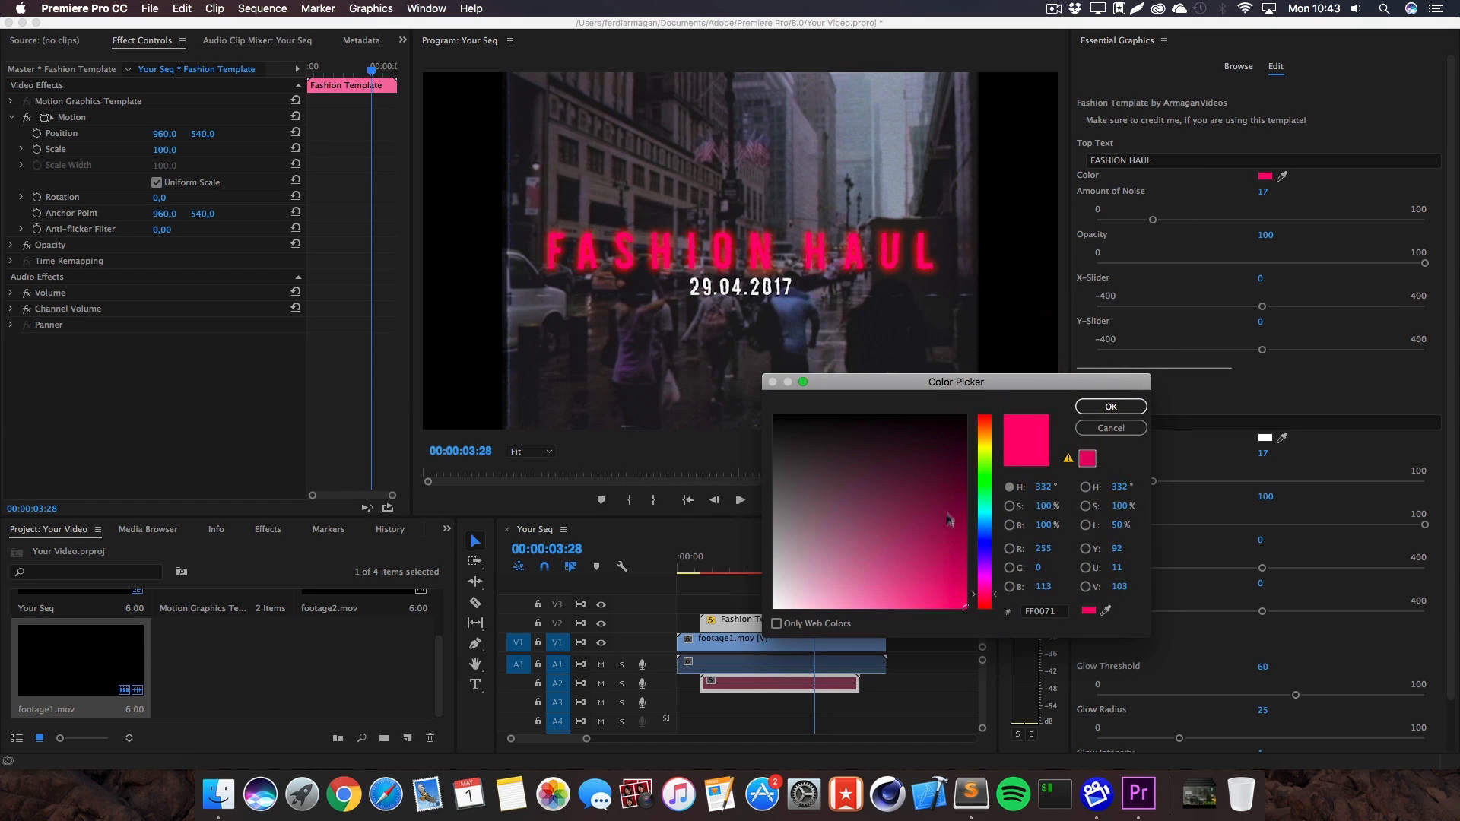
pyautogui.click(1042, 611)
pyautogui.write('2FAFCB')
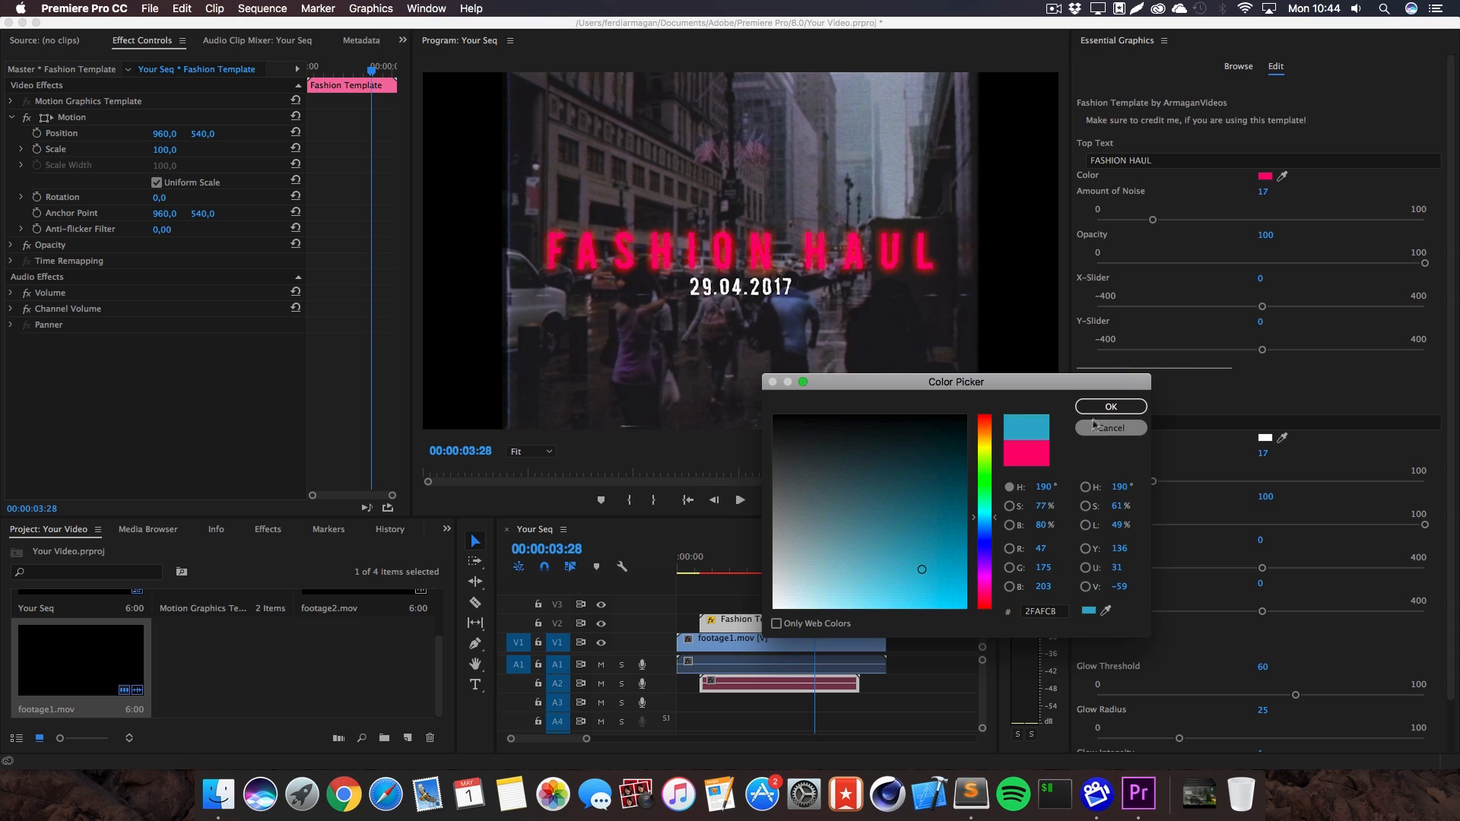
pyautogui.click(1111, 407)
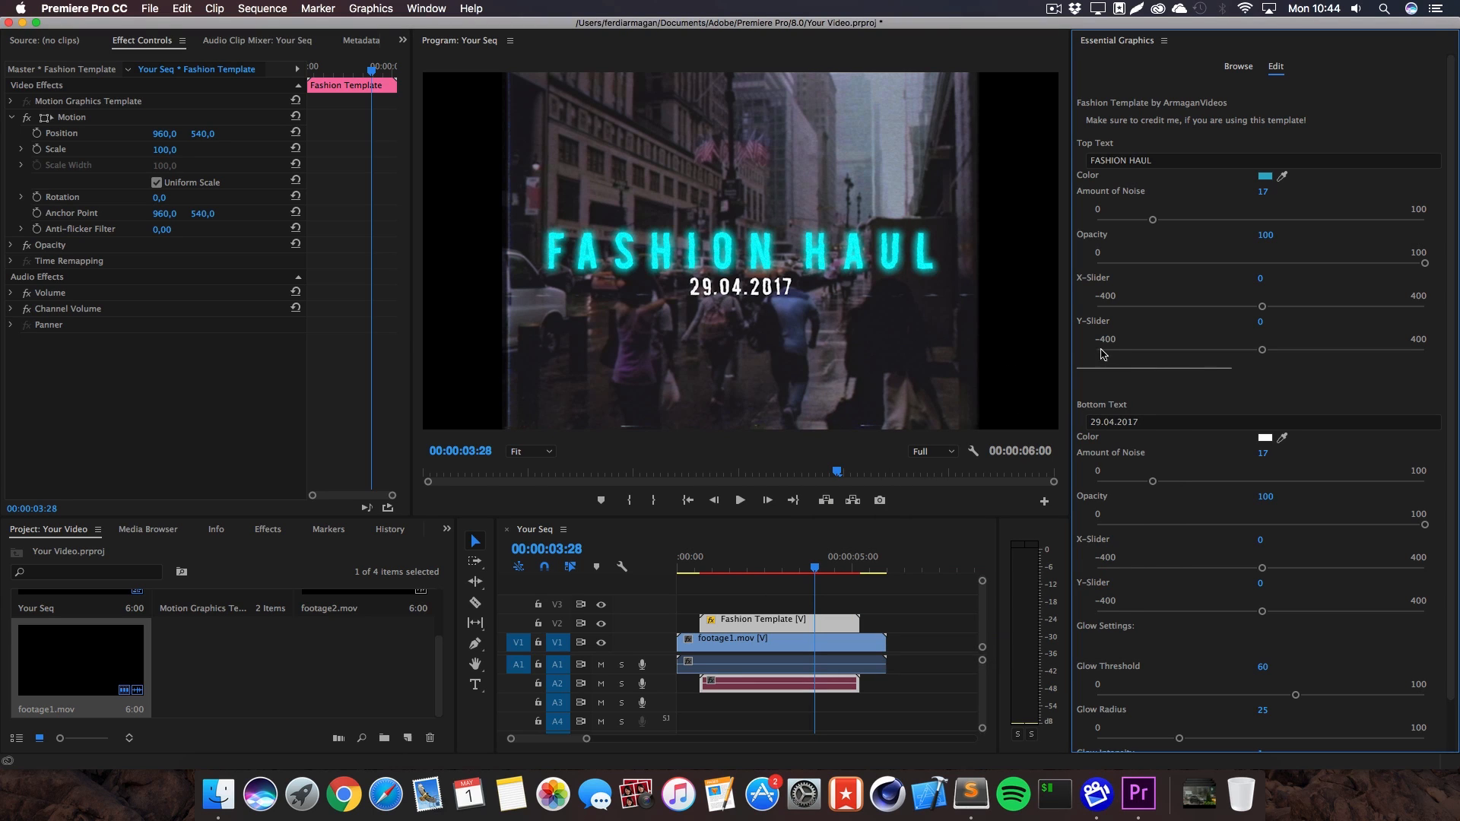
pyautogui.moveTo(1153, 226)
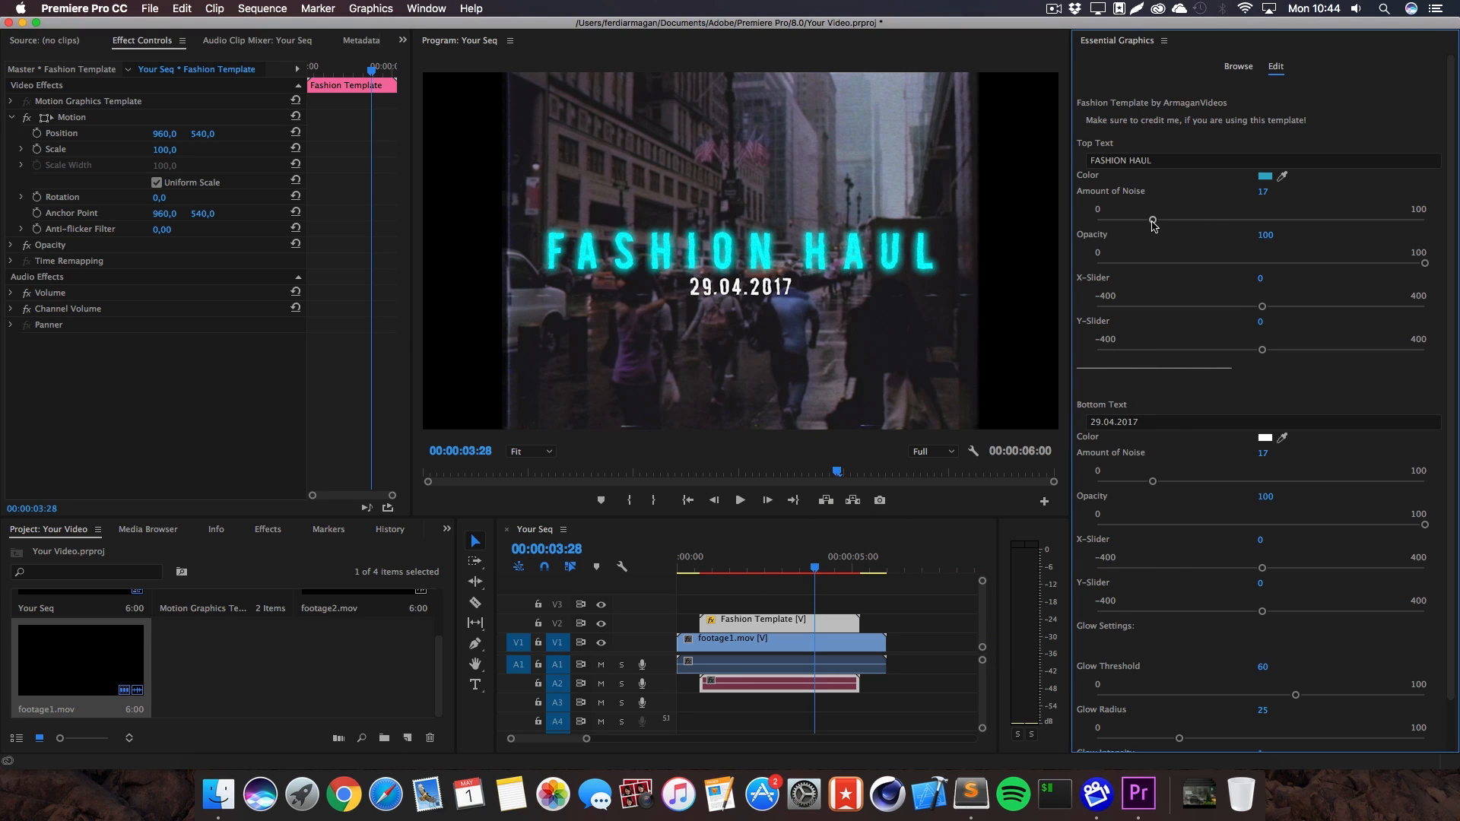
# Step: Raise the top text noise to 78, then return it to 17
pyautogui.moveTo(1153, 220); pyautogui.dragTo(1352, 220)
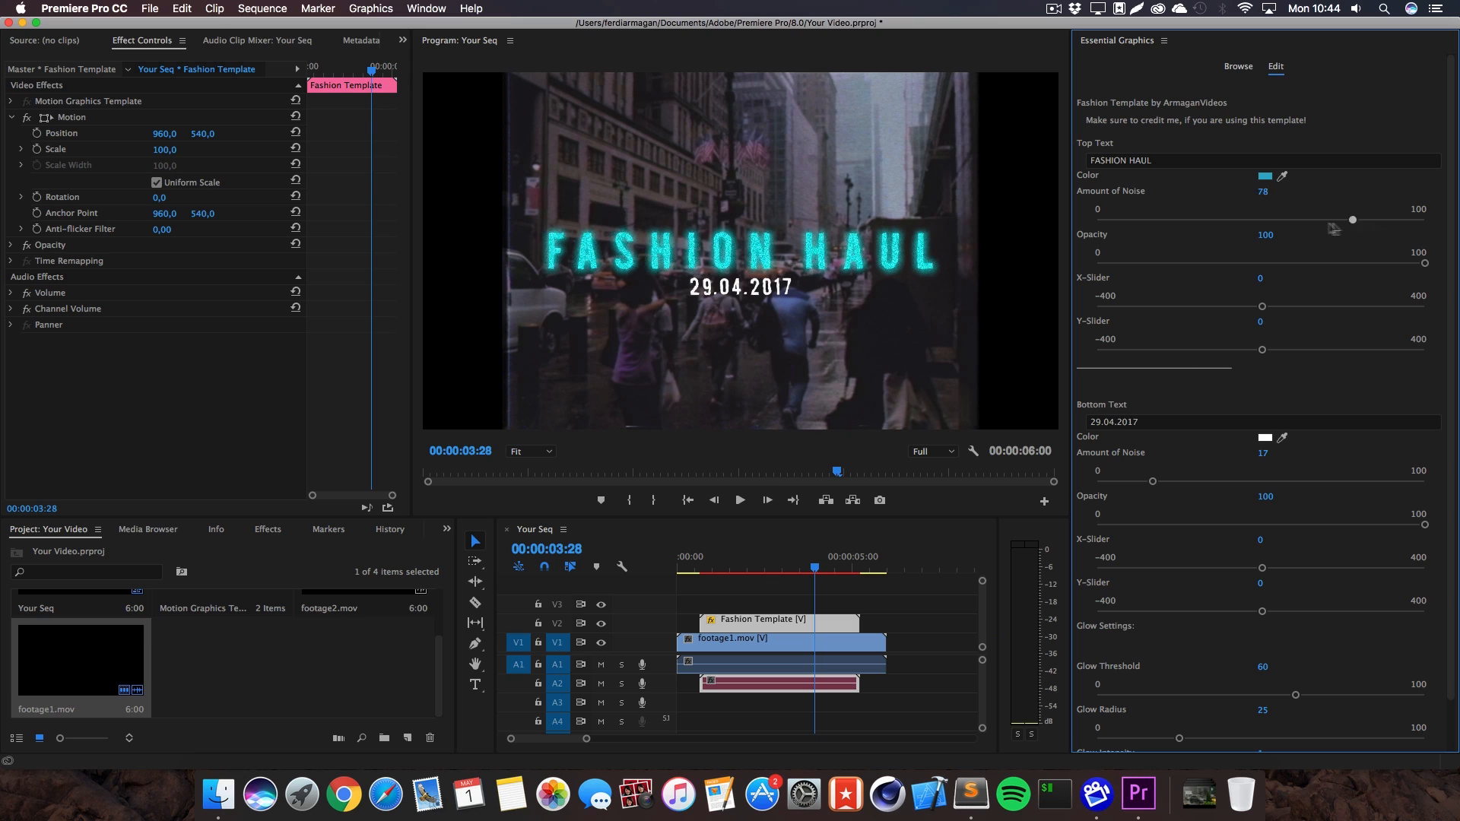
pyautogui.moveTo(1353, 219); pyautogui.dragTo(1152, 220)
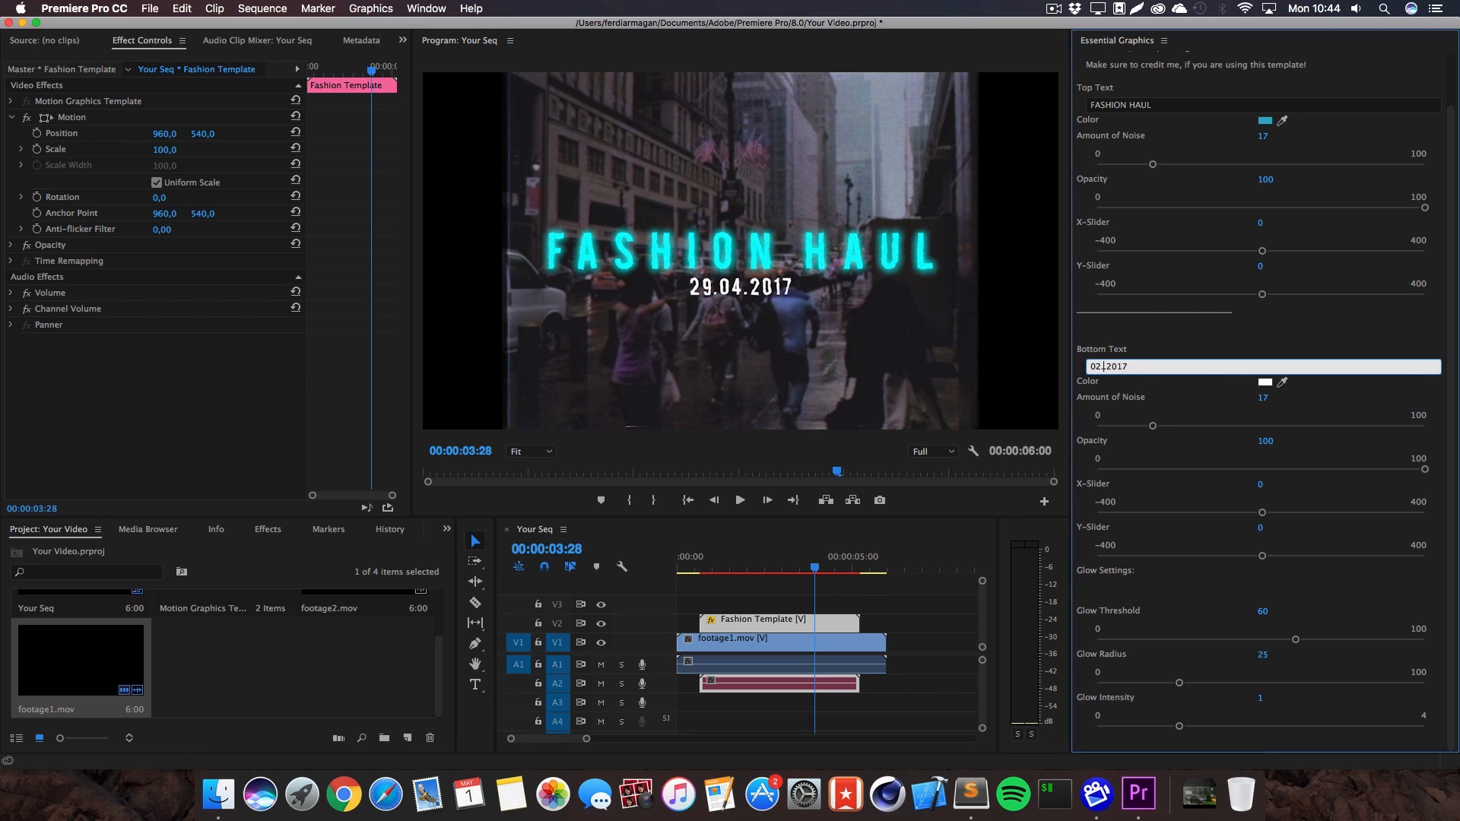
# Step: Enter '02.05.2017' in the Bottom Text field, then append 'GUCCI' after the date
pyautogui.write('02.05.2017')
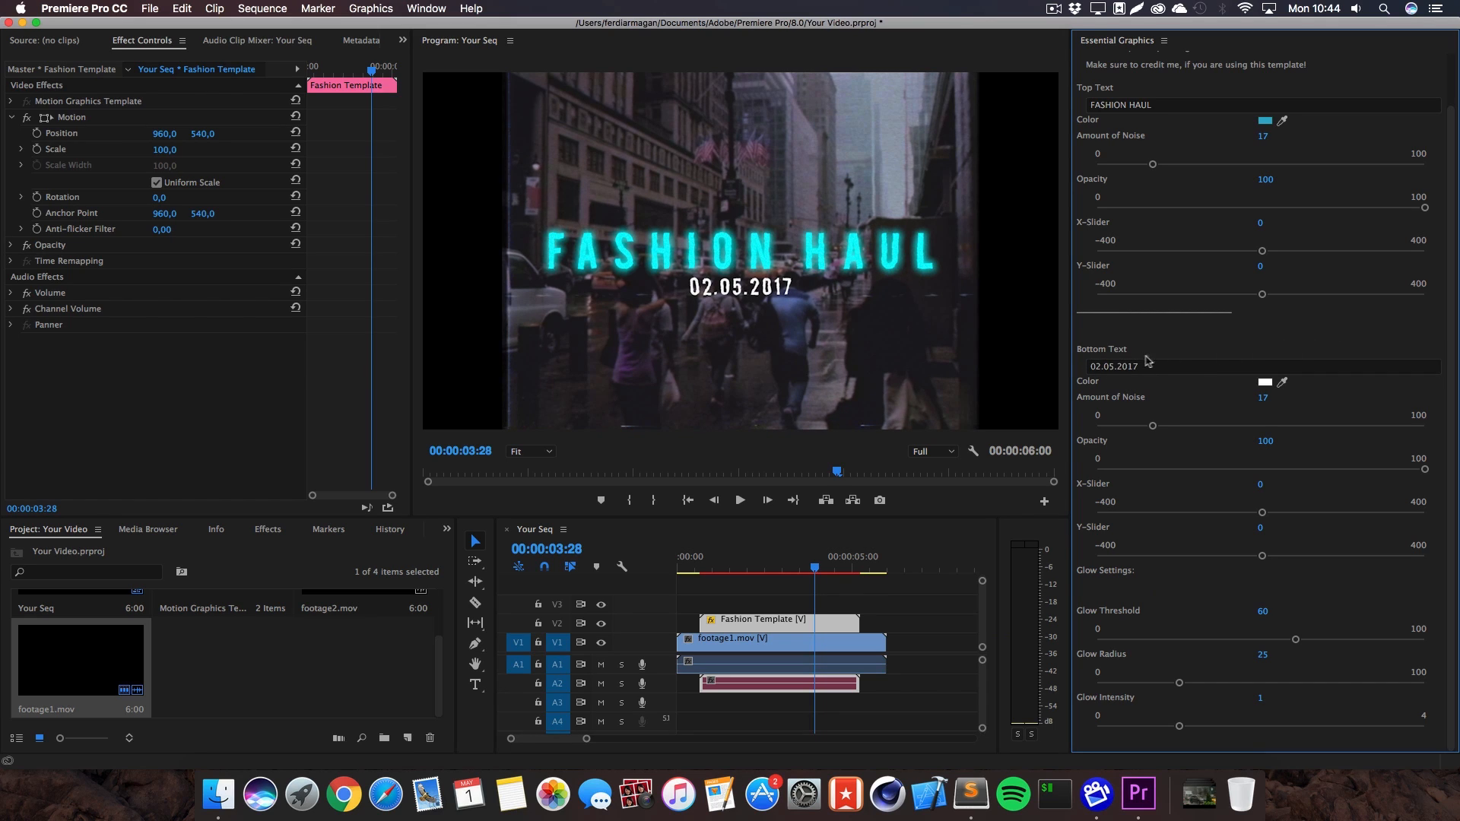
pyautogui.click(1257, 366)
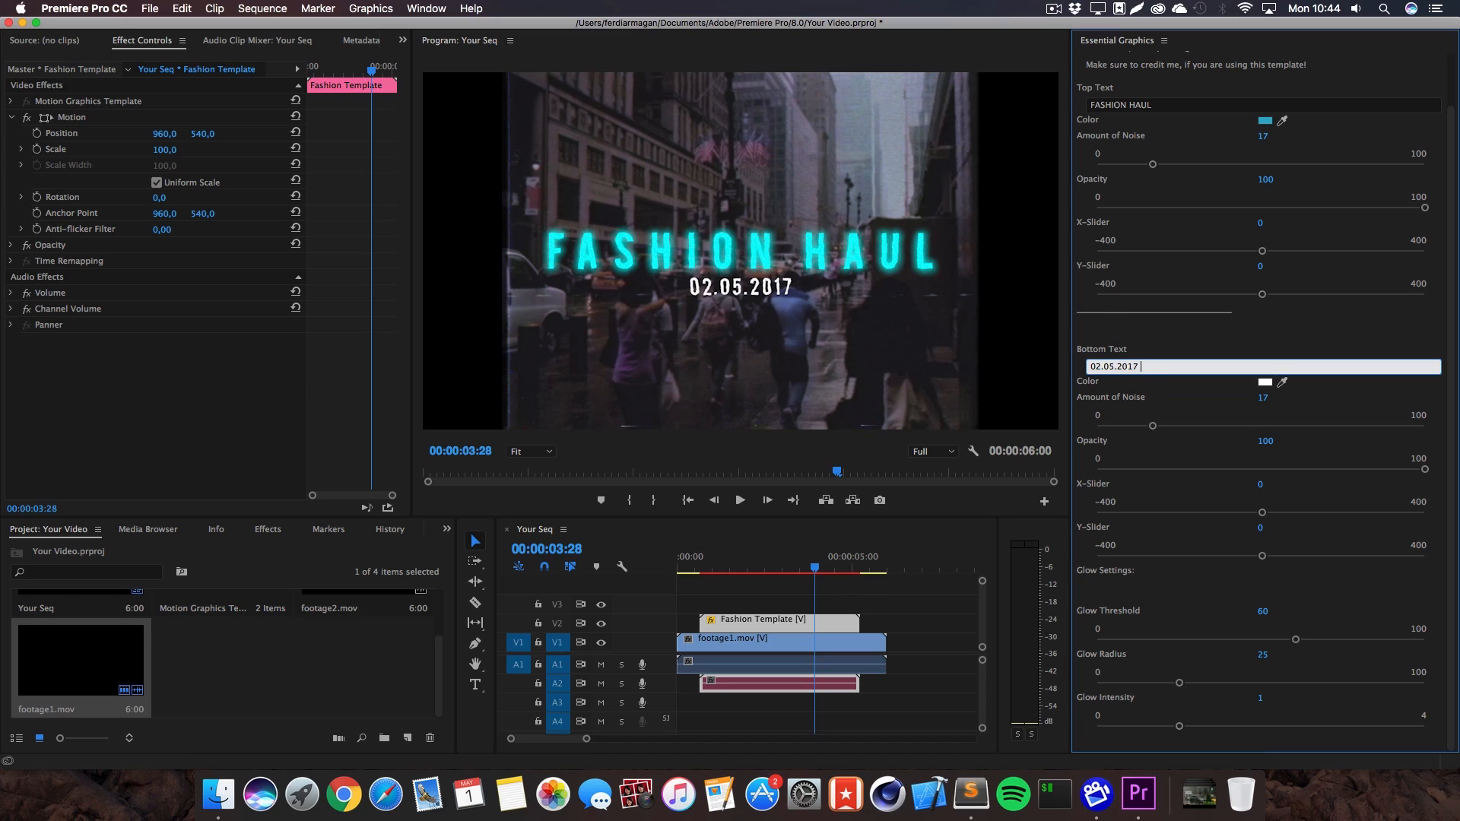
pyautogui.write('C')
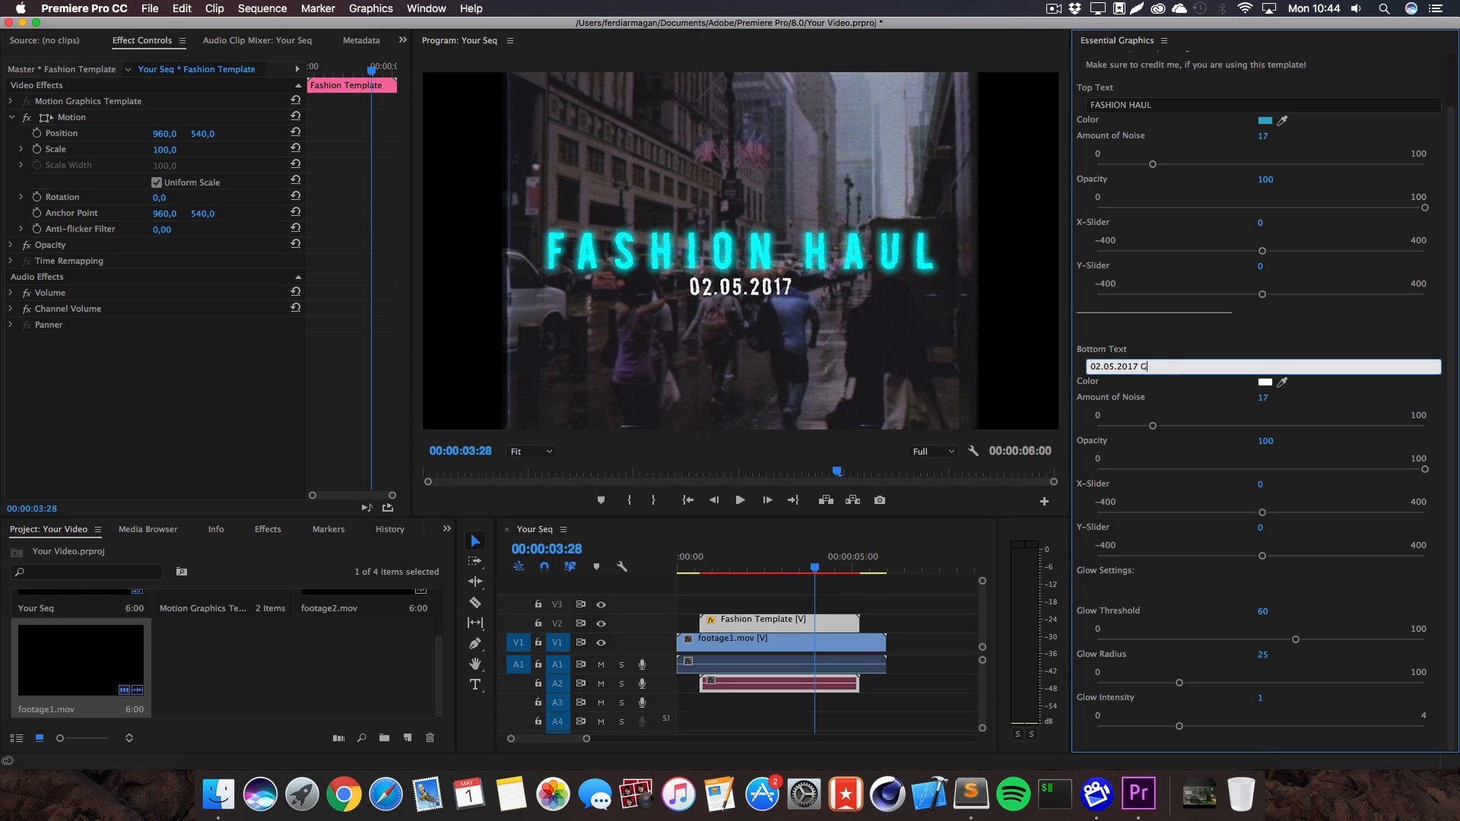
pyautogui.write('UCCI')
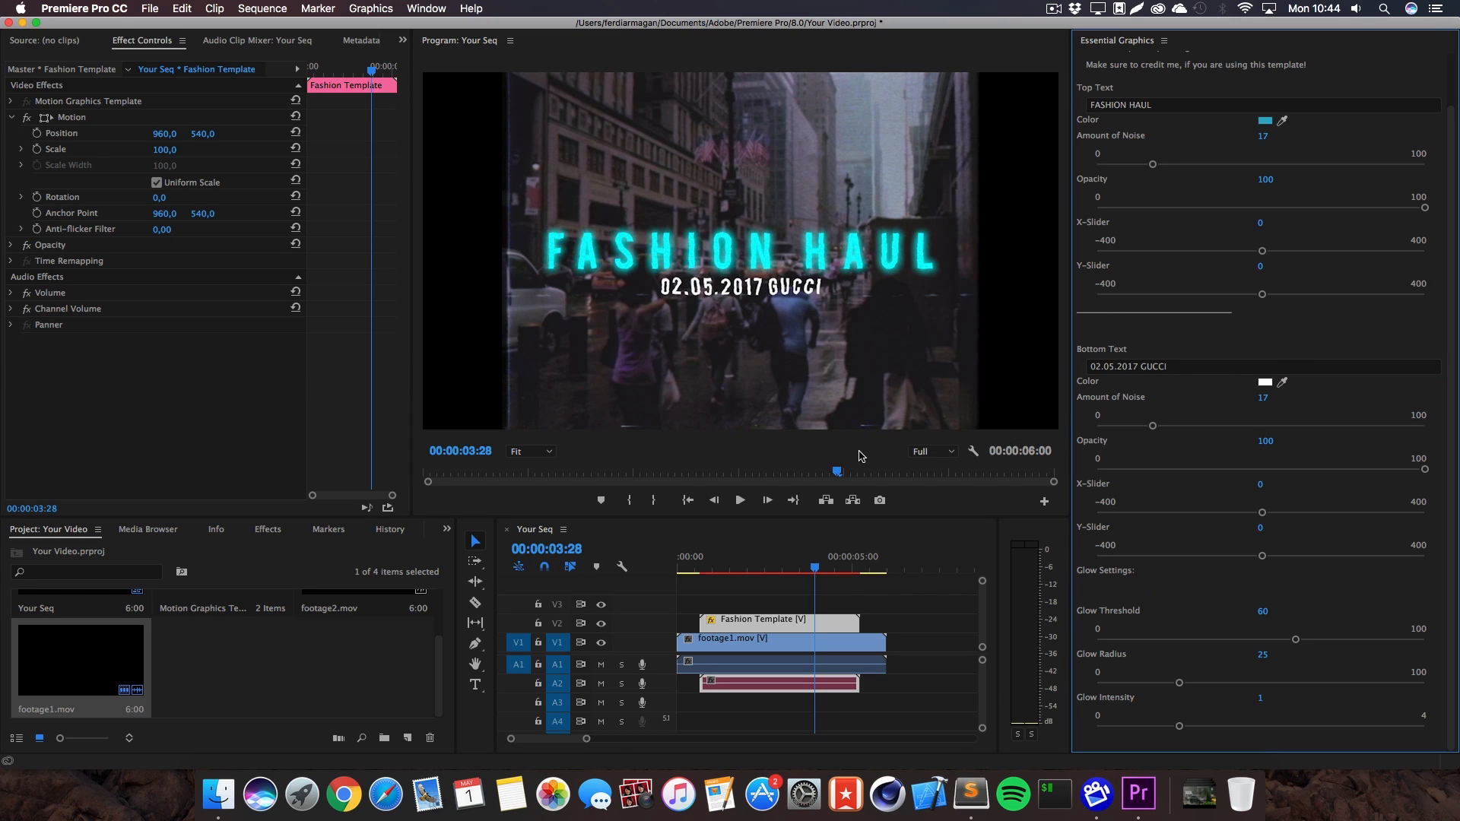
pyautogui.moveTo(757, 337)
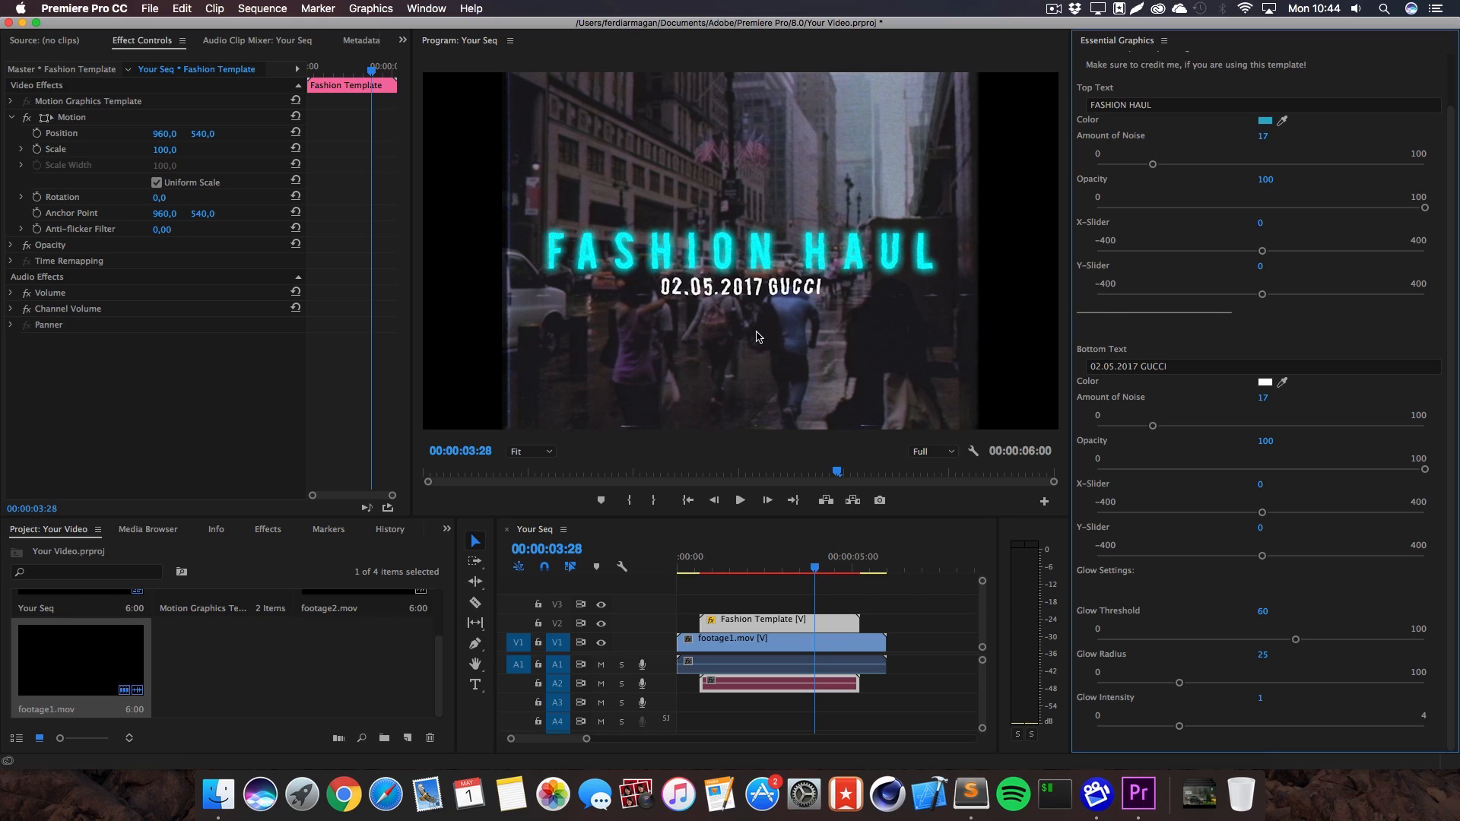
pyautogui.moveTo(1452, 408)
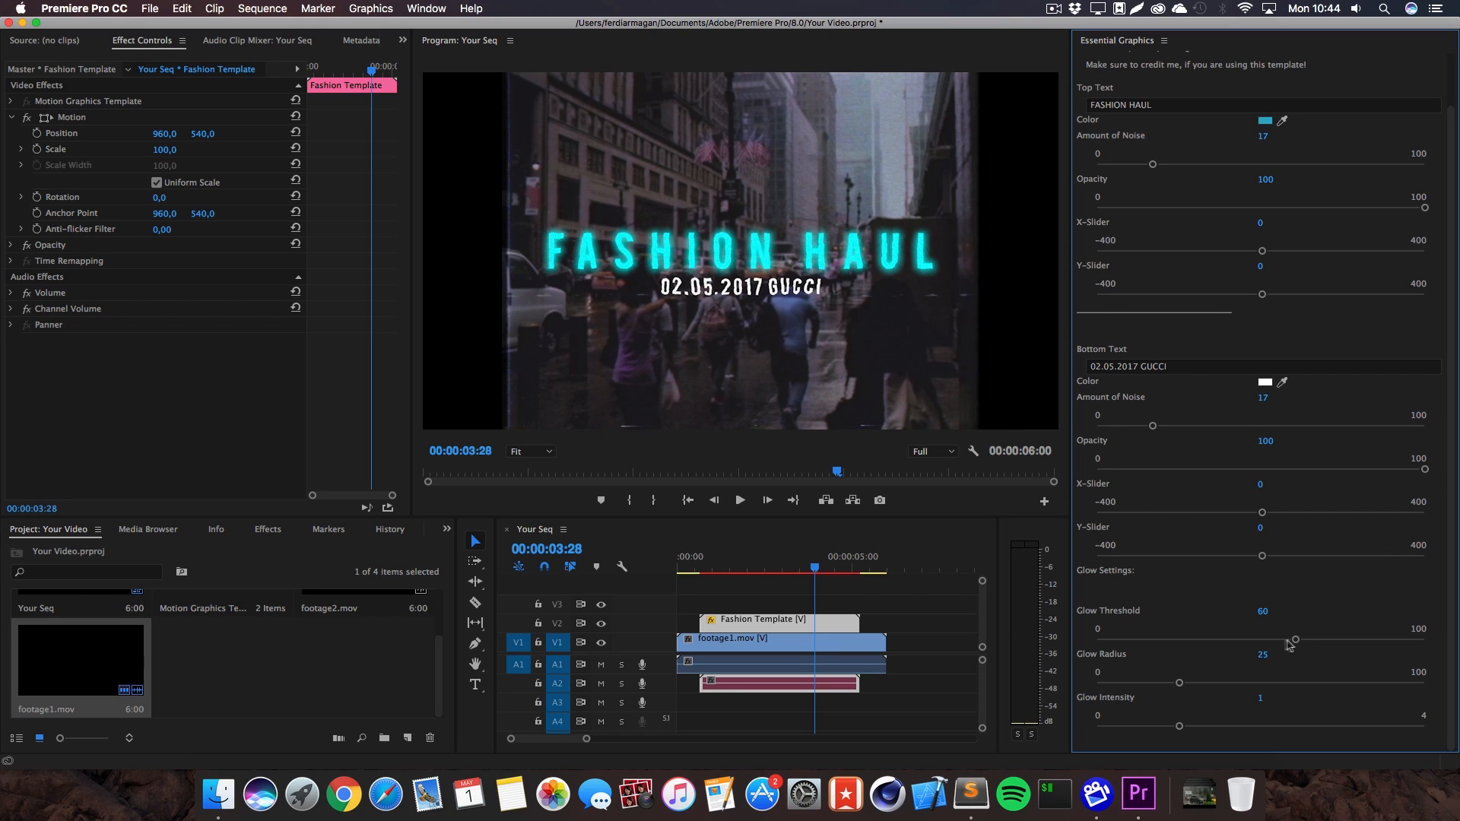
pyautogui.moveTo(1142, 588)
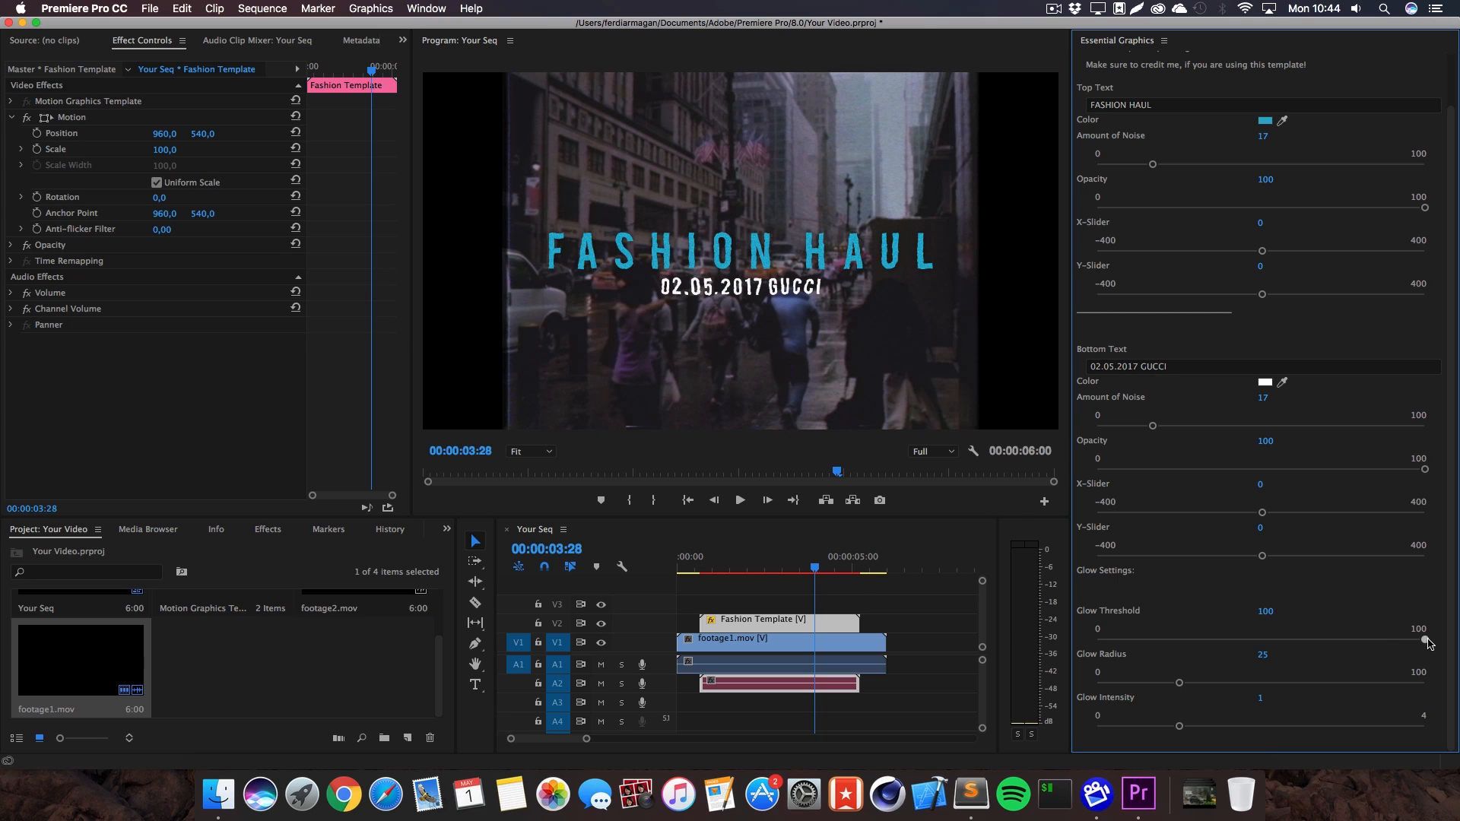
# Step: Try Glow Threshold at 100 and Glow Intensity at 2, setting Glow Radius to 16
pyautogui.moveTo(1420, 629); pyautogui.dragTo(1281, 629)
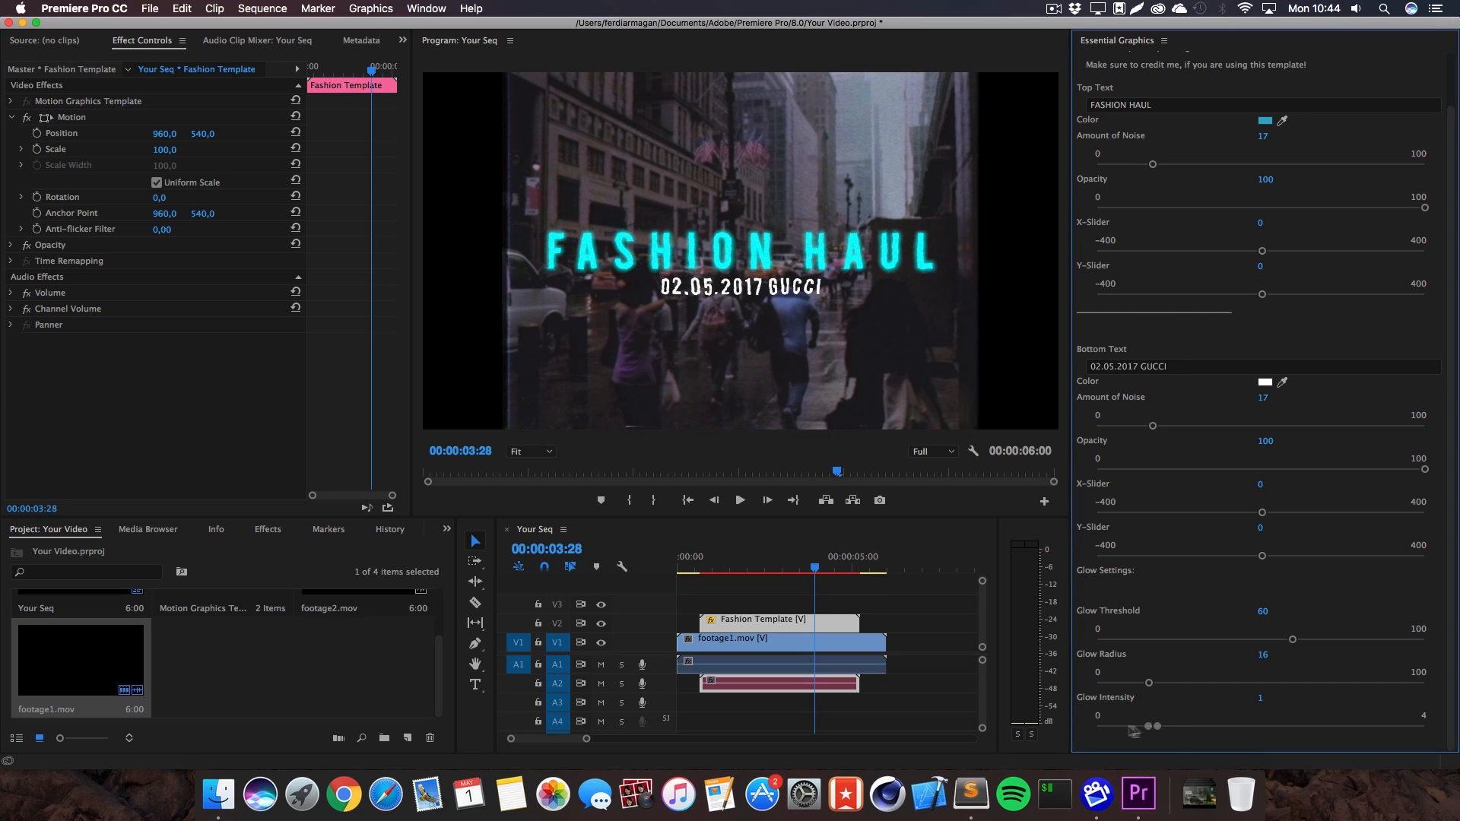
pyautogui.moveTo(1147, 727); pyautogui.dragTo(1225, 728)
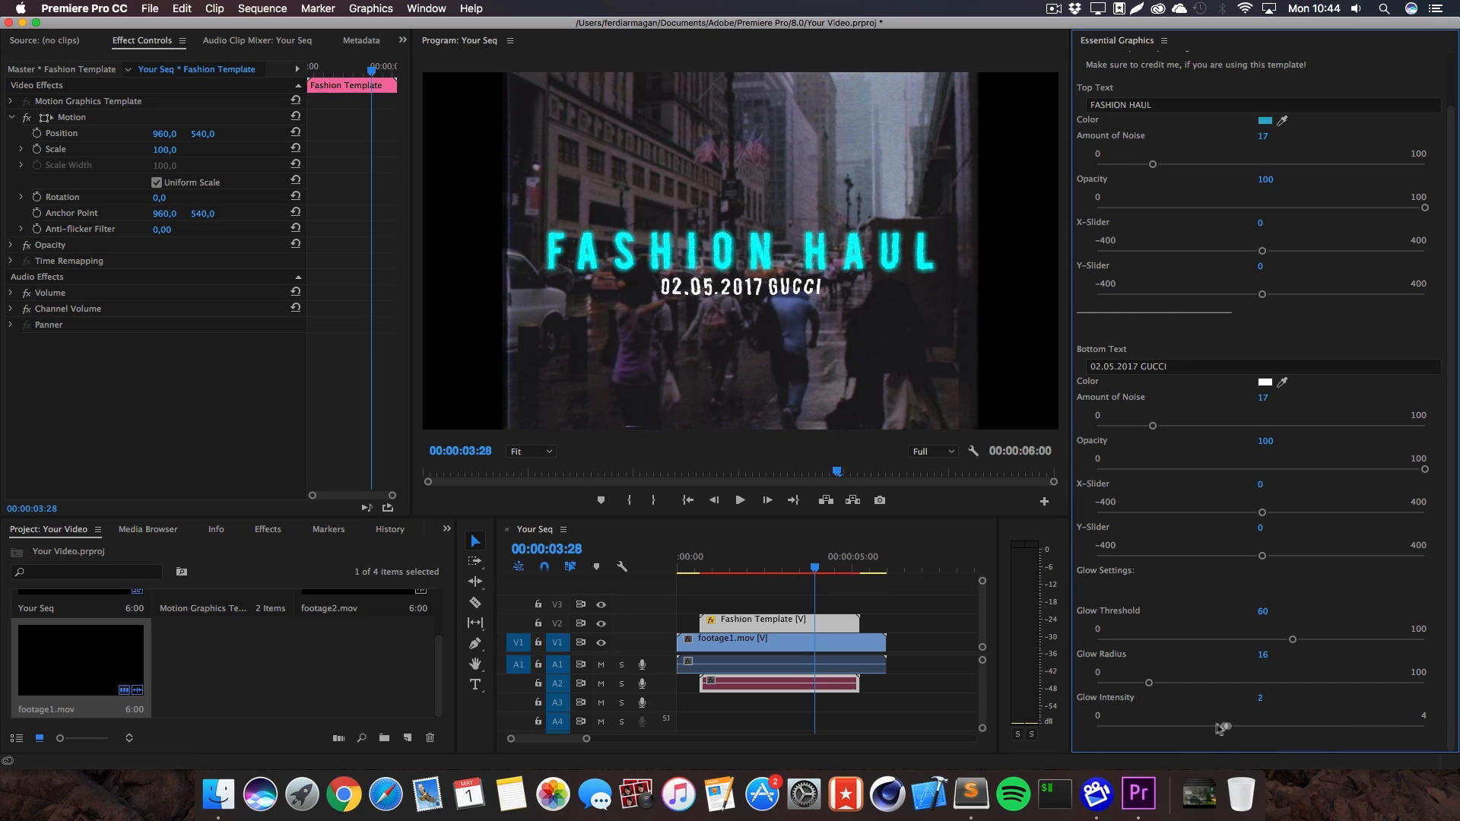
pyautogui.moveTo(1224, 727); pyautogui.dragTo(1148, 727)
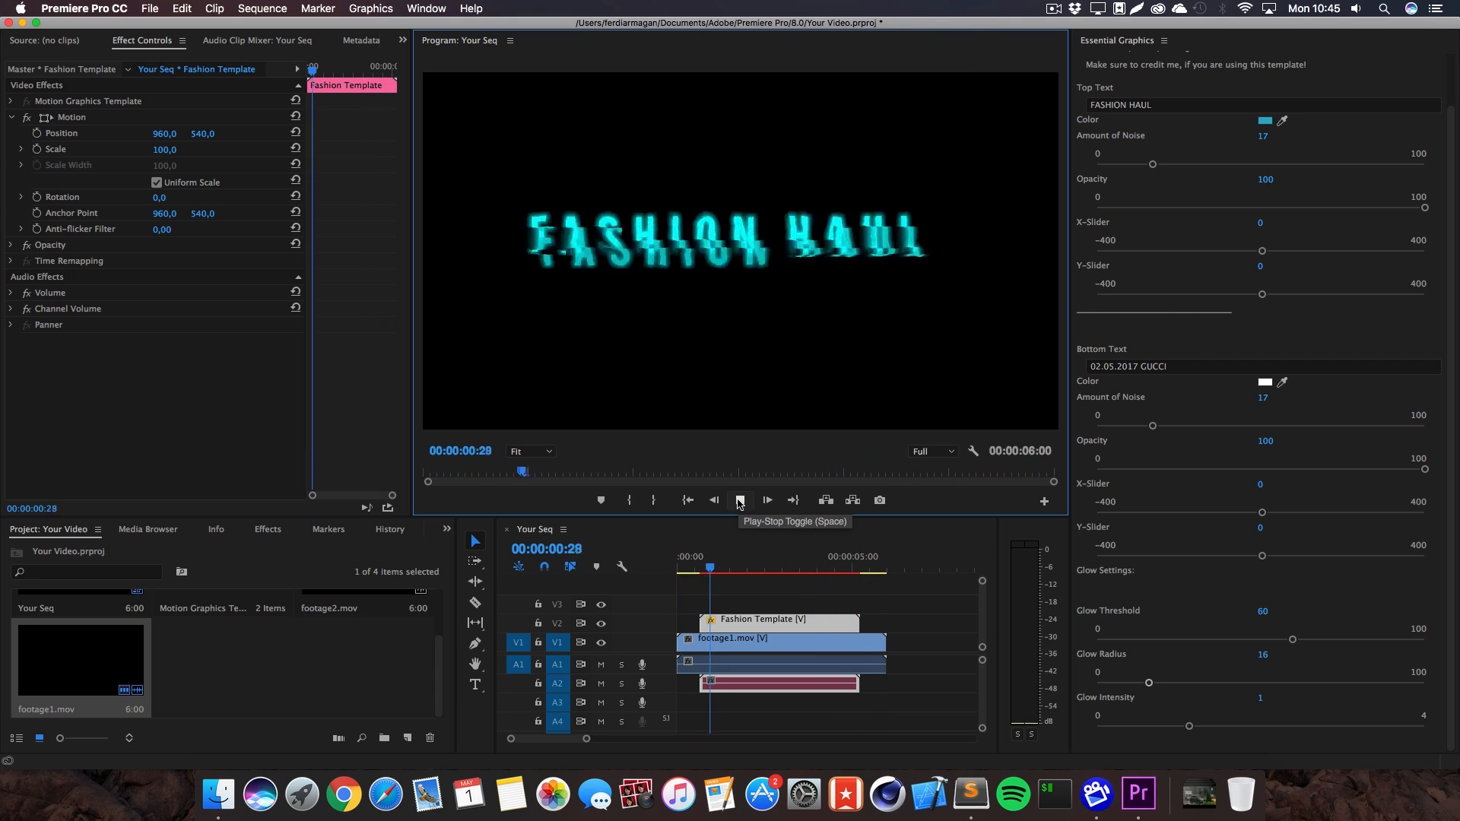
# Step: Preview the title animation to about 00:00:03:15, then select GUCCI in Bottom Text
pyautogui.click(739, 501)
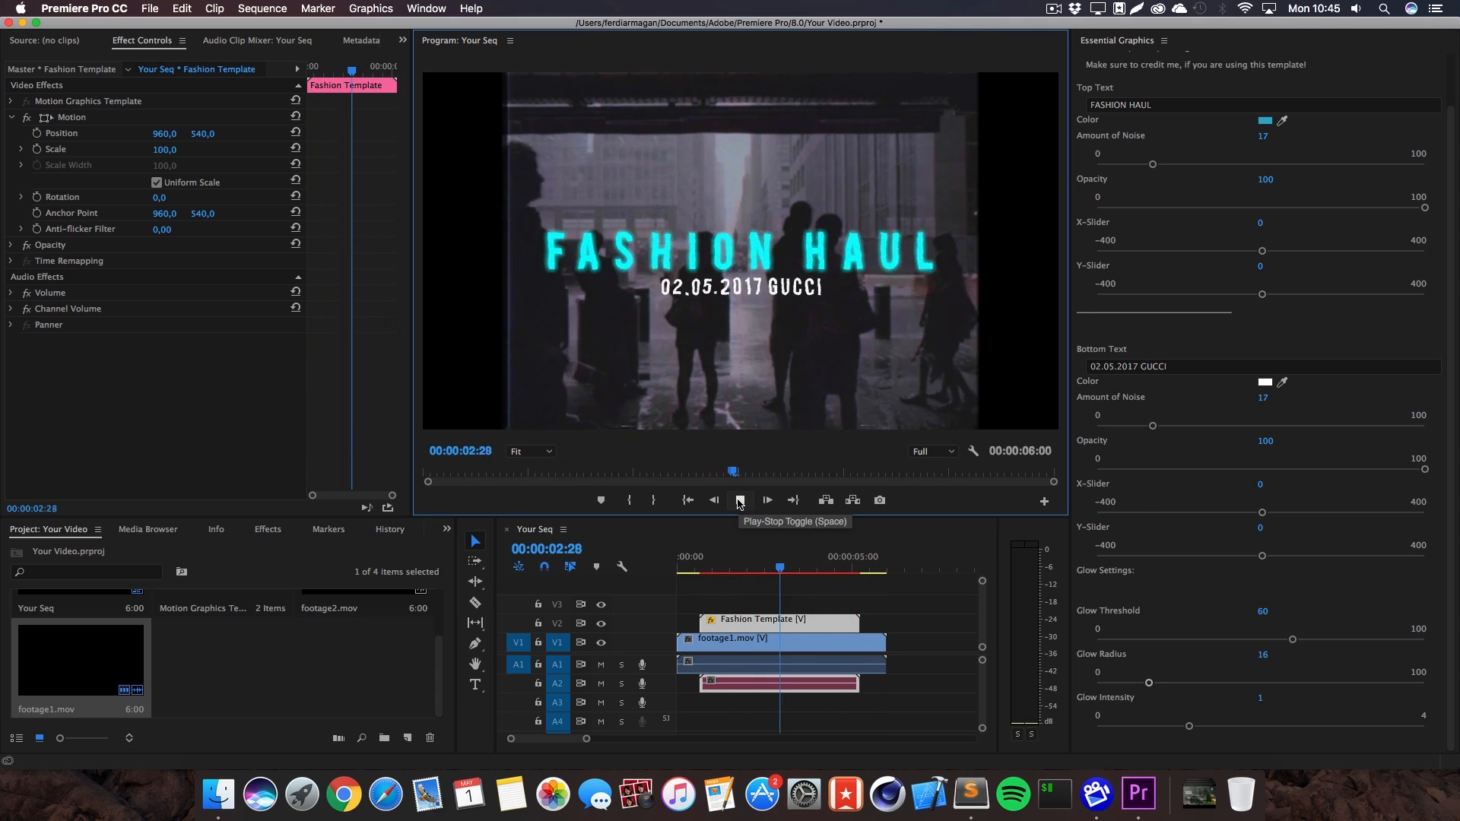
pyautogui.click(739, 500)
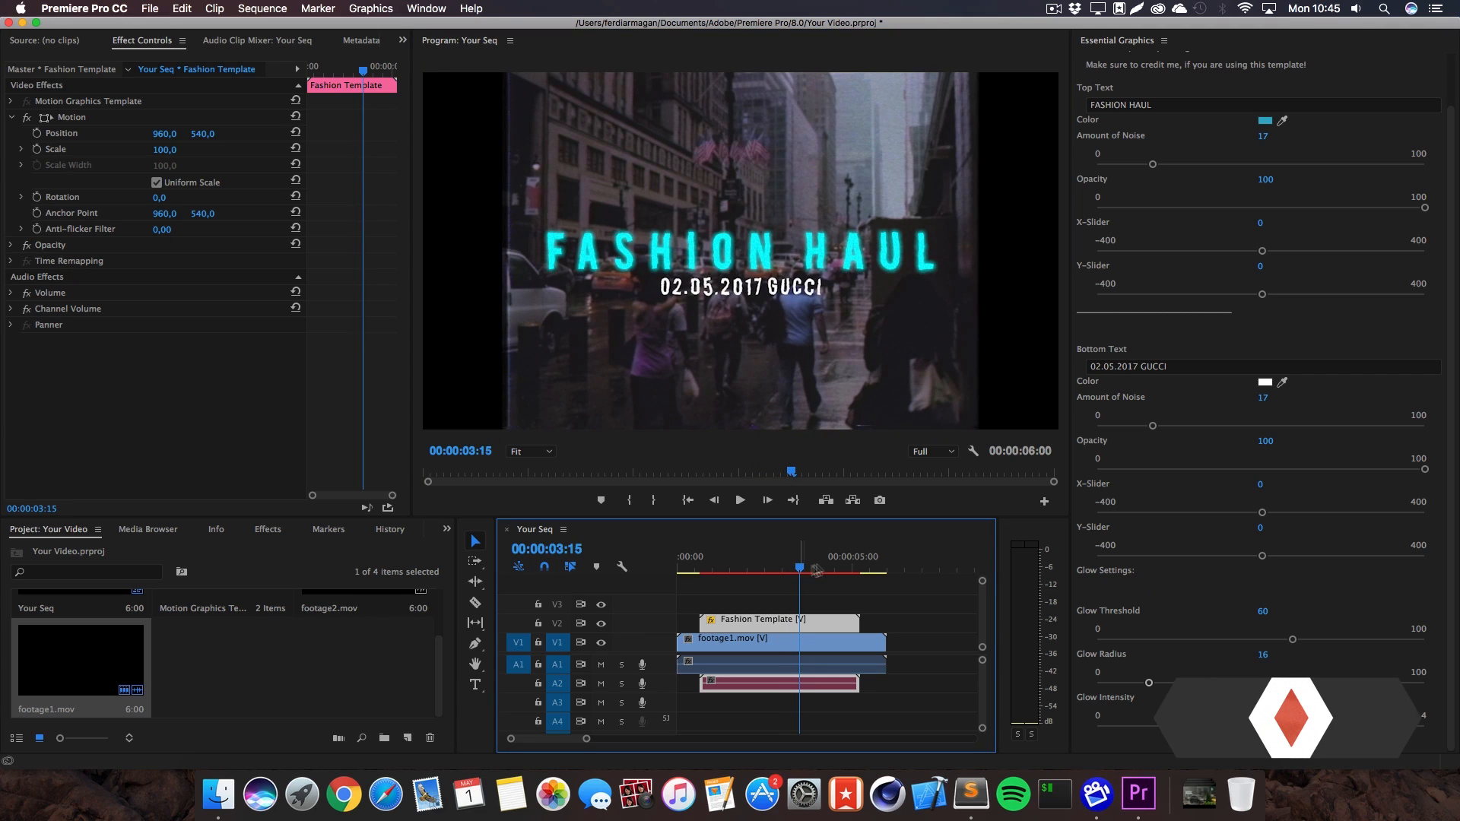
pyautogui.doubleClick(1153, 366)
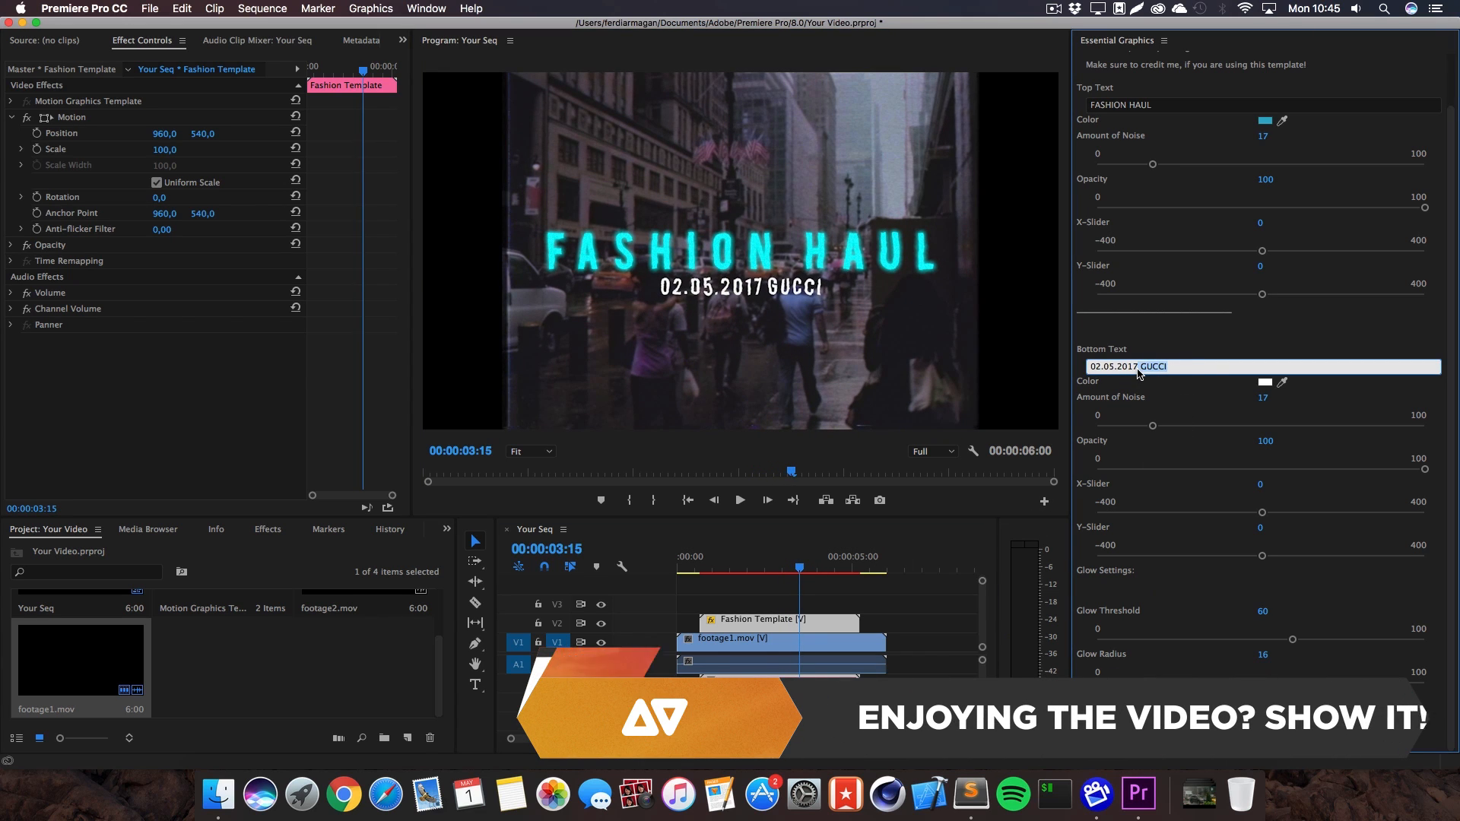